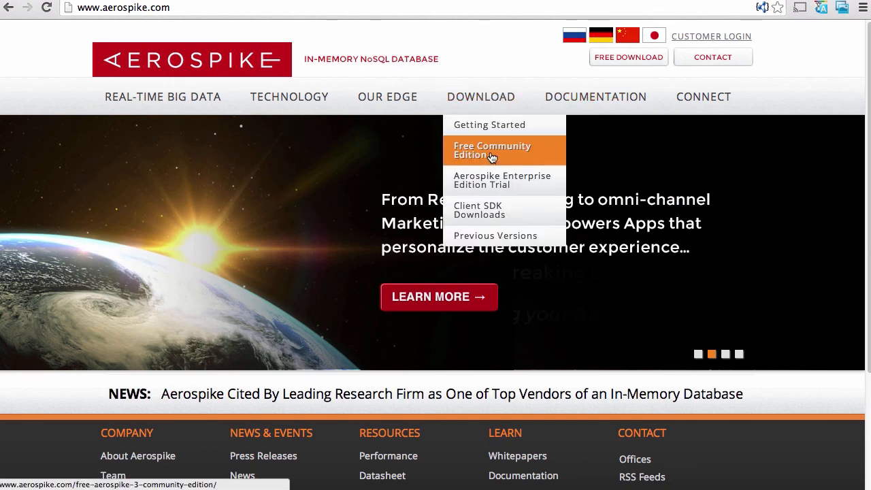
Step: Open the Free Community Edition page and scroll past its deployment options to the install steps
{"action": "left_click", "coordinate": [492, 149]}
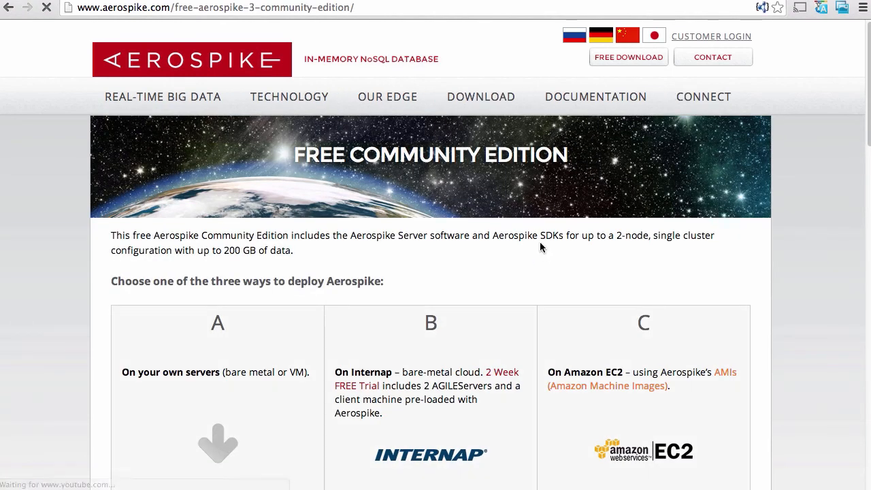
{"action": "scroll", "scroll_direction": "down", "scroll_amount": 3}
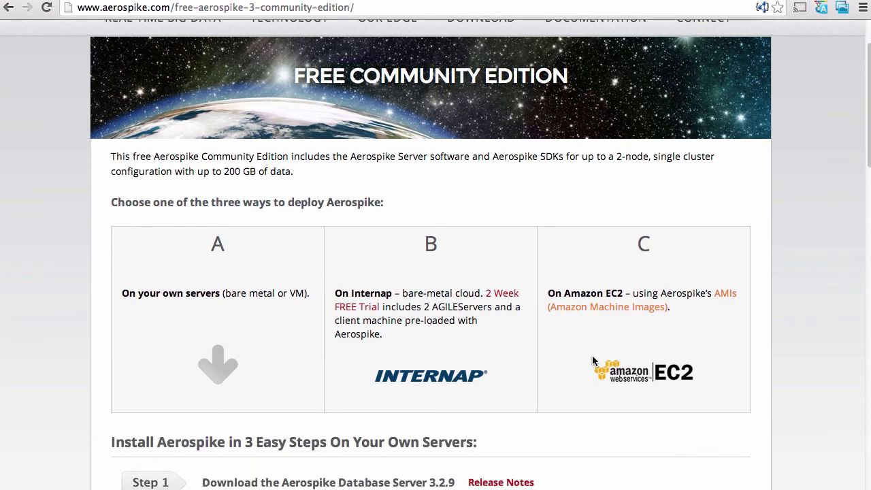
{"action": "mouse_move", "coordinate": [594, 386]}
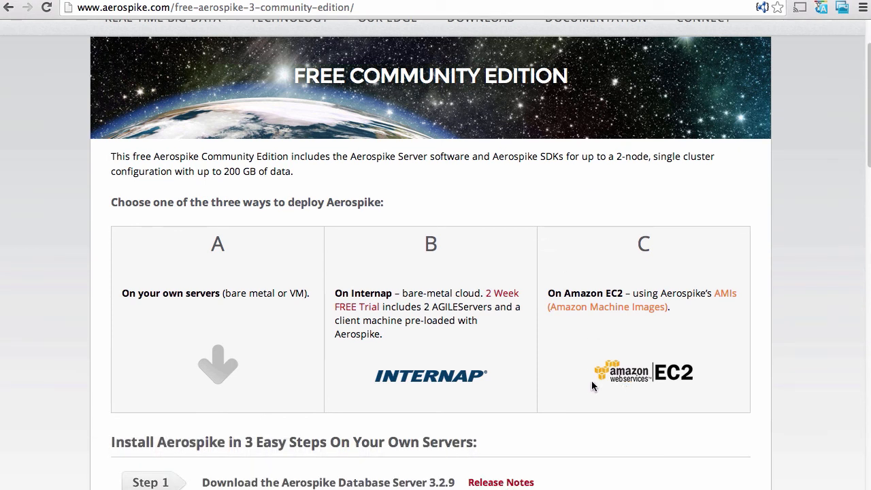
{"action": "scroll", "scroll_direction": "down", "scroll_amount": 3}
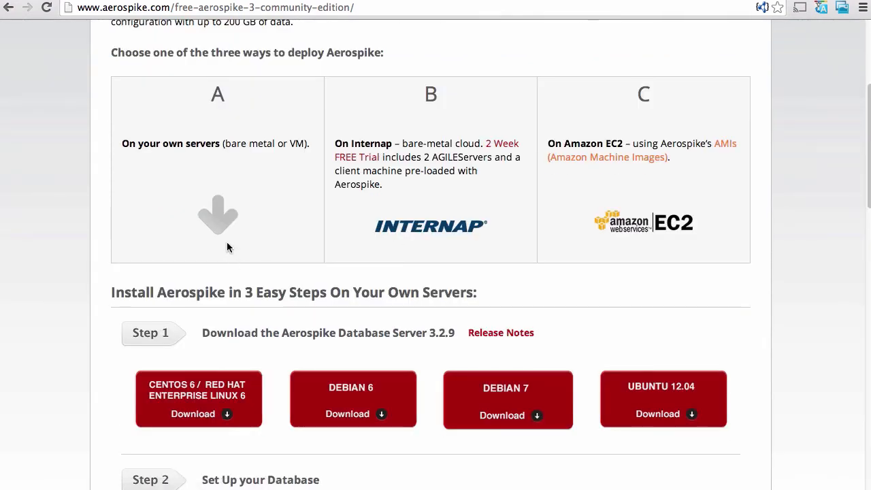
{"action": "mouse_move", "coordinate": [642, 456]}
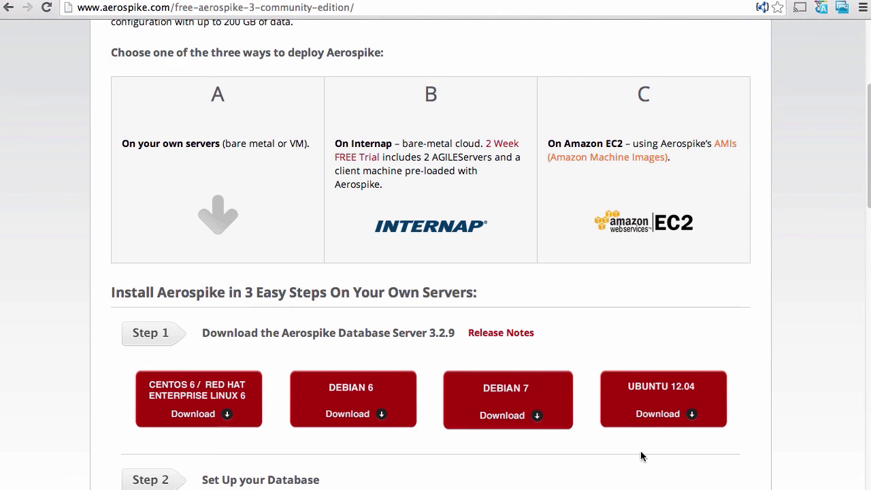
{"action": "scroll", "scroll_direction": "down", "scroll_amount": 3}
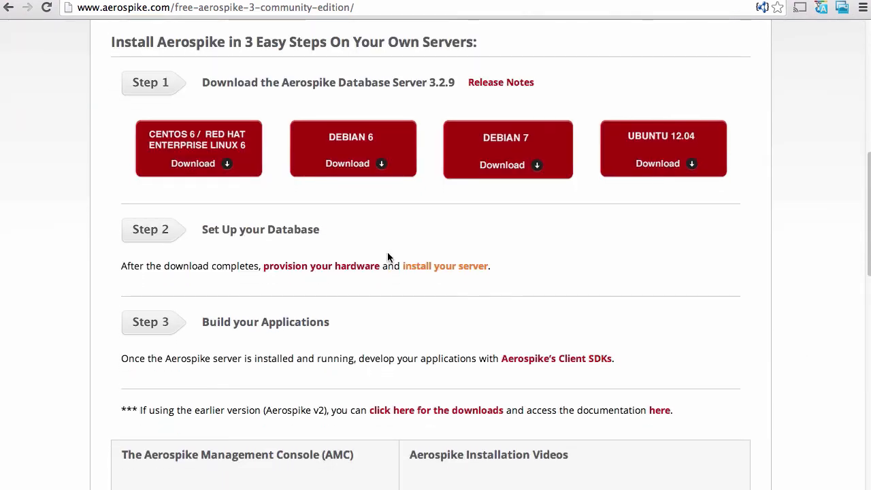
{"action": "scroll", "scroll_direction": "down", "scroll_amount": 3}
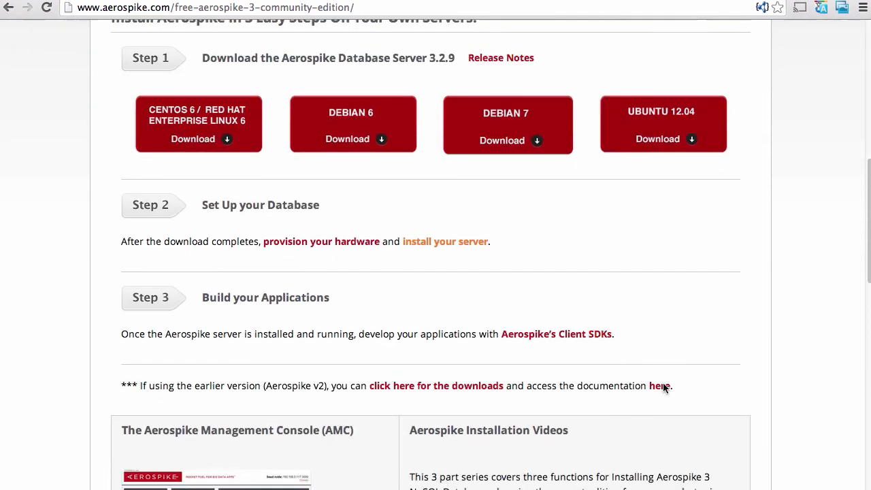
{"action": "scroll", "scroll_direction": "down", "scroll_amount": 3}
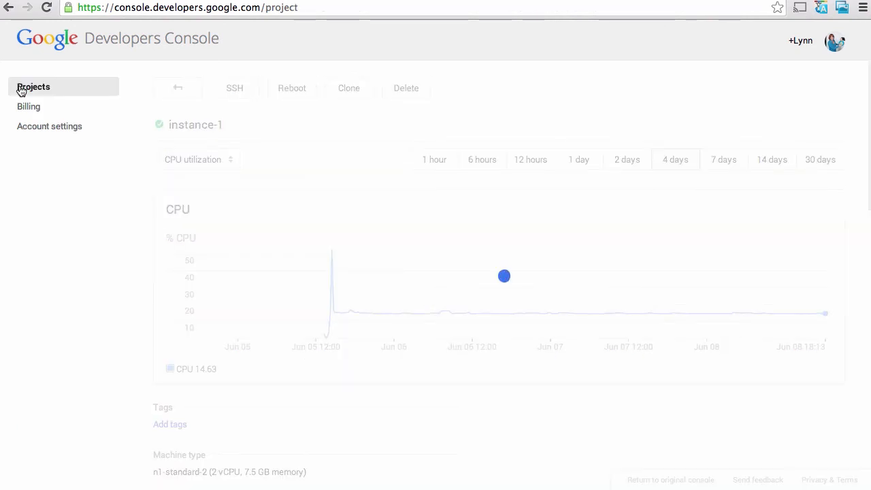
Step: Copy instance-1's gcutil SSH command from the GoogleComputeEngine project and run it in Terminal
{"action": "left_click", "coordinate": [33, 87]}
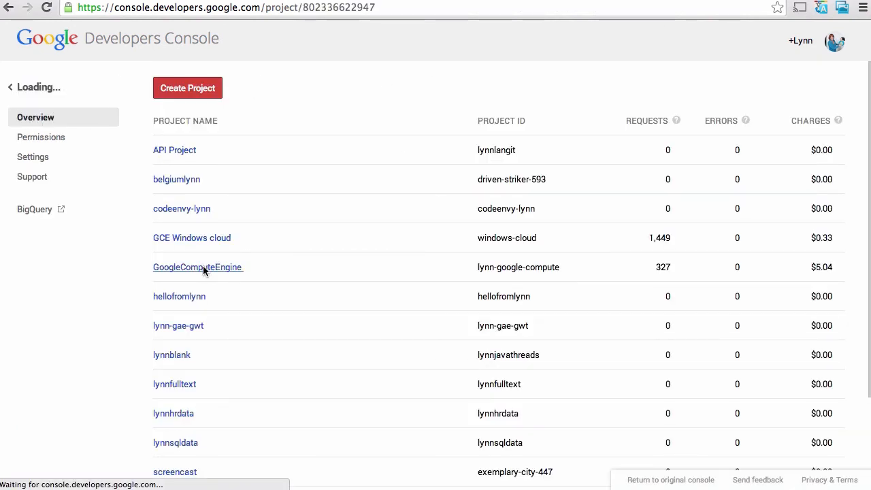
{"action": "left_click", "coordinate": [197, 266]}
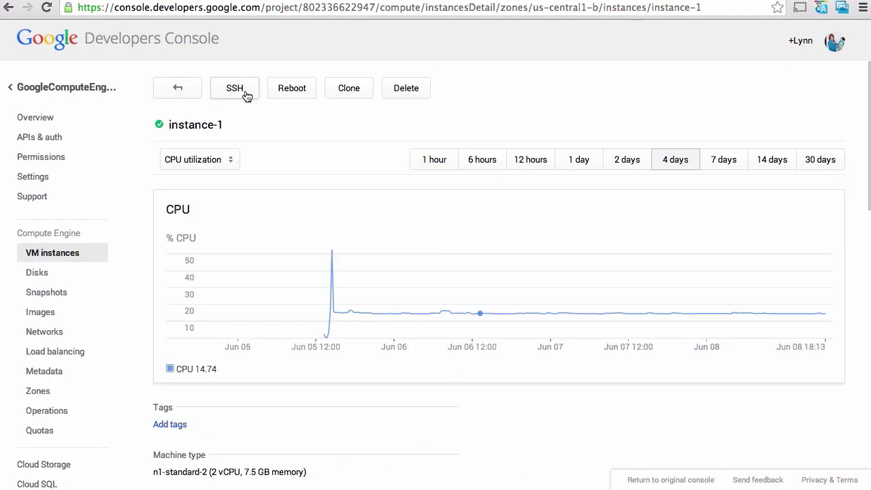
{"action": "left_click", "coordinate": [234, 88]}
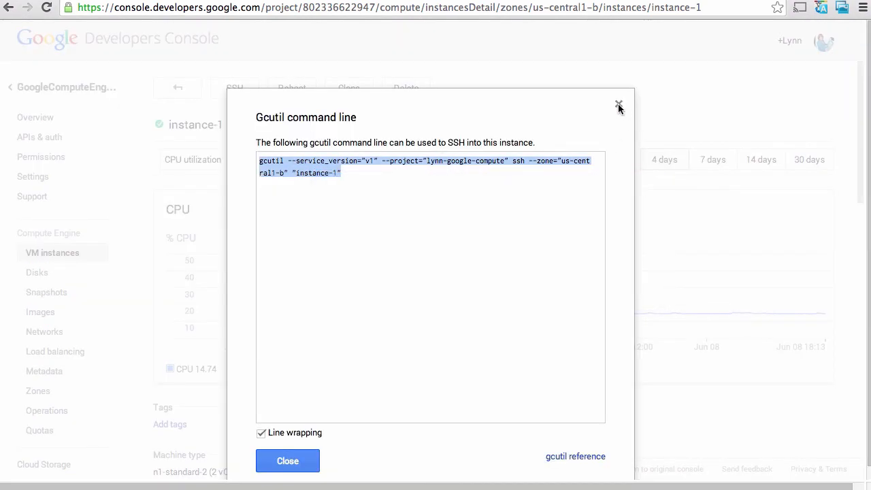
{"action": "left_click", "coordinate": [619, 107]}
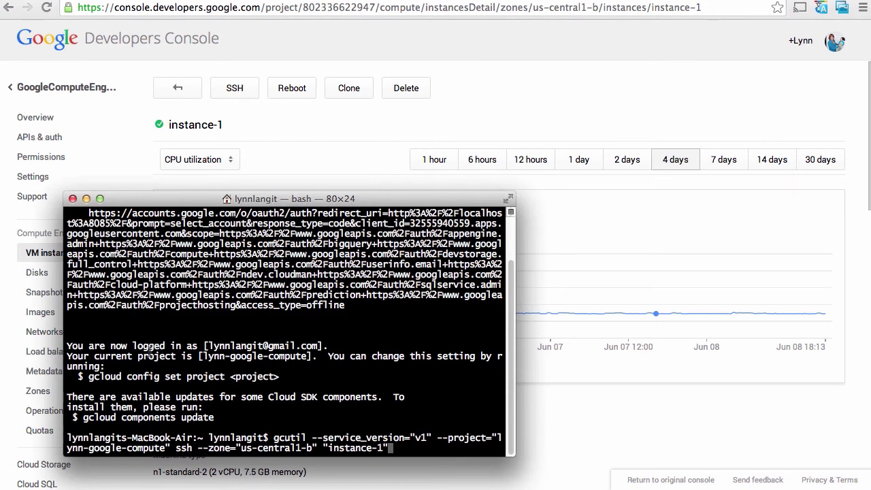
{"action": "key", "text": "enter"}
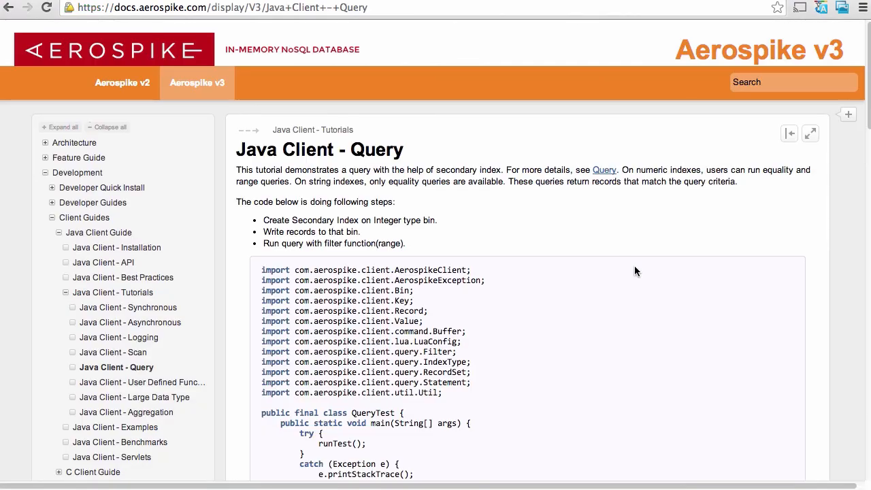
Step: Scroll through the Java secondary-index query example and select the whole code block
{"action": "scroll", "scroll_direction": "down", "scroll_amount": 3}
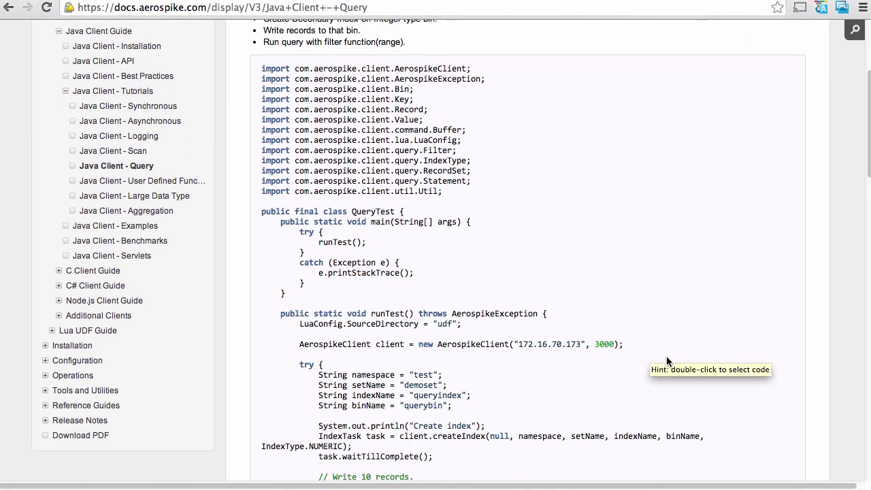
{"action": "scroll", "scroll_direction": "down", "scroll_amount": 3}
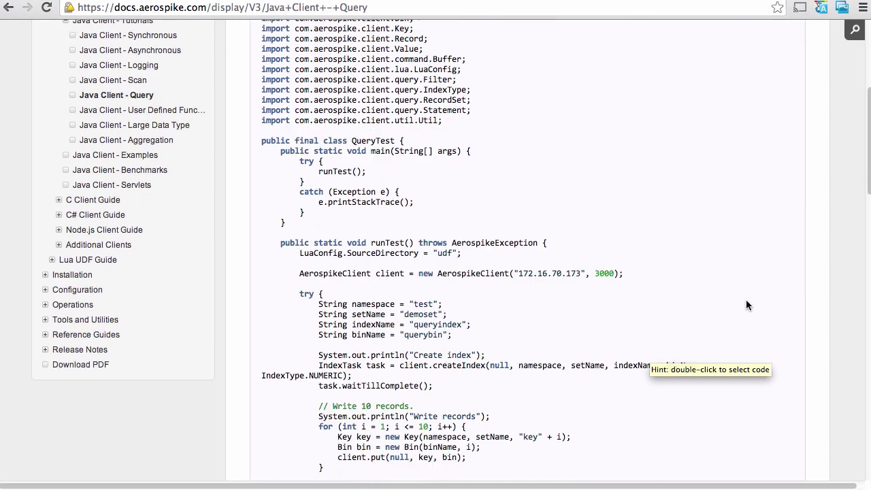
{"action": "scroll", "scroll_direction": "down", "scroll_amount": 3}
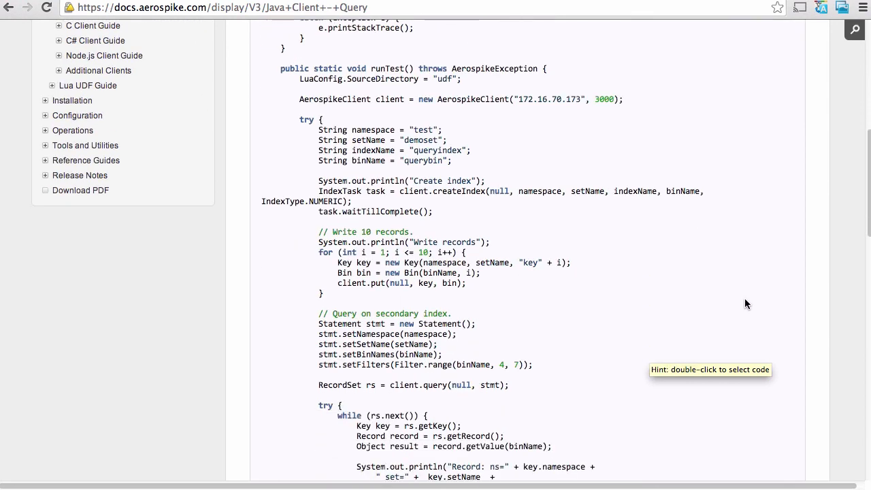
{"action": "scroll", "scroll_direction": "down", "scroll_amount": 3}
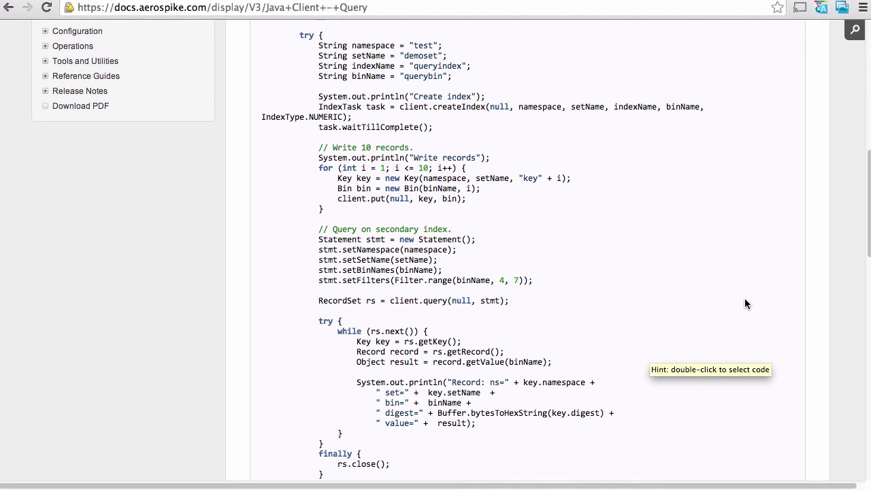
{"action": "double_click", "coordinate": [439, 341]}
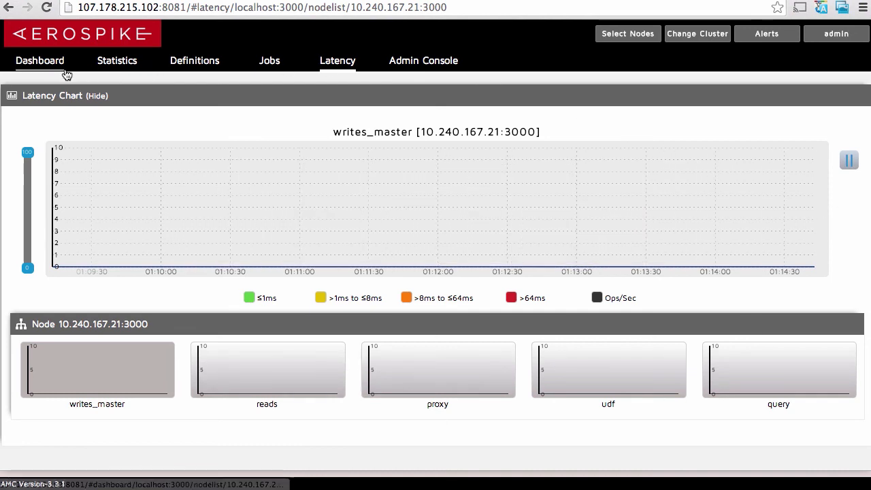
Step: Review node statistics and the test namespace's definitions: no secondary index, four sets
{"action": "left_click", "coordinate": [116, 61]}
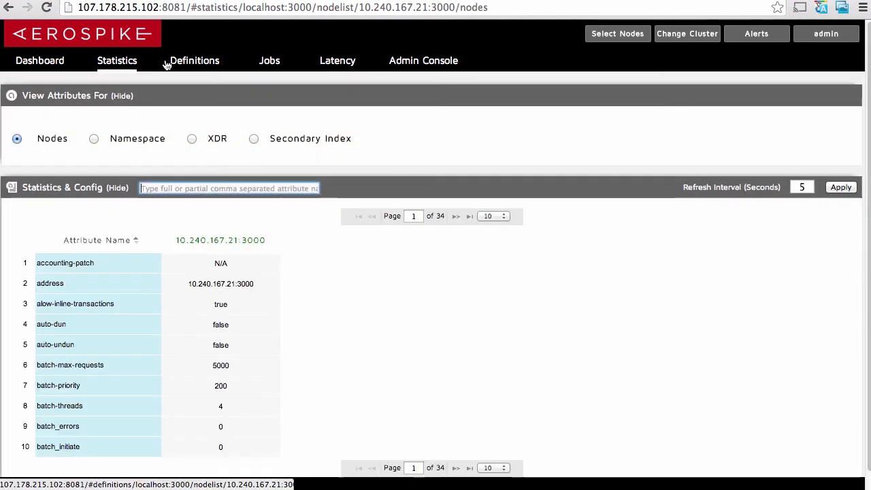
{"action": "left_click", "coordinate": [194, 60]}
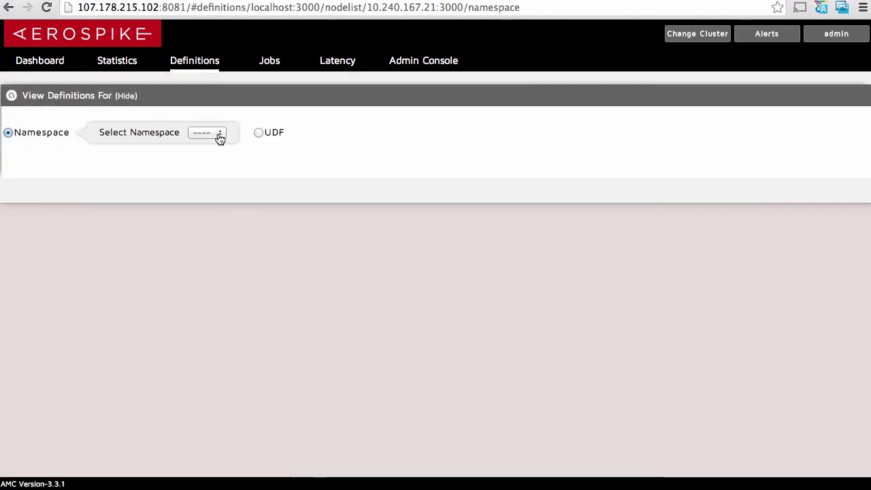
{"action": "left_click", "coordinate": [207, 132]}
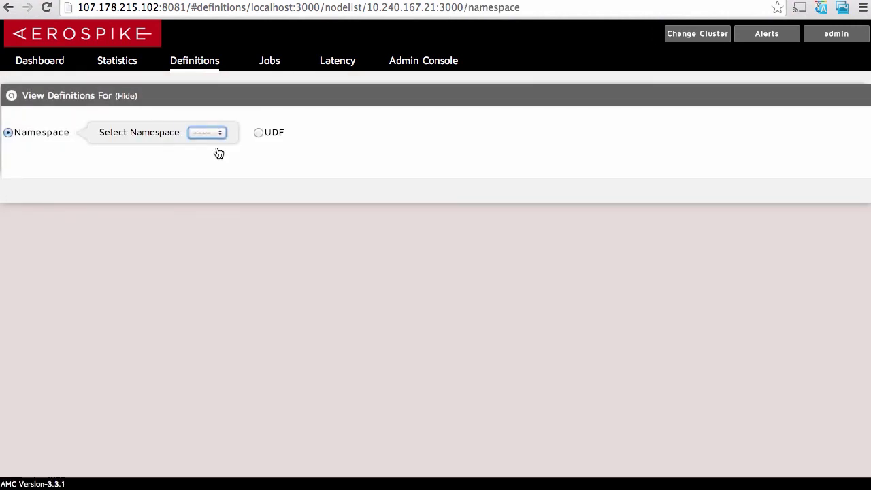
{"action": "left_click", "coordinate": [207, 132]}
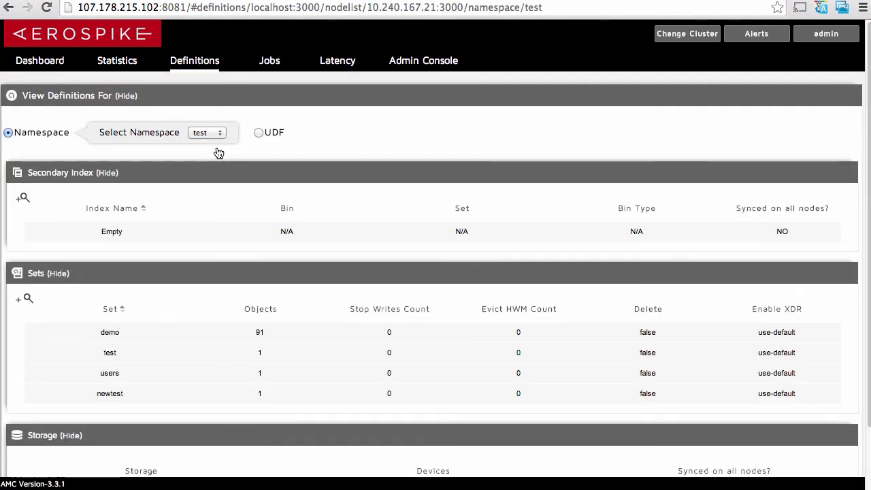
{"action": "left_click", "coordinate": [8, 132]}
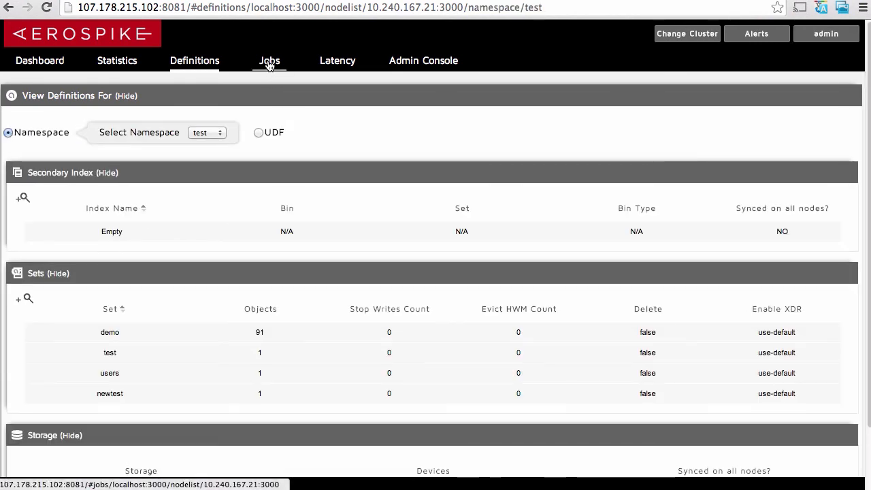
Step: Check running jobs, the latency charts for node 10.240.167.21:3000, and Admin Console settings
{"action": "left_click", "coordinate": [270, 61]}
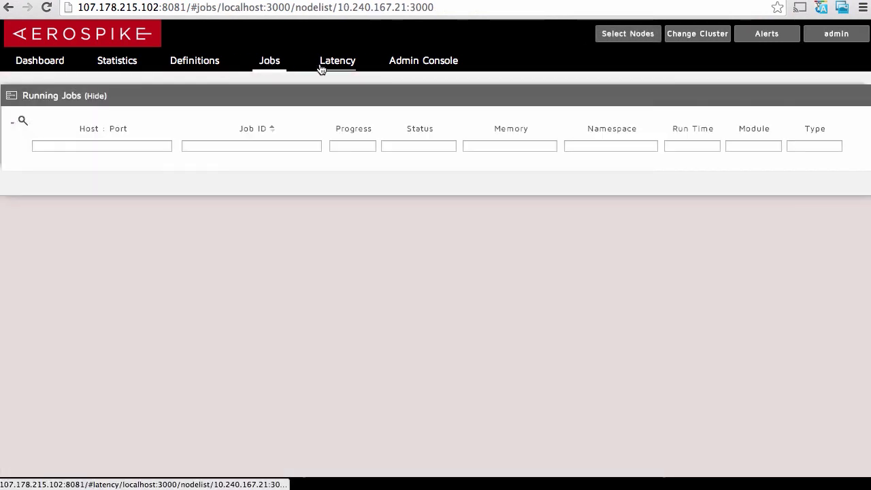
{"action": "left_click", "coordinate": [337, 60]}
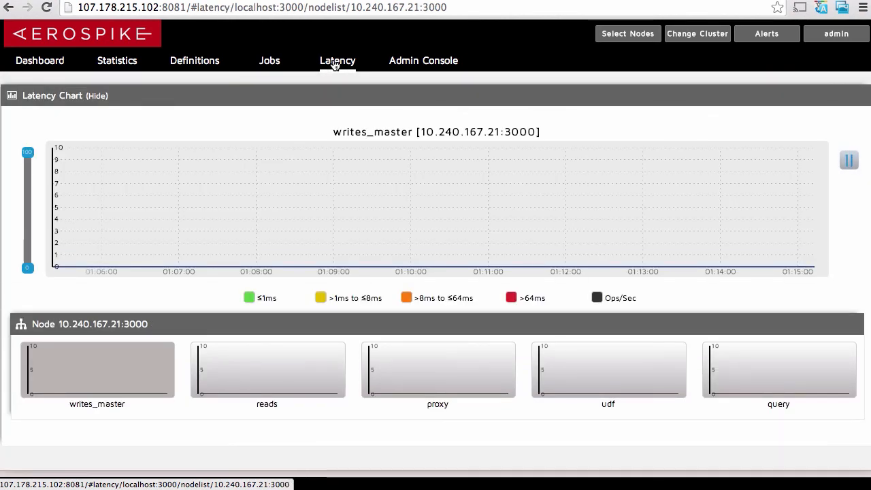
{"action": "left_click", "coordinate": [423, 61]}
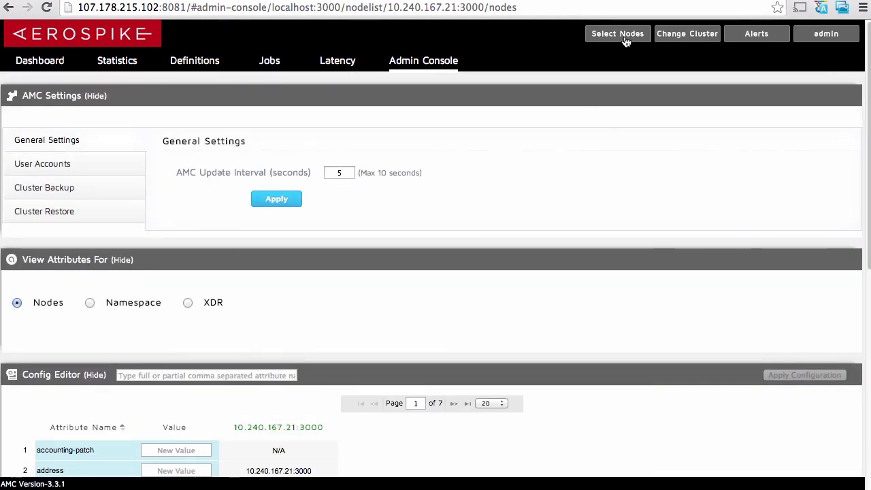
Step: Check the seed-node prompt and alerts, then show the one node up on the Dashboard
{"action": "left_click", "coordinate": [687, 33]}
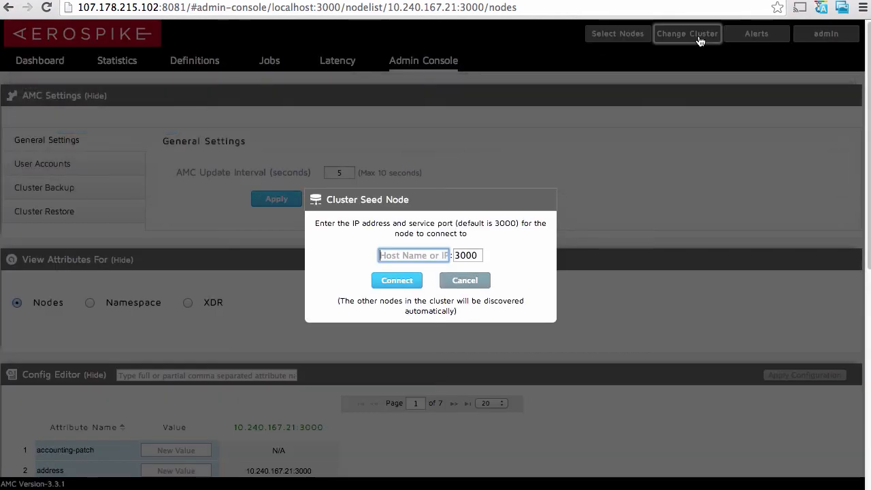
{"action": "left_click", "coordinate": [756, 33]}
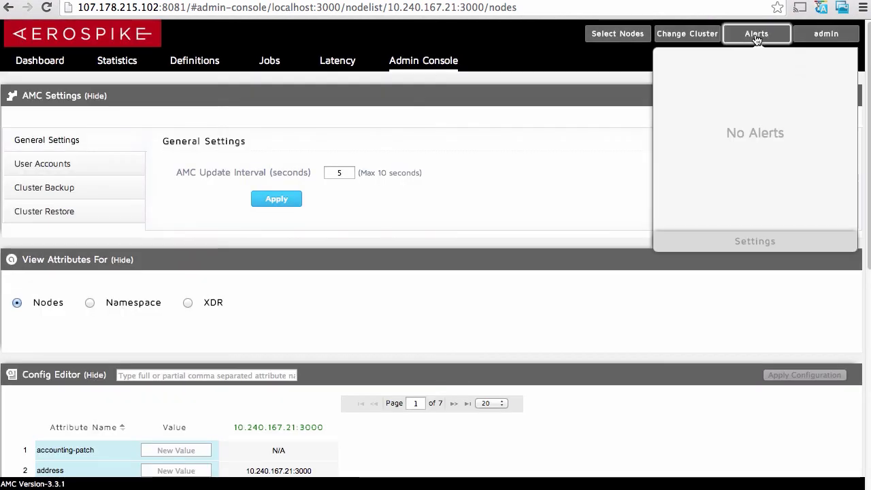
{"action": "mouse_move", "coordinate": [550, 53]}
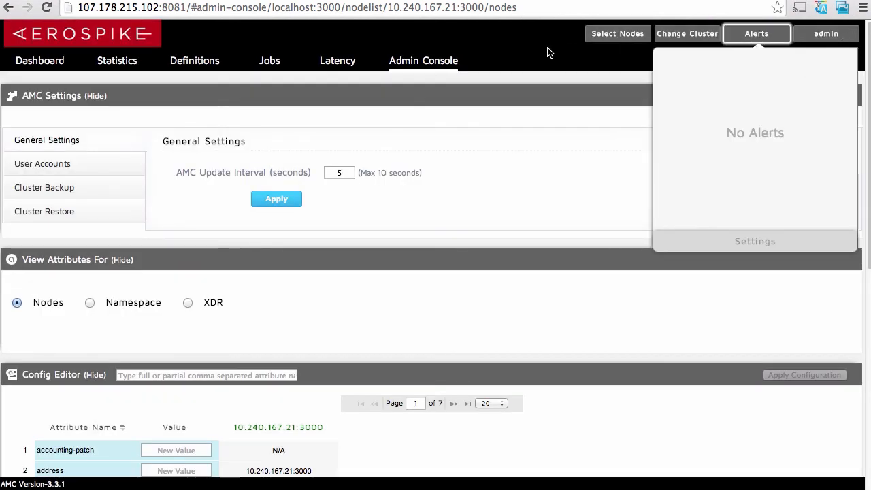
{"action": "left_click", "coordinate": [39, 61]}
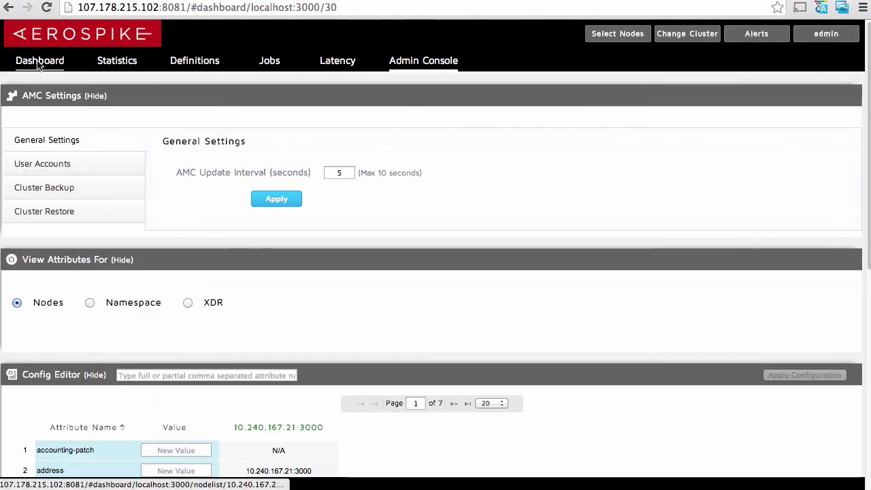
{"action": "left_click", "coordinate": [40, 60]}
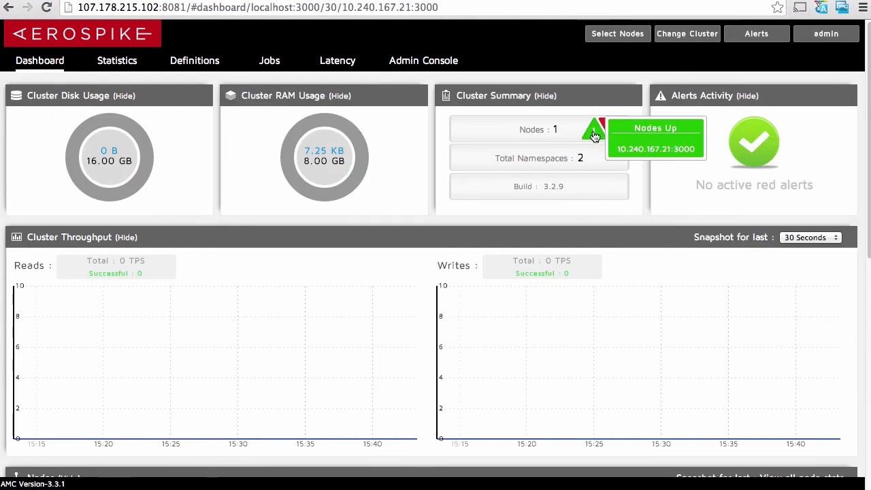
{"action": "mouse_move", "coordinate": [733, 145]}
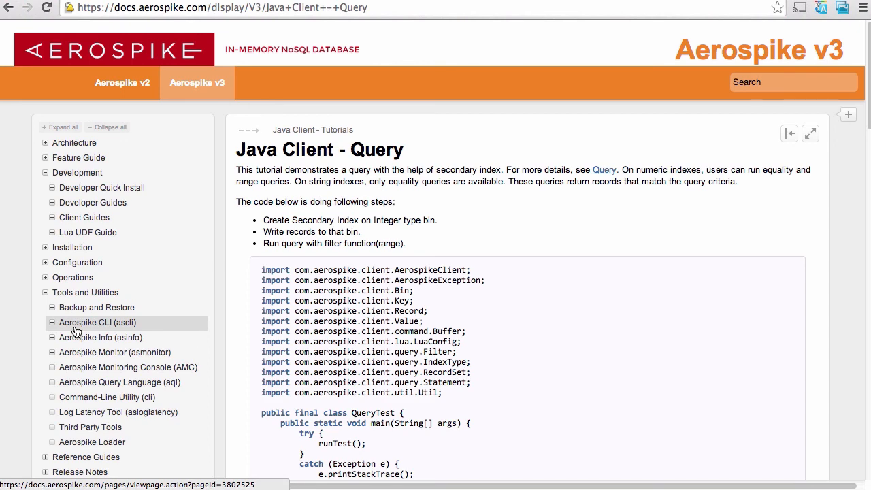
{"action": "mouse_move", "coordinate": [90, 382]}
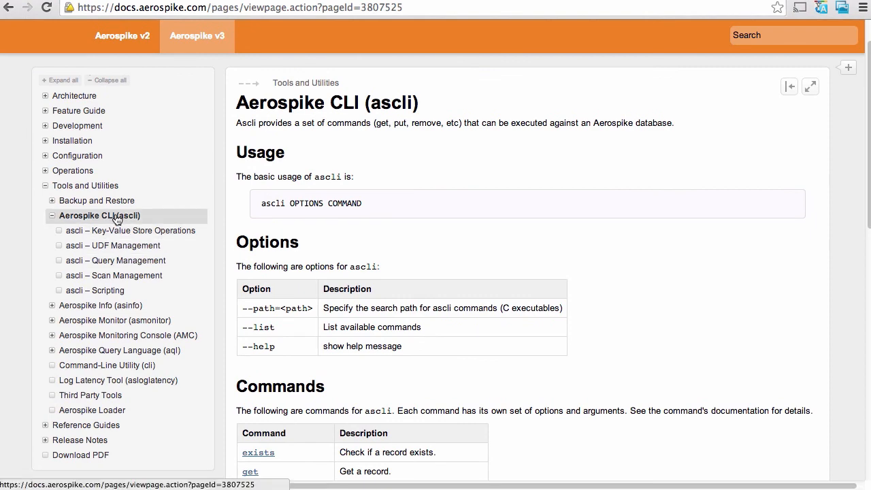
Step: Scroll the ascli page to Best Practices and copy the ascli alias command line
{"action": "scroll", "scroll_direction": "down", "scroll_amount": 3}
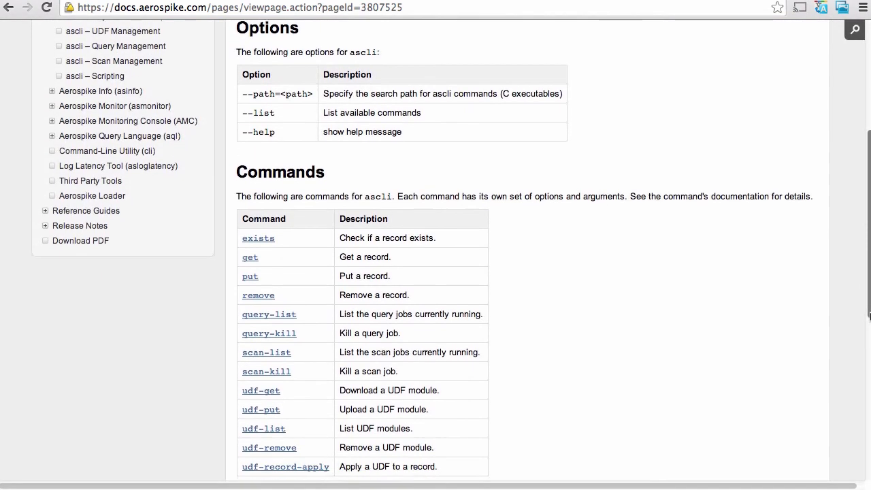
{"action": "scroll", "scroll_direction": "down", "scroll_amount": 3}
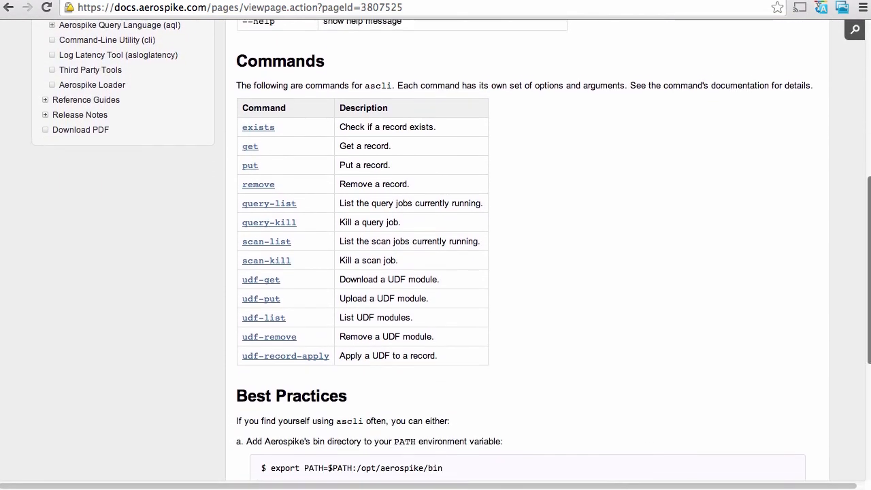
{"action": "scroll", "scroll_direction": "down", "scroll_amount": 3}
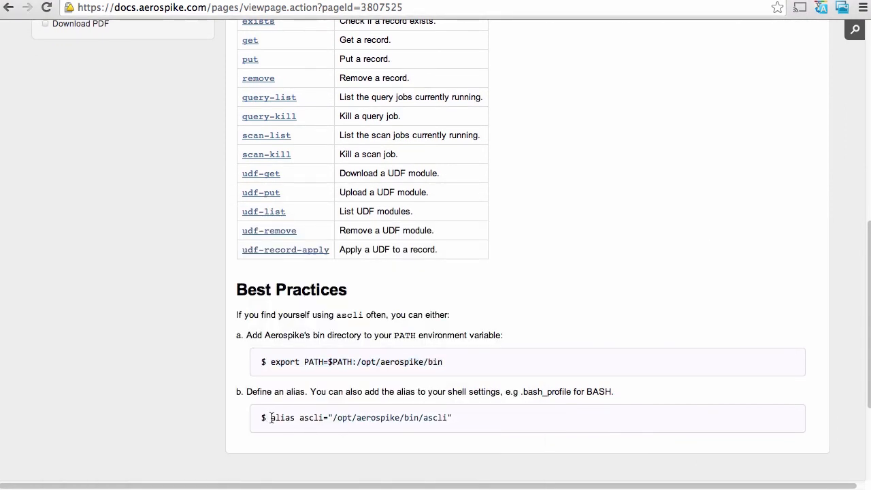
{"action": "right_click", "coordinate": [367, 417]}
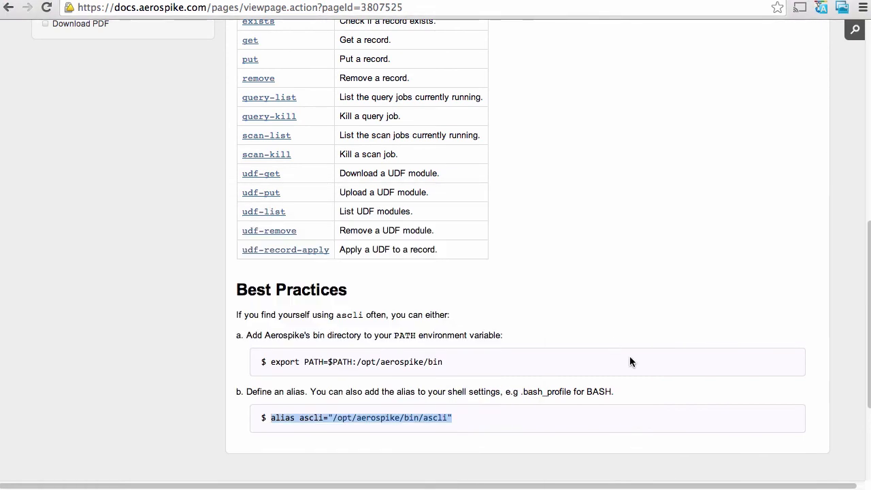
{"action": "scroll", "scroll_direction": "up", "scroll_amount": 3}
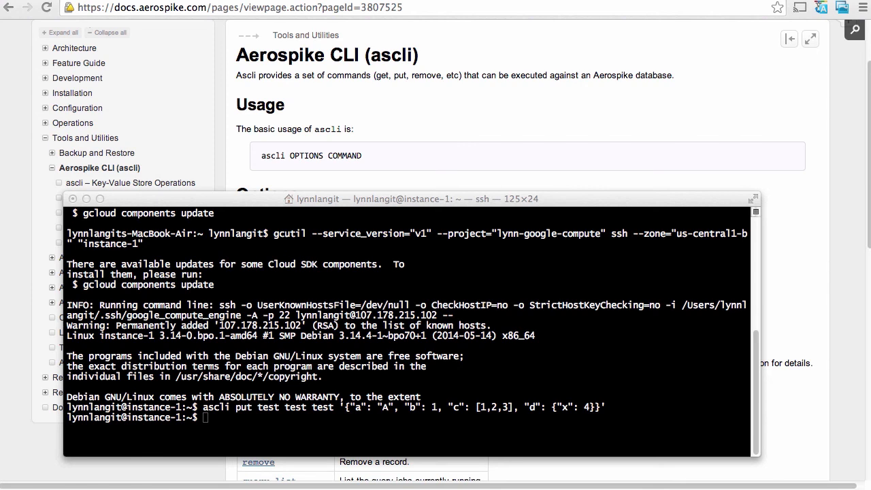
Step: Paste the success/failure exit-status check after the ascli put and run it
{"action": "right_click", "coordinate": [205, 417]}
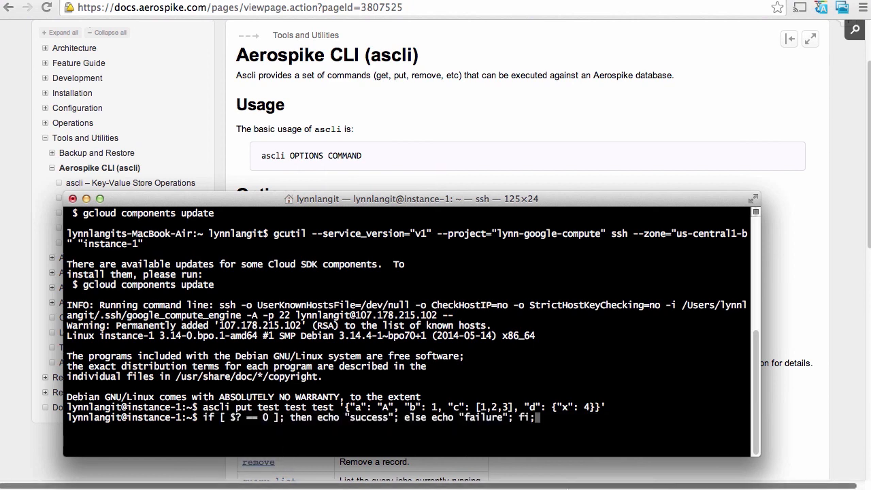
{"action": "key", "text": "Return"}
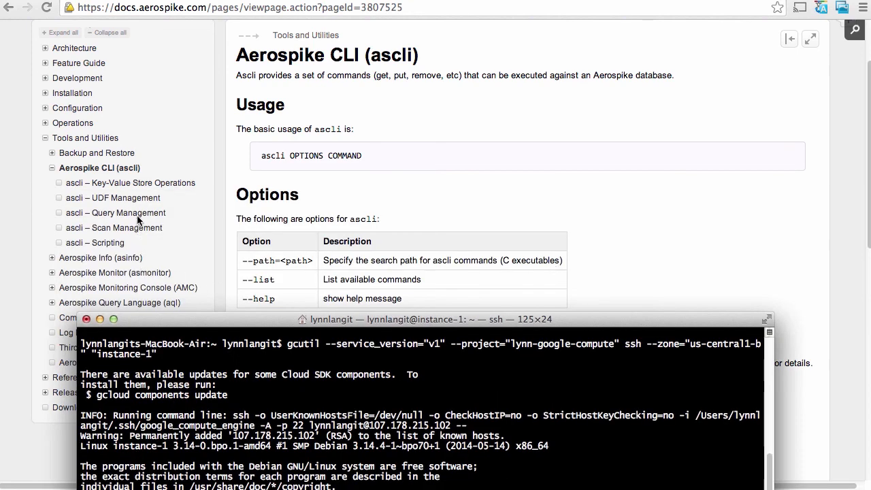
Step: Browse the ascli Key-Value Store, UDF Management and Query Management pages, ending on Scan Management
{"action": "left_click", "coordinate": [134, 182]}
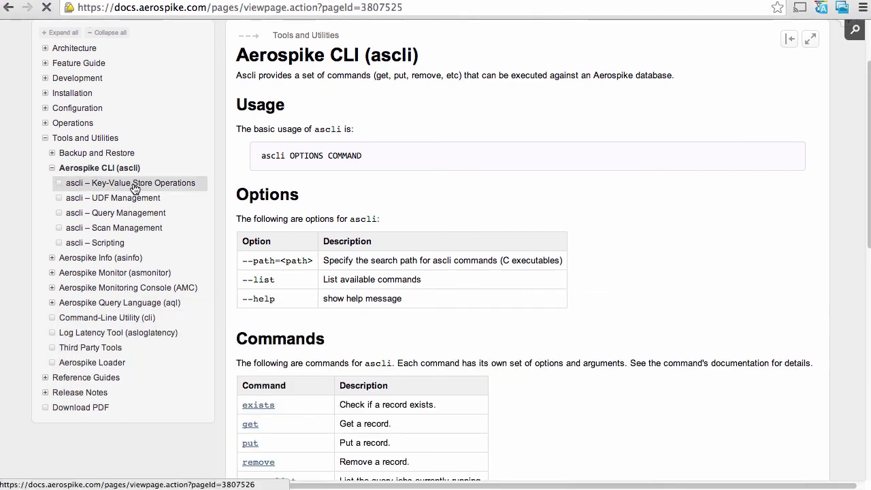
{"action": "left_click", "coordinate": [131, 183]}
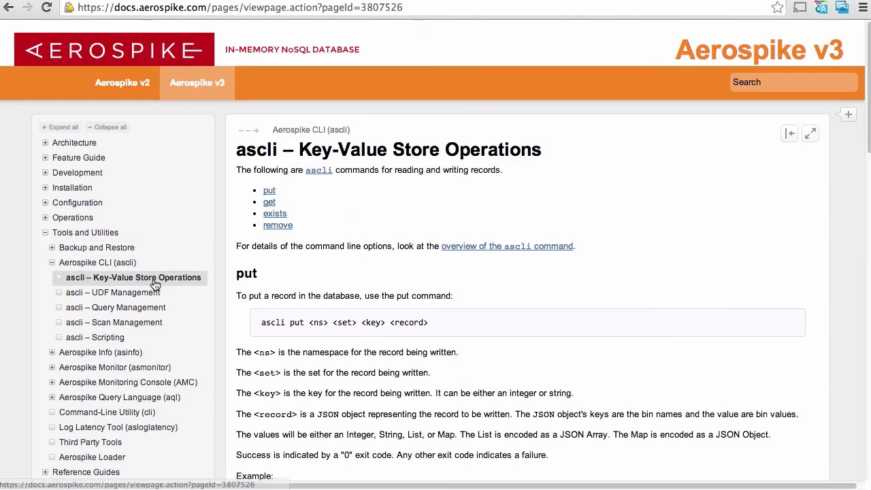
{"action": "left_click", "coordinate": [113, 292]}
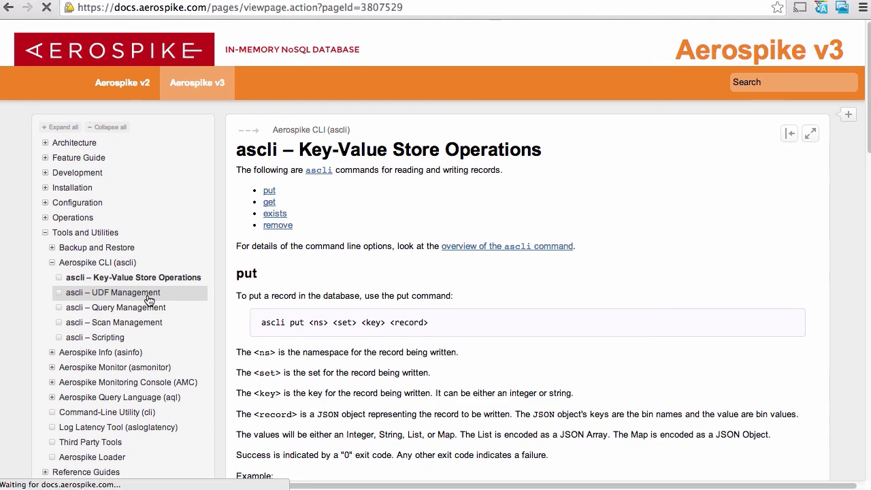
{"action": "left_click", "coordinate": [113, 292]}
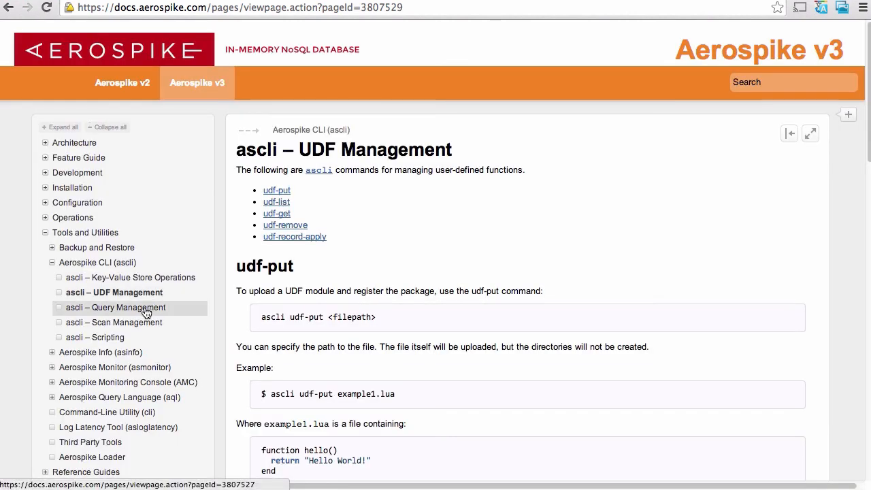
{"action": "left_click", "coordinate": [114, 322]}
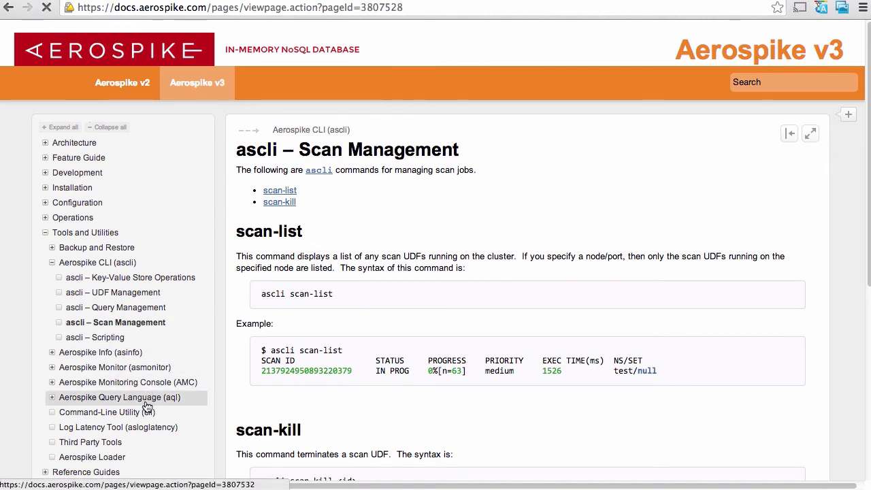
Step: Read the aql page's options and command categories, then copy the aql --help command
{"action": "left_click", "coordinate": [110, 396]}
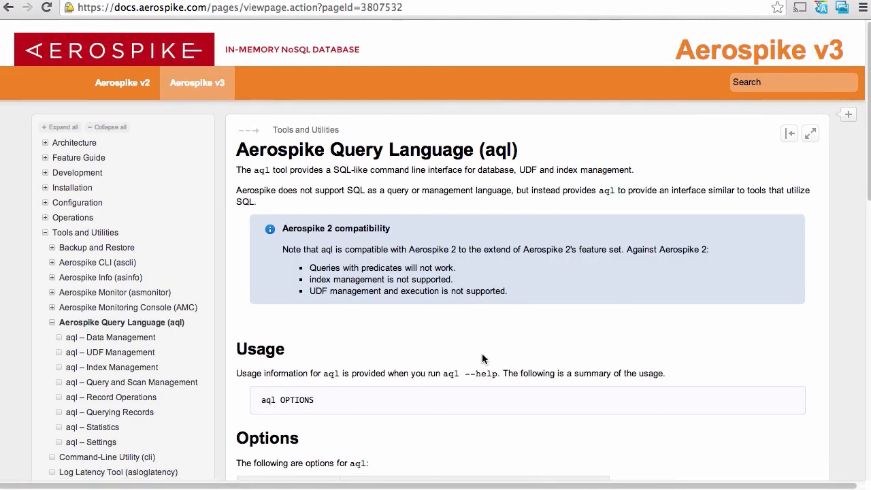
{"action": "scroll", "scroll_direction": "down", "scroll_amount": 3}
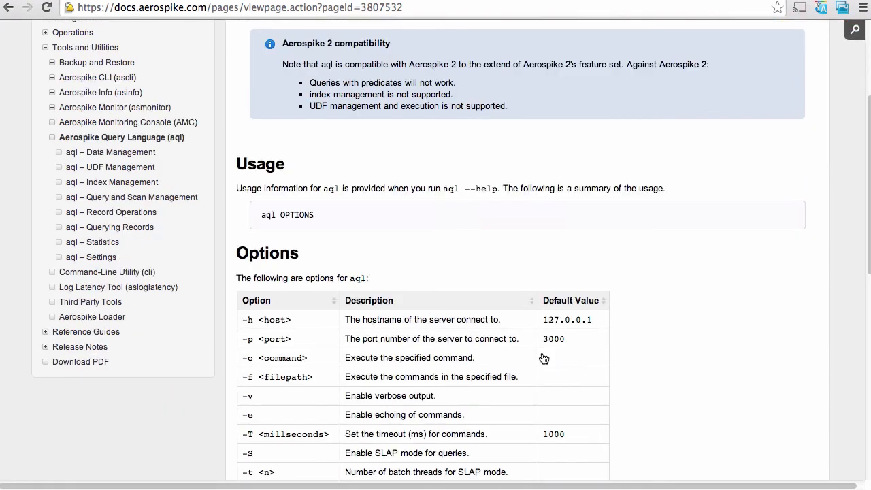
{"action": "scroll", "scroll_direction": "down", "scroll_amount": 3}
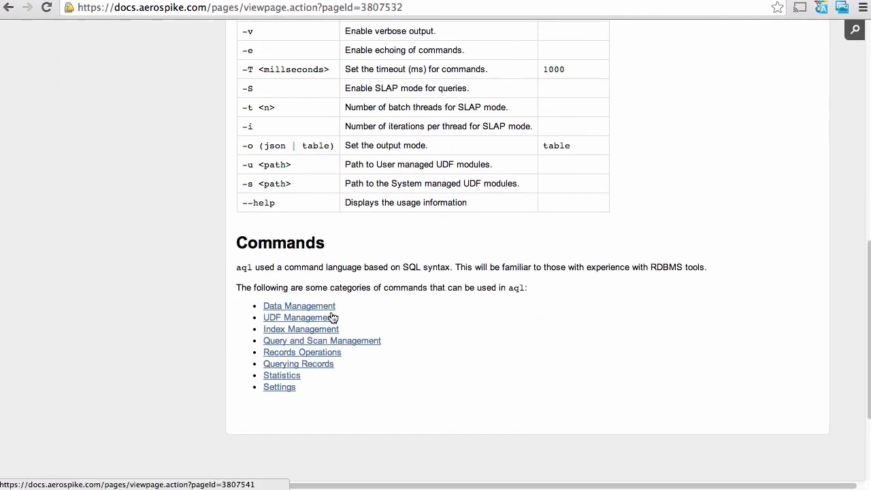
{"action": "mouse_move", "coordinate": [439, 348]}
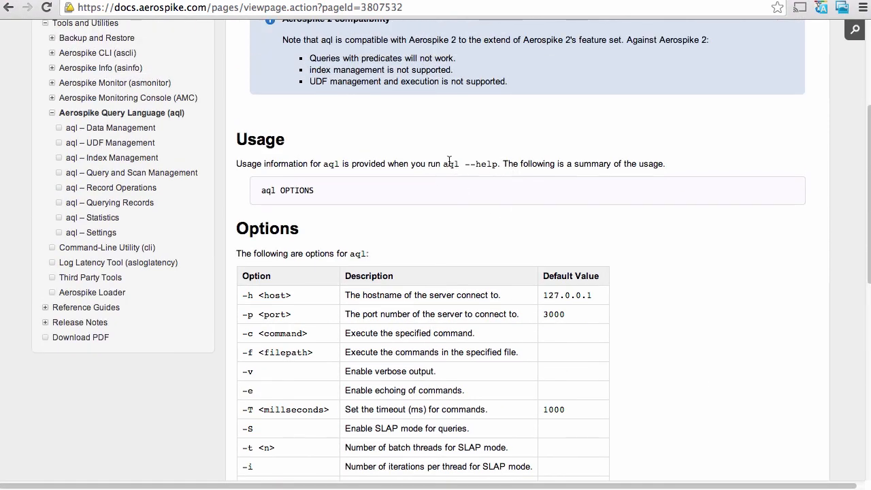
{"action": "right_click", "coordinate": [470, 163]}
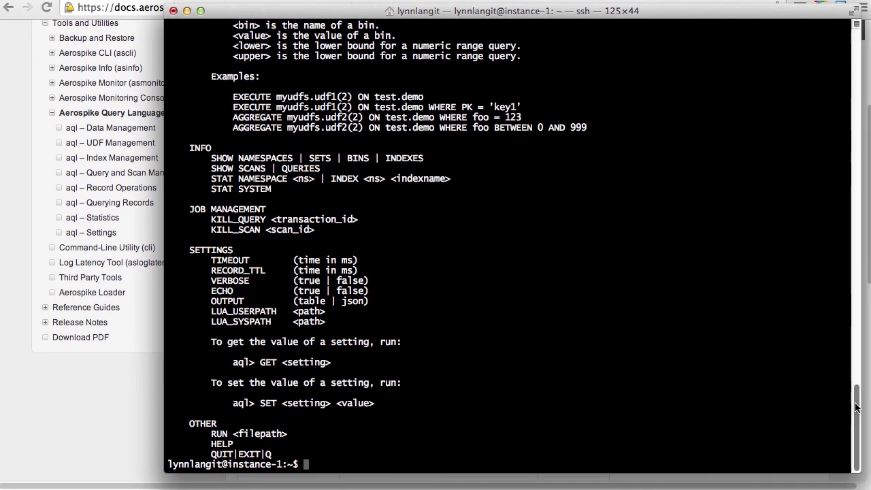
Step: Scroll through aql's help output covering DDL, DML, query and UDF management commands
{"action": "scroll", "scroll_direction": "up", "scroll_amount": 3}
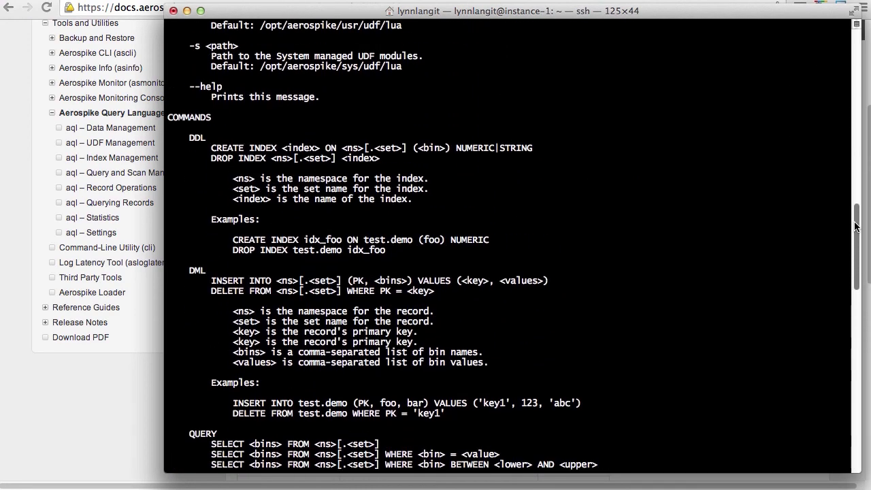
{"action": "scroll", "scroll_direction": "down", "scroll_amount": 3}
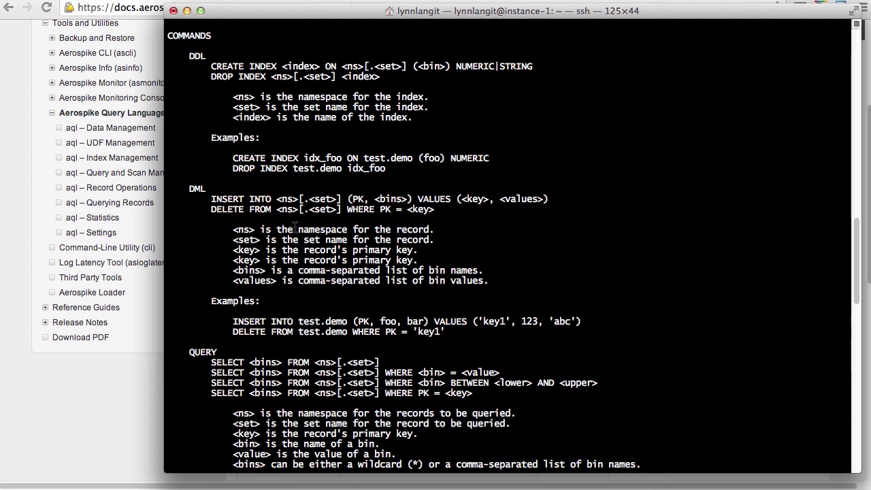
{"action": "mouse_move", "coordinate": [856, 246]}
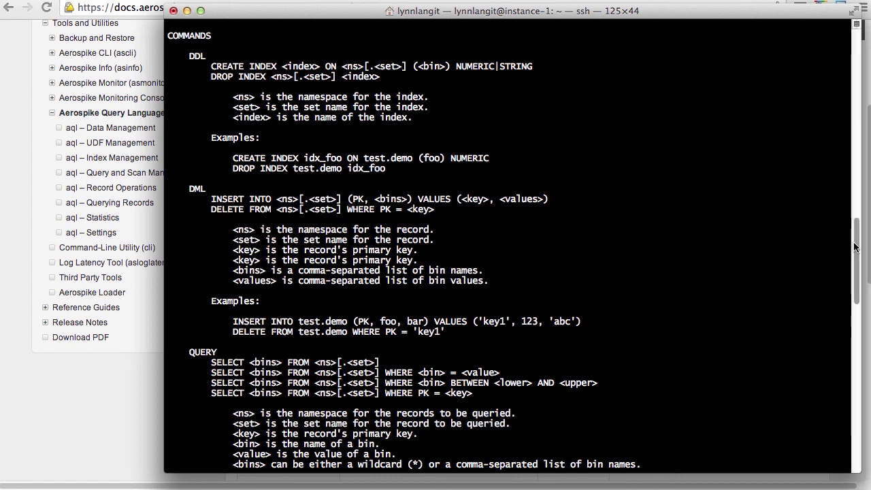
{"action": "scroll", "scroll_direction": "down", "scroll_amount": 3}
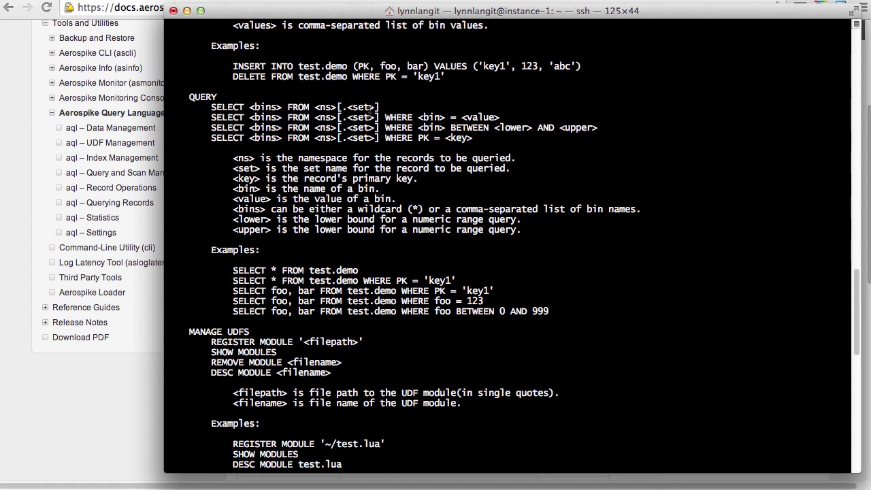
{"action": "mouse_move", "coordinate": [198, 334]}
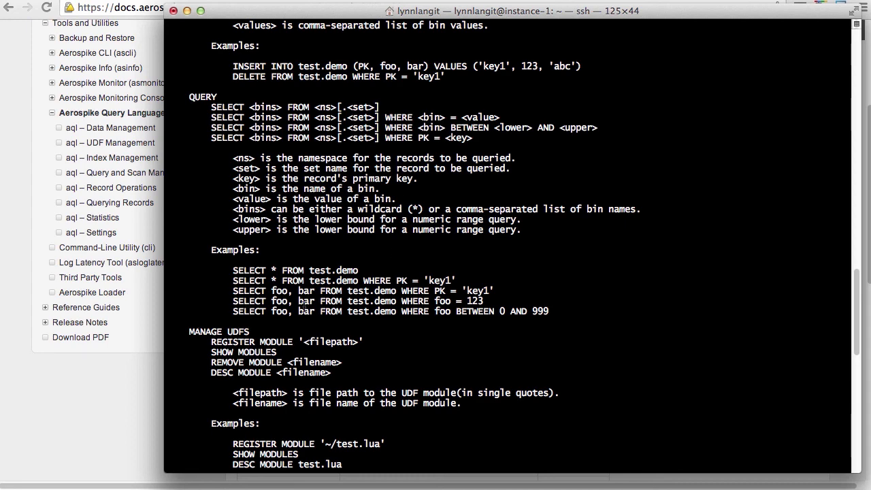
{"action": "scroll", "scroll_direction": "down", "scroll_amount": 3}
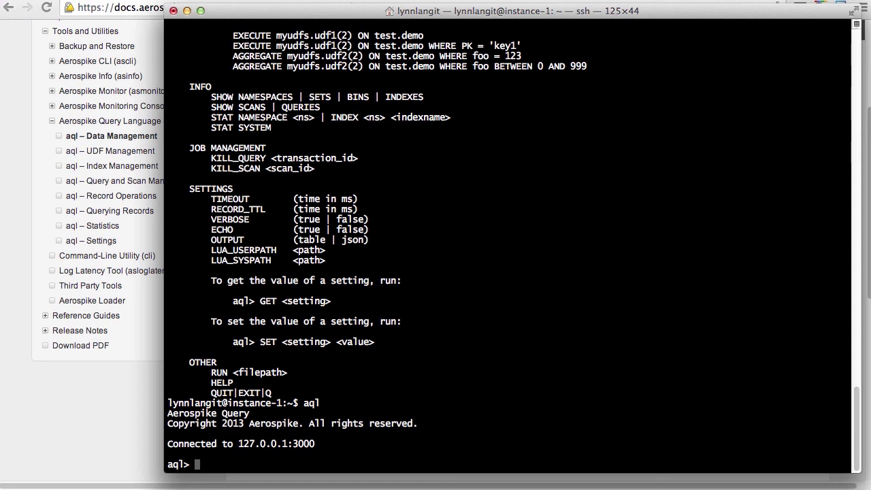
Step: In aql, list namespaces, sets and bins, then insert ('xyz', 'abc', 123) into test.newtest
{"action": "type", "text": "show namespace"}
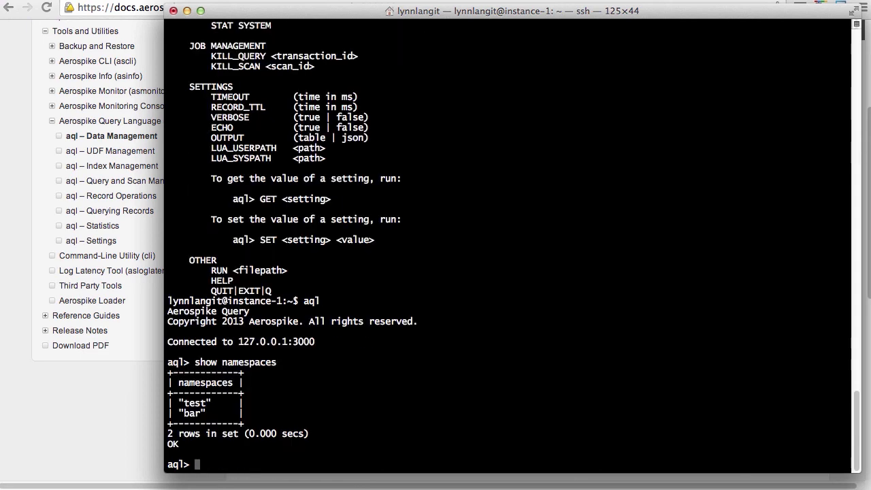
{"action": "type", "text": "show set"}
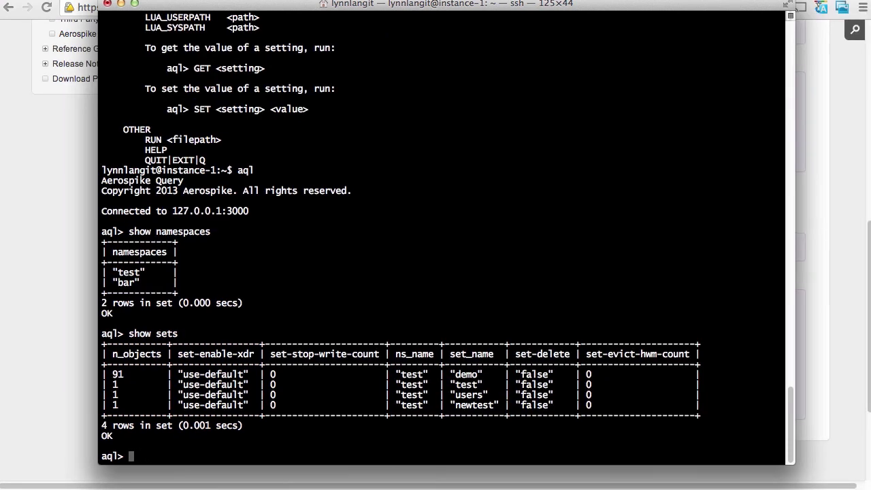
{"action": "type", "text": "s"}
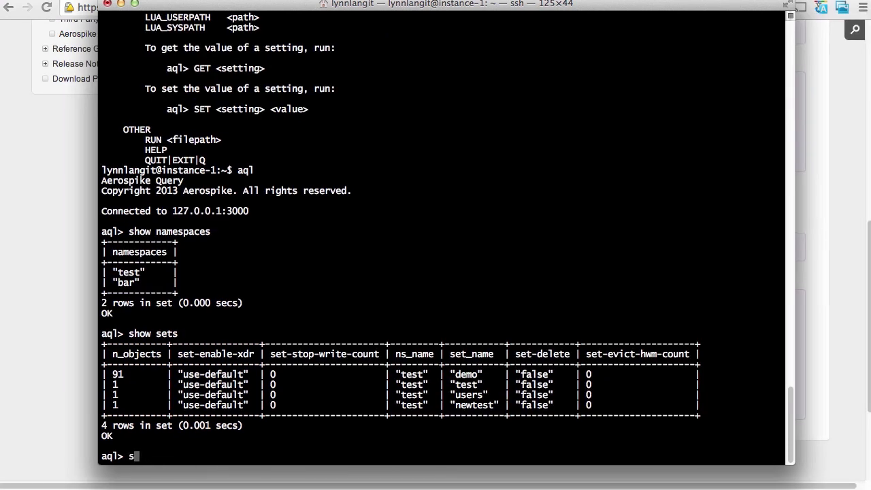
{"action": "type", "text": "how bins"}
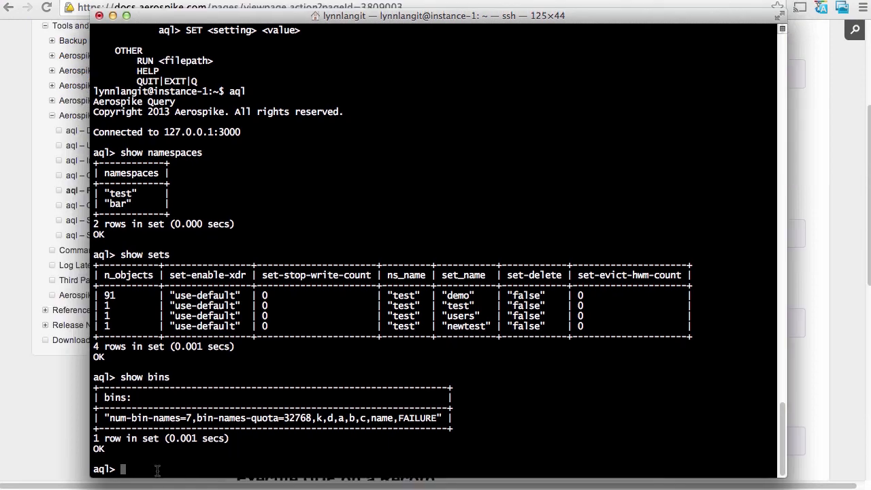
{"action": "mouse_move", "coordinate": [136, 469]}
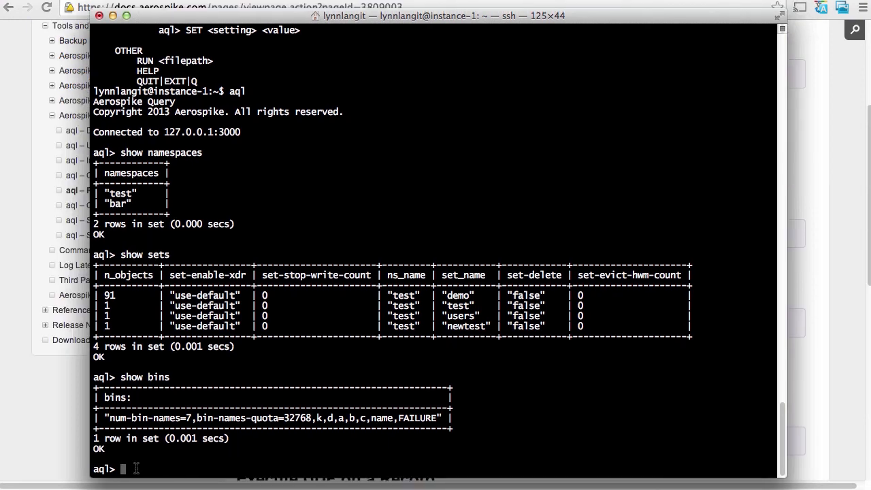
{"action": "type", "text": "INSERT INTO test.newtest (PK, a, b) VALUES ('xyz', 'abc', 123)"}
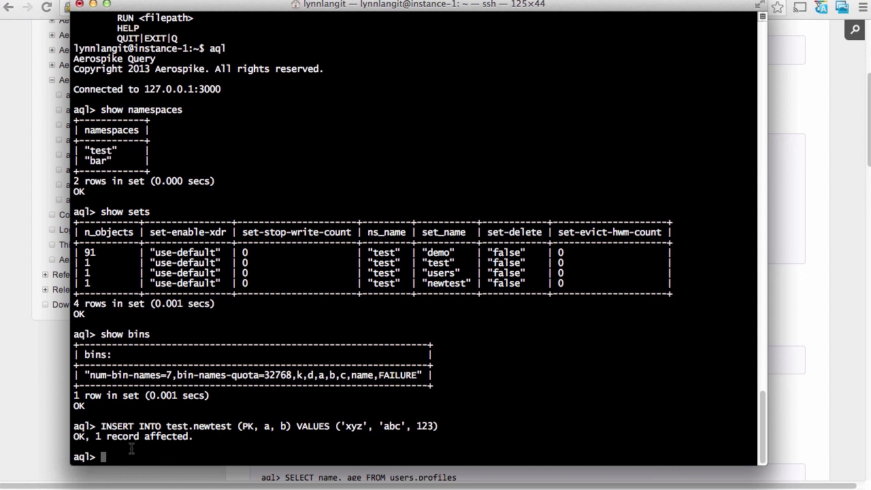
{"action": "type", "text": "SELECT * FROM users.profiles"}
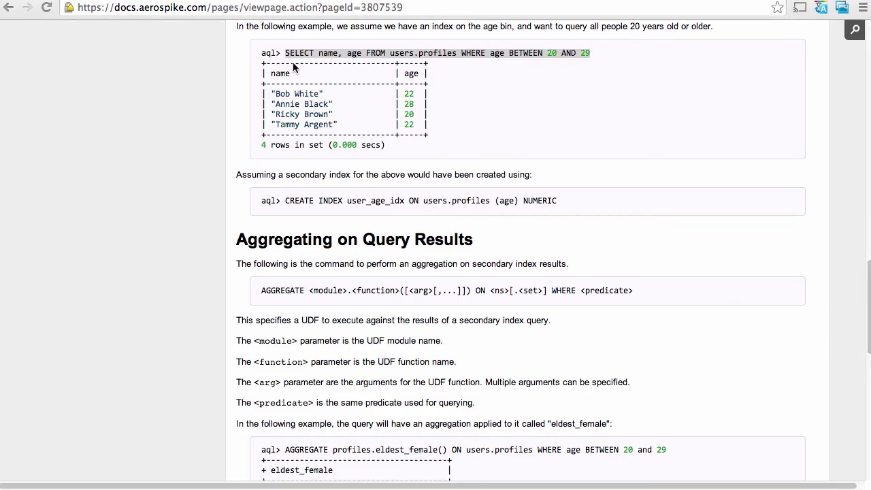
{"action": "mouse_move", "coordinate": [326, 61]}
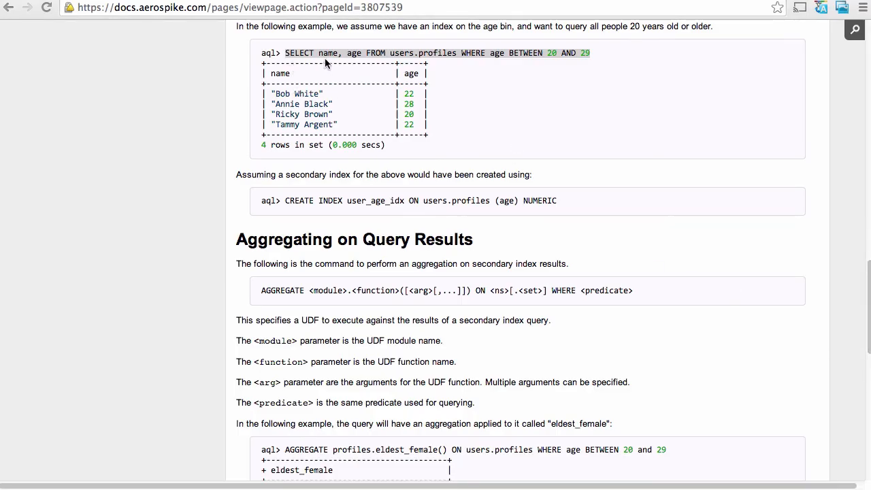
{"action": "mouse_move", "coordinate": [577, 90]}
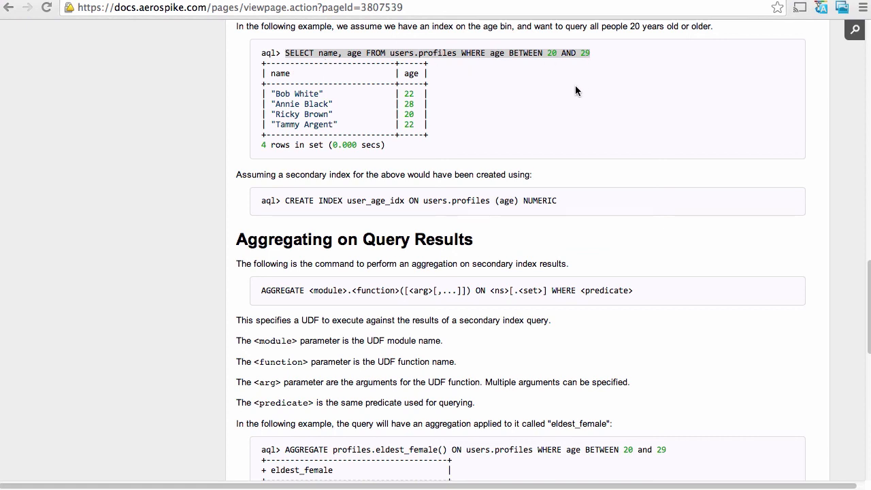
Step: Read through the aggregation examples and open the aql – Settings documentation page
{"action": "scroll", "scroll_direction": "down", "scroll_amount": 3}
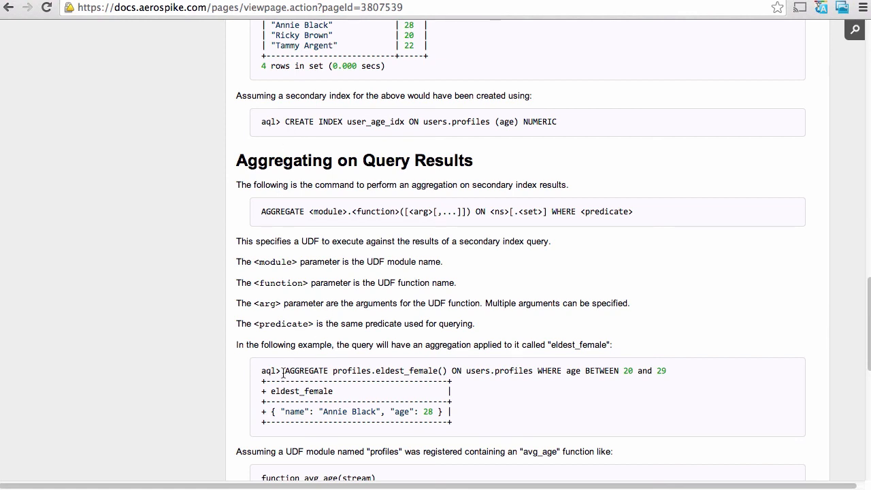
{"action": "scroll", "scroll_direction": "down", "scroll_amount": 3}
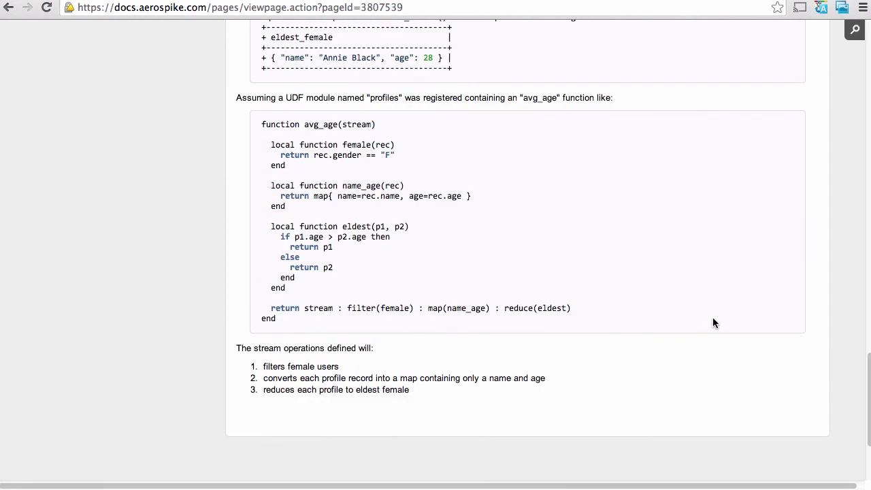
{"action": "mouse_move", "coordinate": [752, 225]}
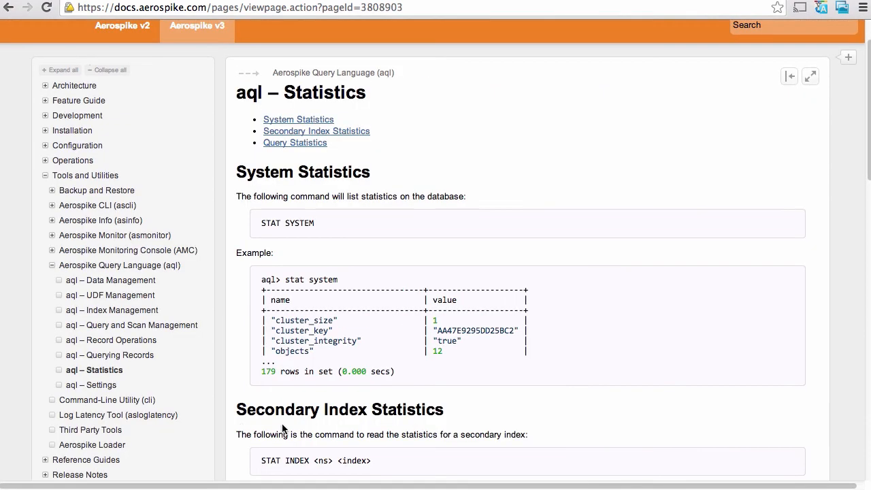
{"action": "mouse_move", "coordinate": [107, 400]}
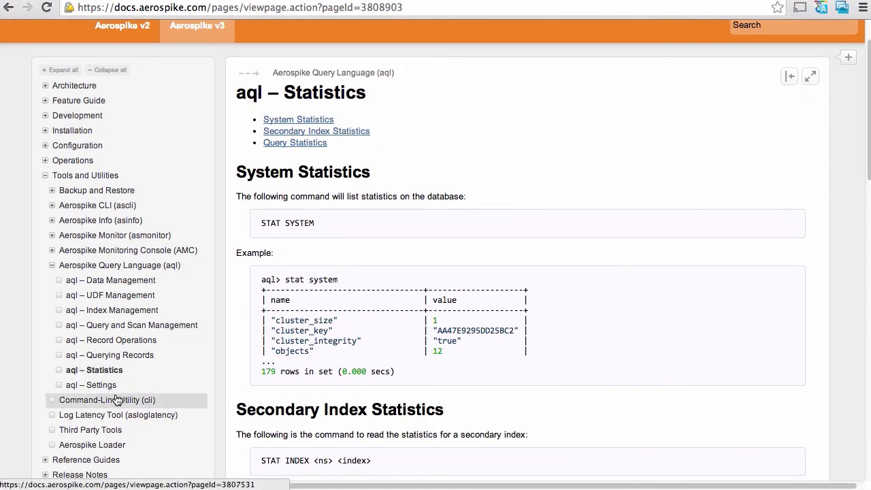
{"action": "left_click", "coordinate": [90, 385]}
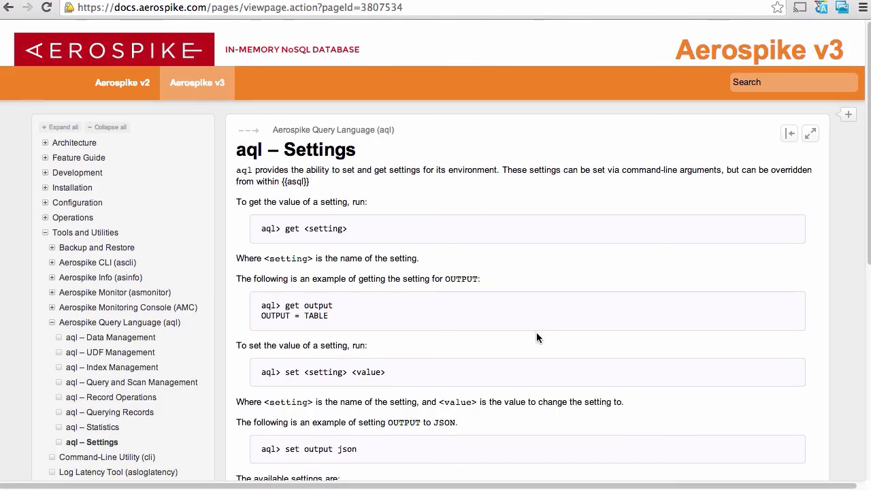
{"action": "scroll", "scroll_direction": "down", "scroll_amount": 3}
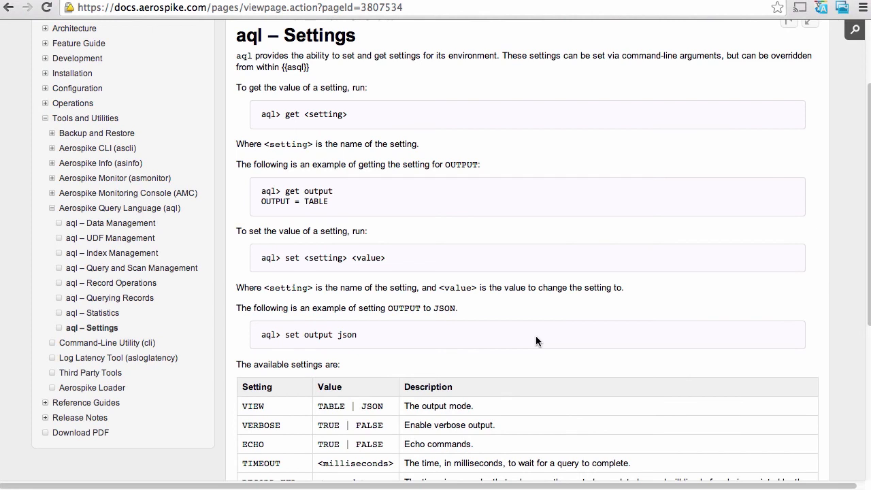
{"action": "scroll", "scroll_direction": "down", "scroll_amount": 3}
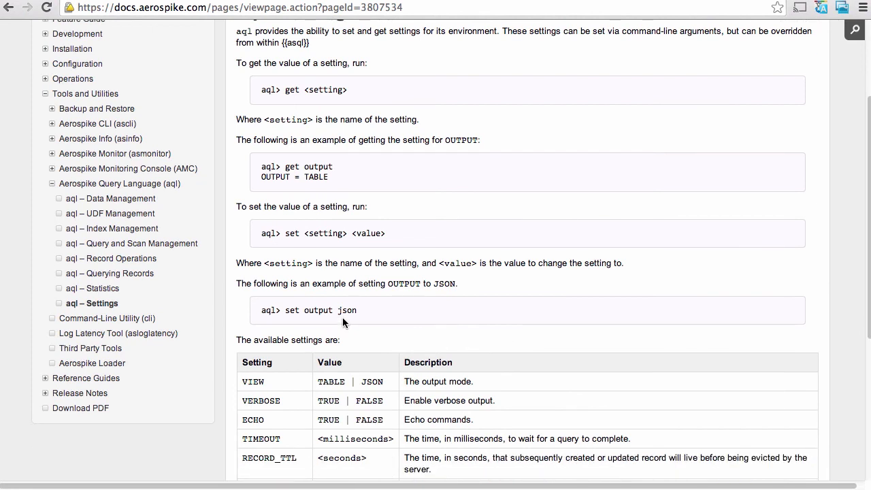
{"action": "mouse_move", "coordinate": [290, 182]}
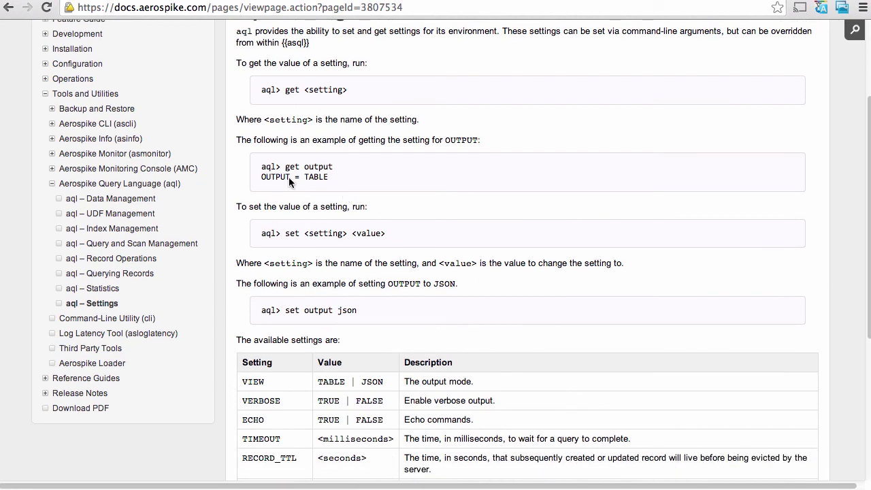
{"action": "scroll", "scroll_direction": "down", "scroll_amount": 3}
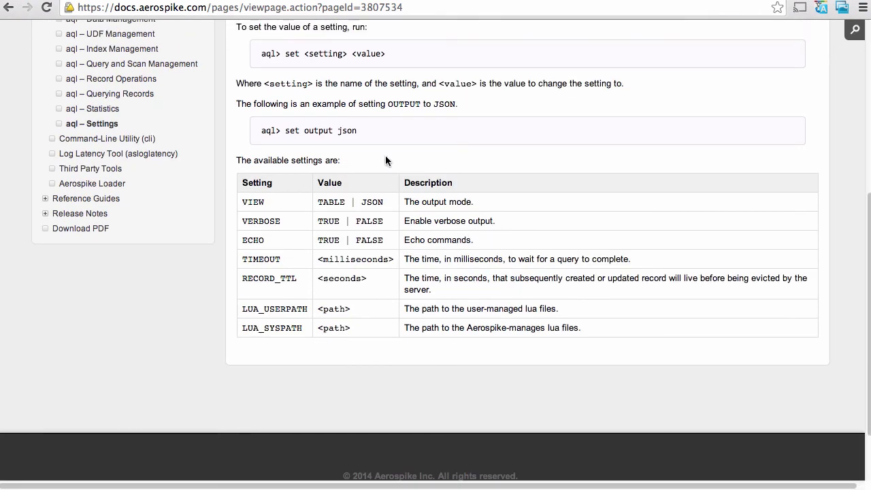
{"action": "mouse_move", "coordinate": [360, 143]}
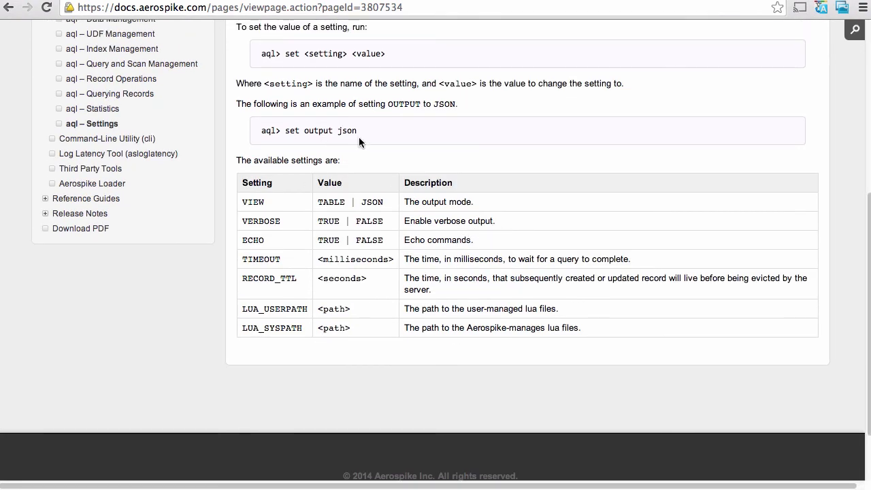
{"action": "mouse_move", "coordinate": [305, 158]}
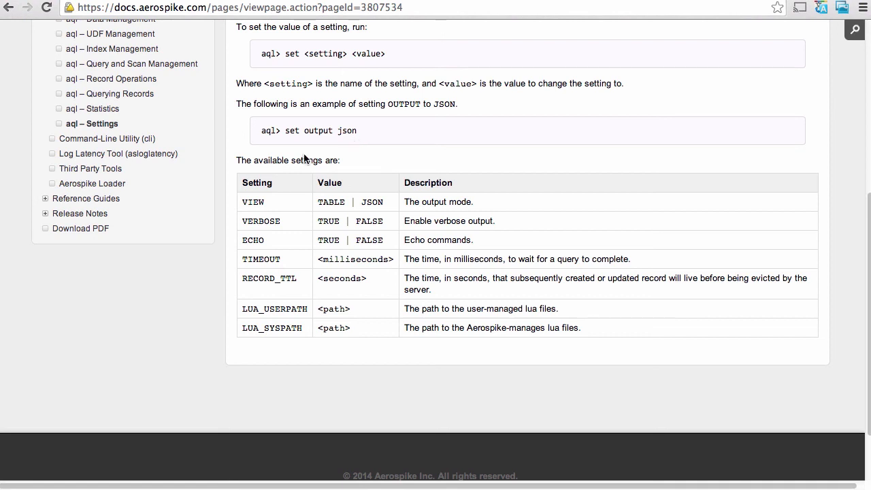
{"action": "mouse_move", "coordinate": [107, 139]}
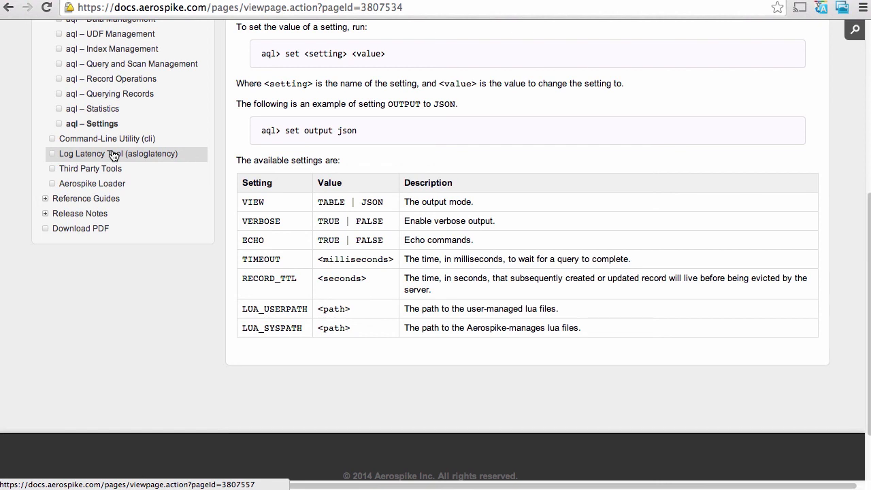
{"action": "mouse_move", "coordinate": [92, 184]}
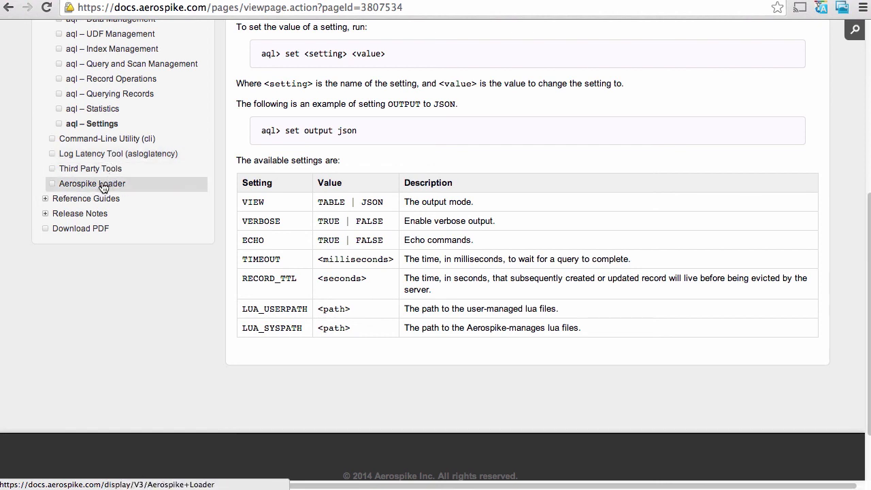
{"action": "left_click", "coordinate": [92, 184]}
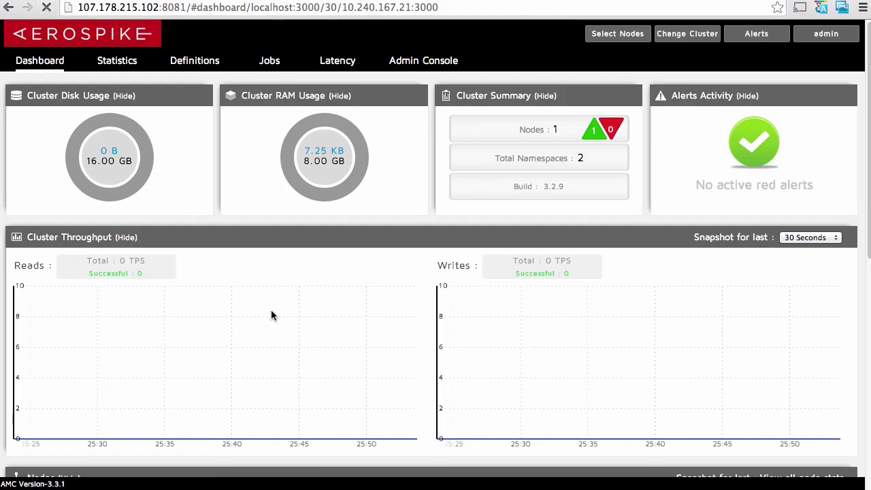
{"action": "mouse_move", "coordinate": [282, 437]}
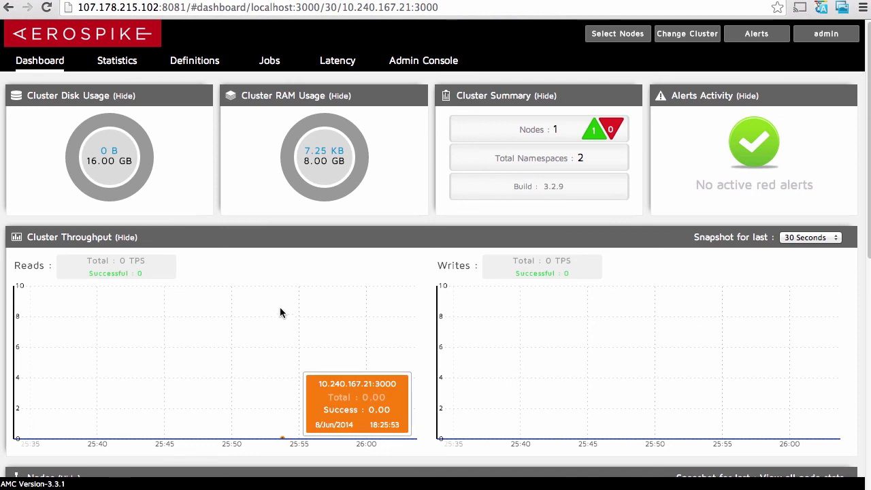
{"action": "mouse_move", "coordinate": [351, 439]}
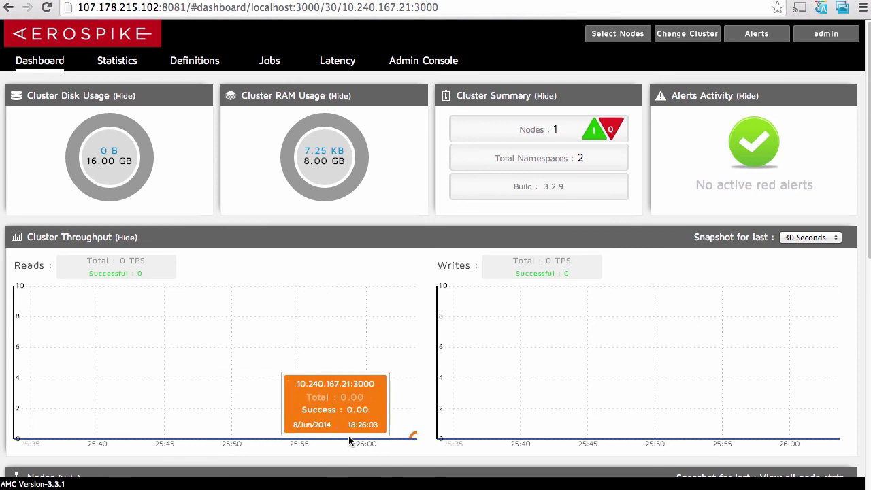
{"action": "mouse_move", "coordinate": [868, 217]}
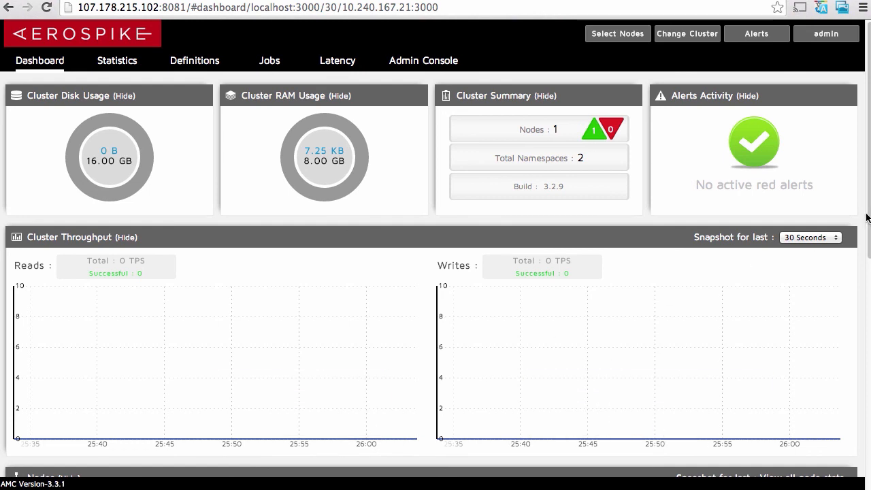
Step: Scroll the Dashboard to review its node, namespace, RAM and throughput panels
{"action": "scroll", "scroll_direction": "down", "scroll_amount": 3}
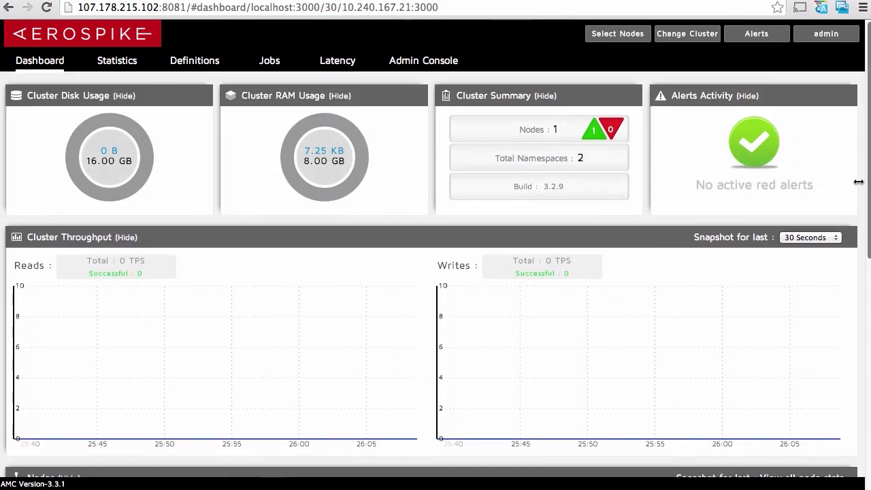
{"action": "mouse_move", "coordinate": [349, 436]}
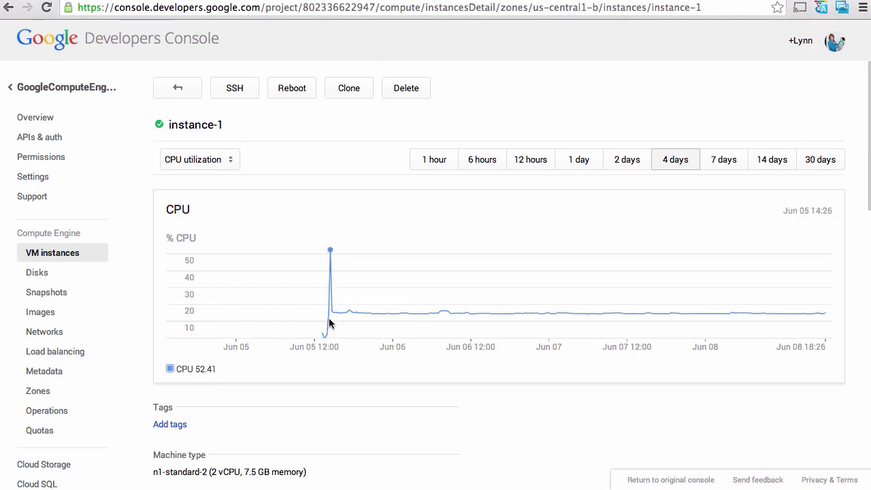
{"action": "mouse_move", "coordinate": [333, 286]}
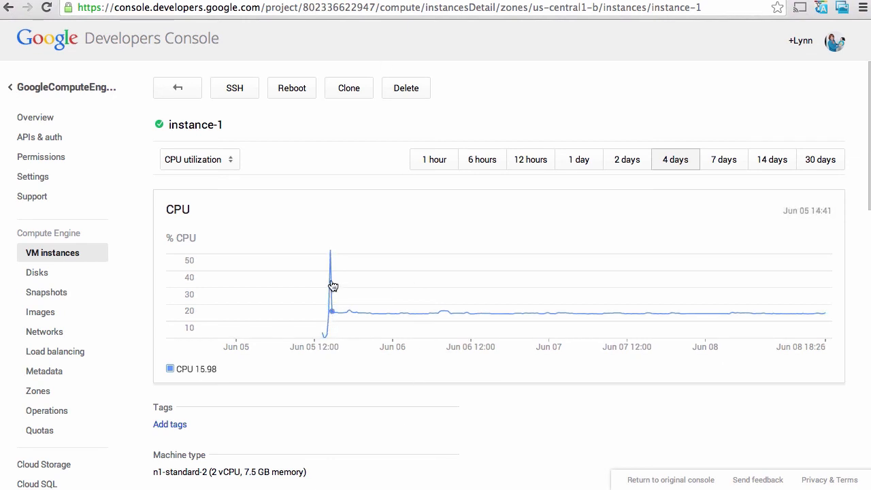
{"action": "mouse_move", "coordinate": [309, 291]}
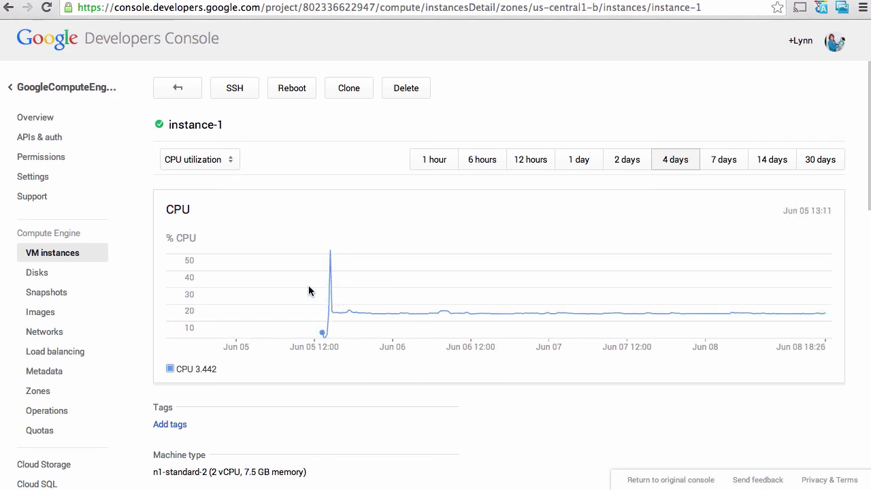
Step: Scroll through instance-1's CPU chart, machine type, IP addresses and permissions
{"action": "scroll", "scroll_direction": "down", "scroll_amount": 3}
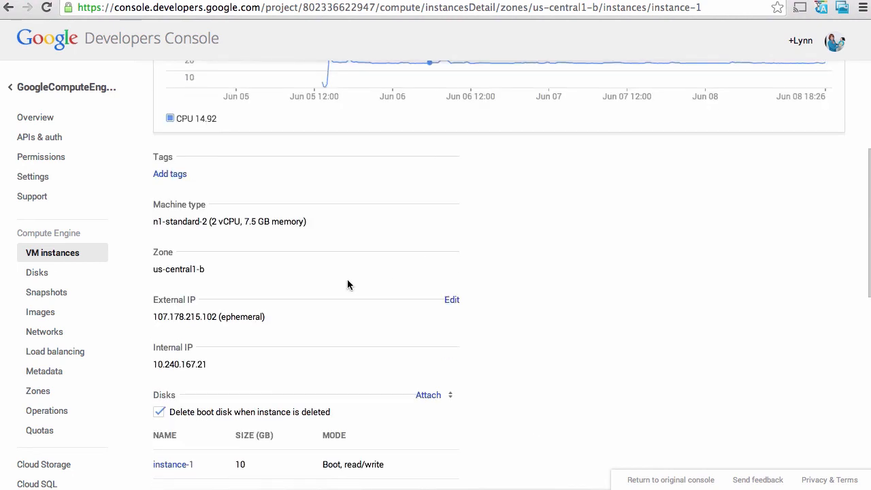
{"action": "mouse_move", "coordinate": [232, 235]}
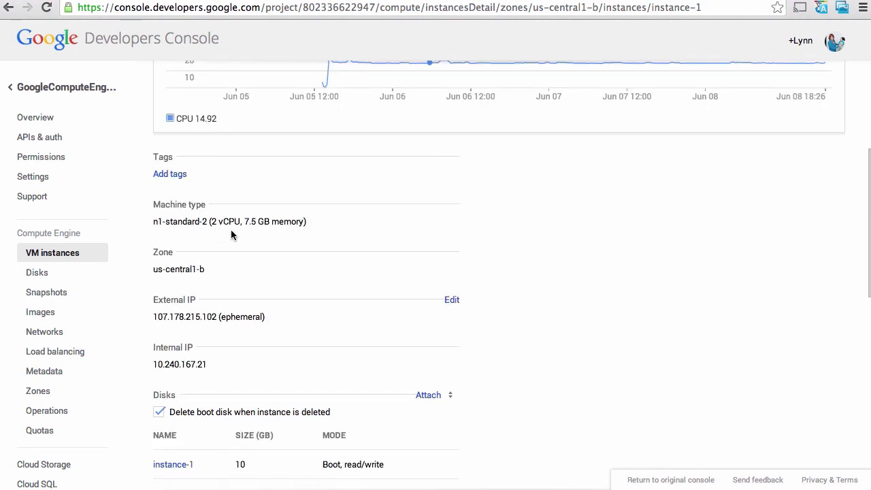
{"action": "mouse_move", "coordinate": [582, 295]}
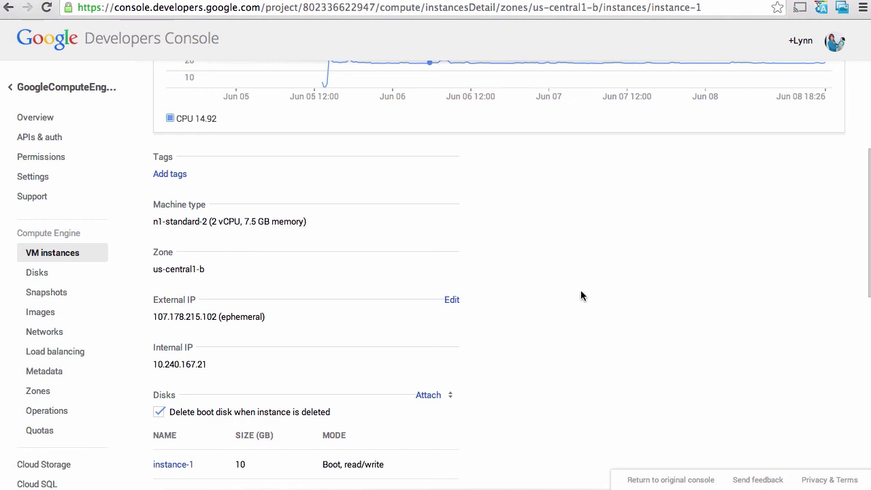
{"action": "scroll", "scroll_direction": "down", "scroll_amount": 3}
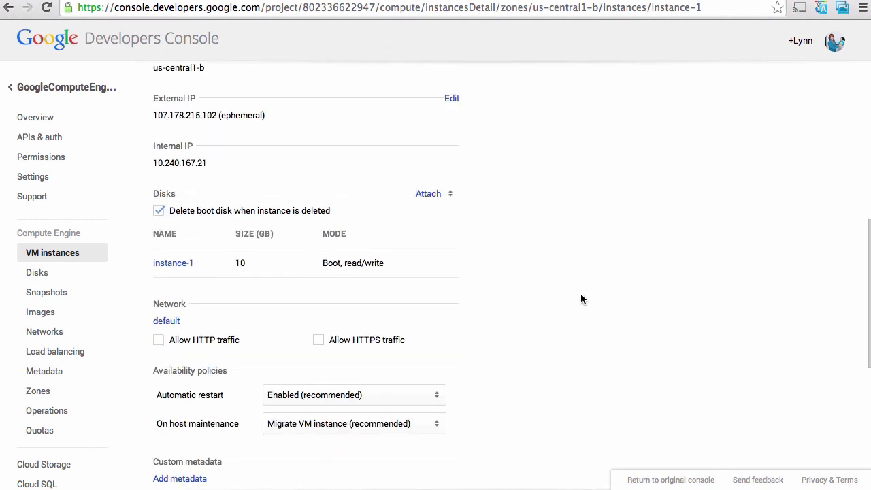
{"action": "scroll", "scroll_direction": "down", "scroll_amount": 3}
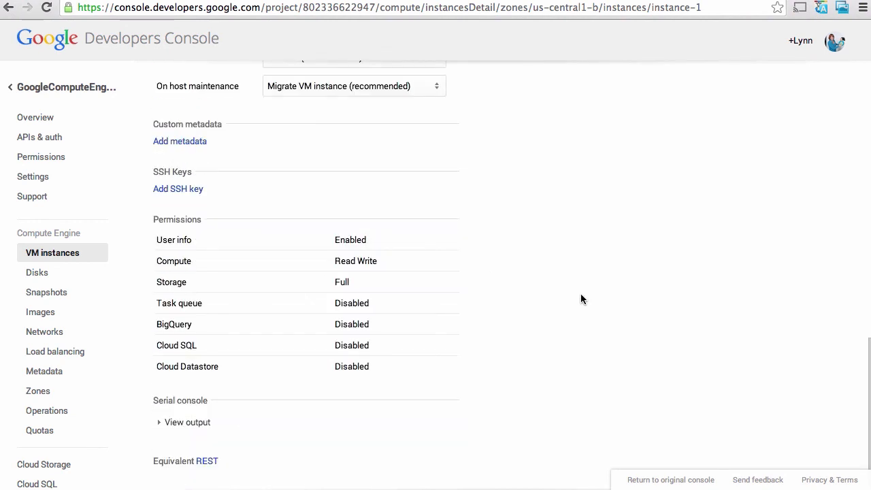
{"action": "scroll", "scroll_direction": "up", "scroll_amount": 3}
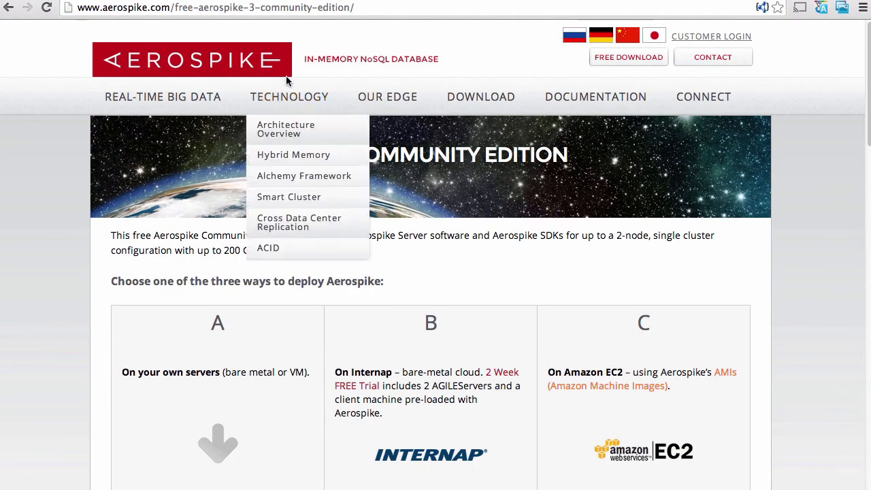
{"action": "mouse_move", "coordinate": [221, 61]}
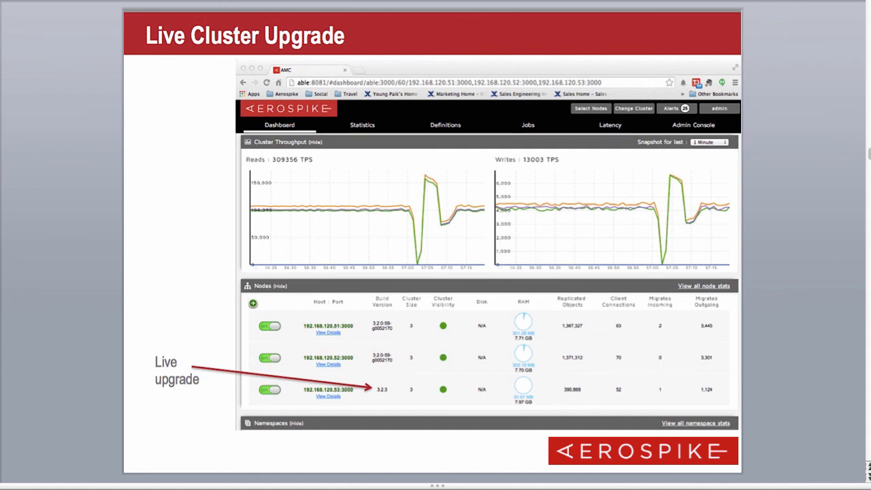
Step: Advance the deck past the Live Cluster Upgrade slide
{"action": "key", "text": "right"}
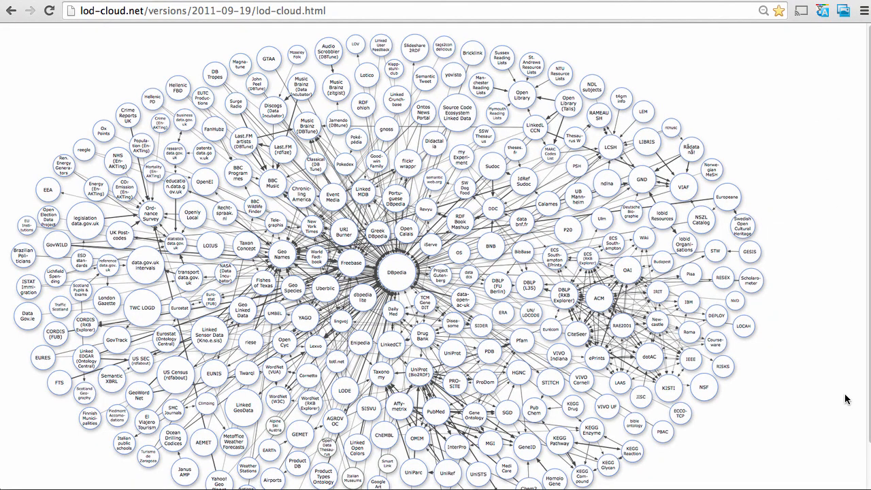
{"action": "mouse_move", "coordinate": [847, 405]}
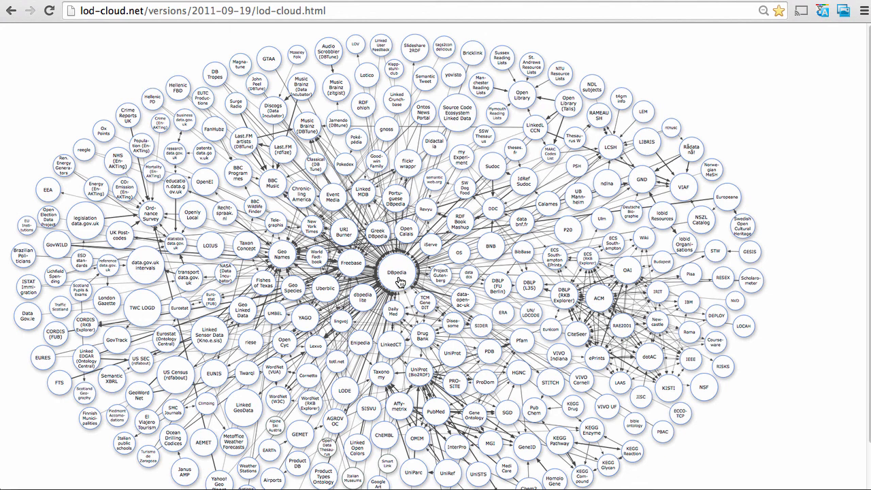
{"action": "mouse_move", "coordinate": [401, 282]}
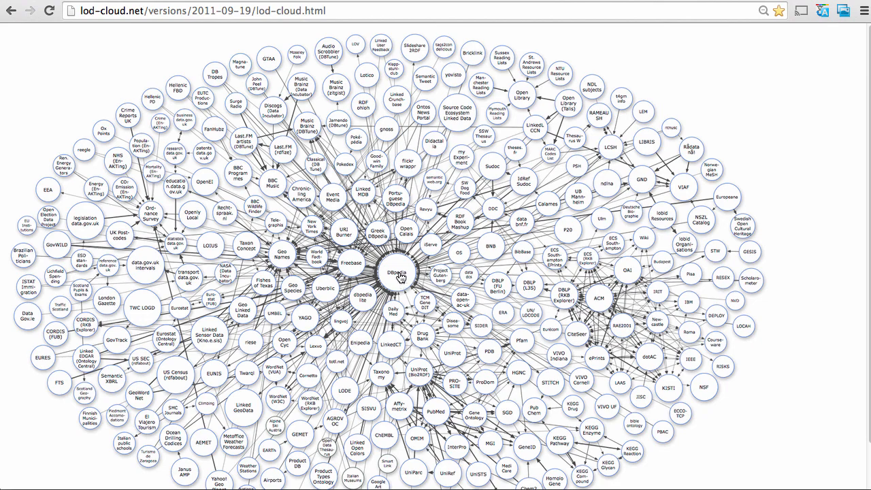
Step: Open the DBpedia bubble at the centre of the LOD cloud diagram
{"action": "left_click", "coordinate": [398, 272]}
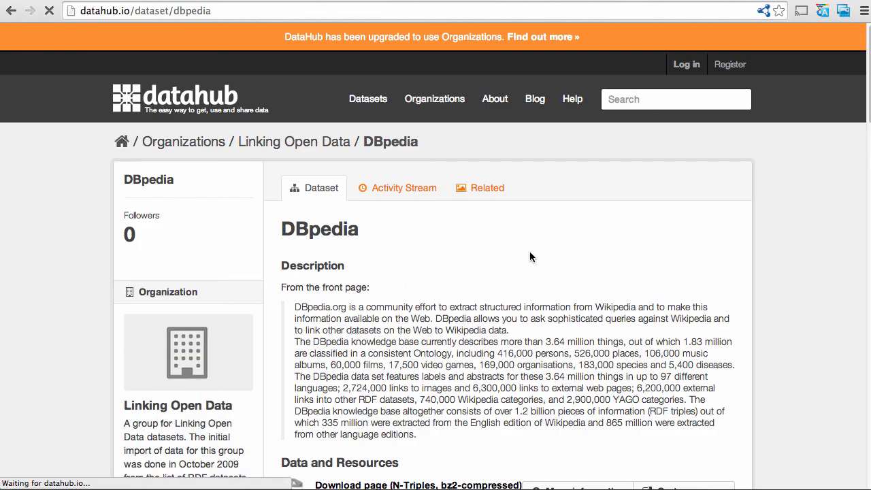
Step: Open DBpedia's SPARQL endpoint resource from the Data and Resources list
{"action": "scroll", "scroll_direction": "down", "scroll_amount": 3}
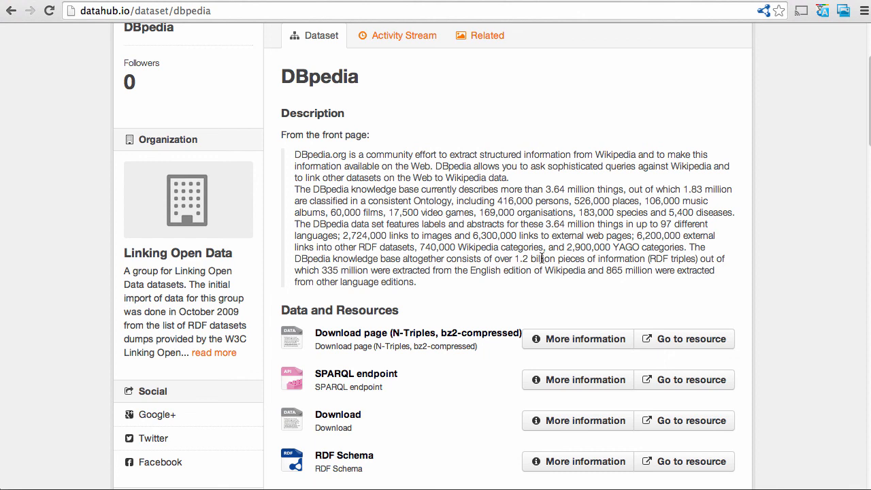
{"action": "mouse_move", "coordinate": [542, 258]}
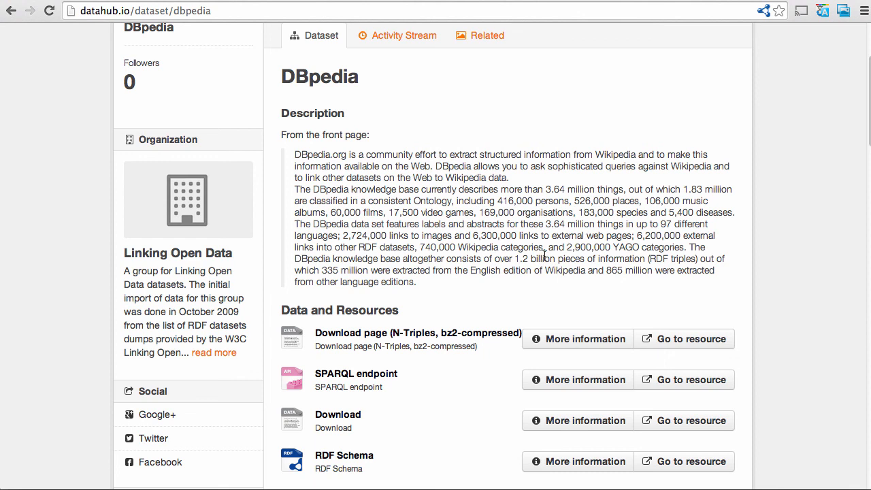
{"action": "mouse_move", "coordinate": [521, 290]}
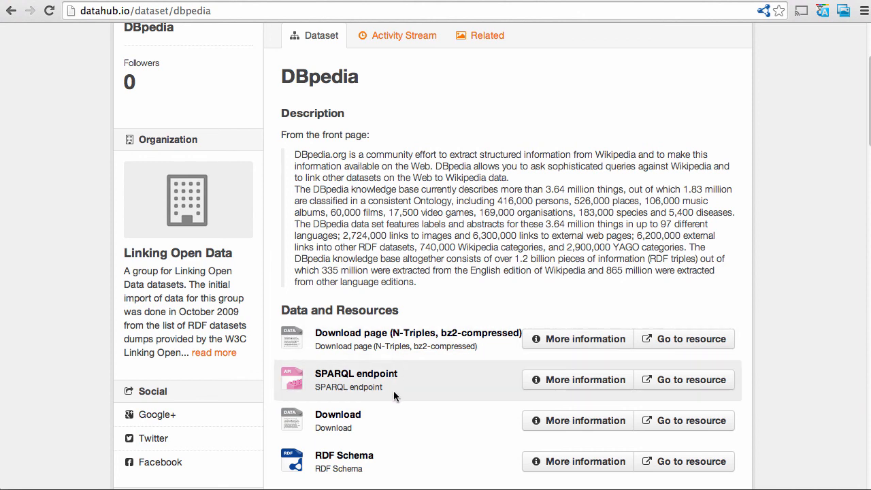
{"action": "mouse_move", "coordinate": [691, 380]}
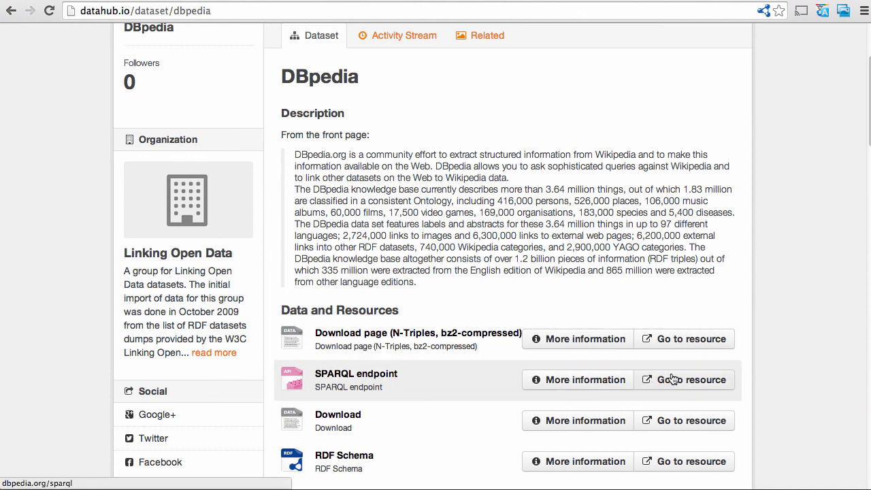
{"action": "left_click", "coordinate": [691, 380]}
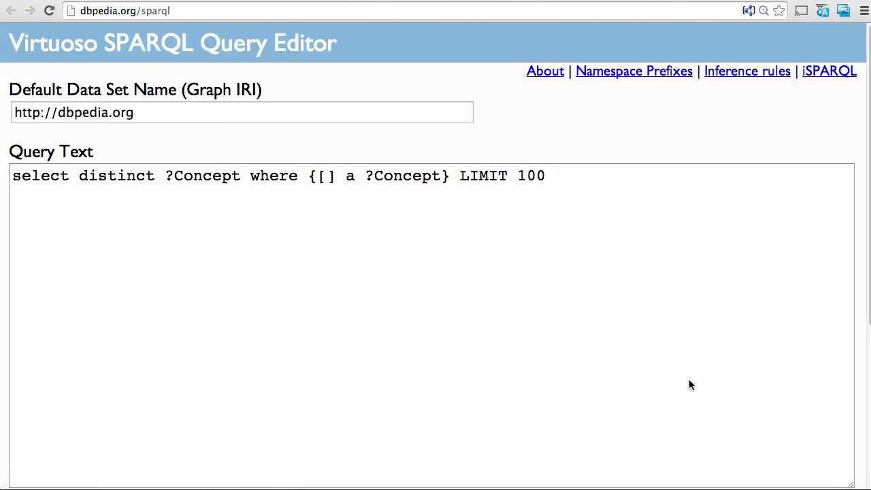
{"action": "mouse_move", "coordinate": [343, 377]}
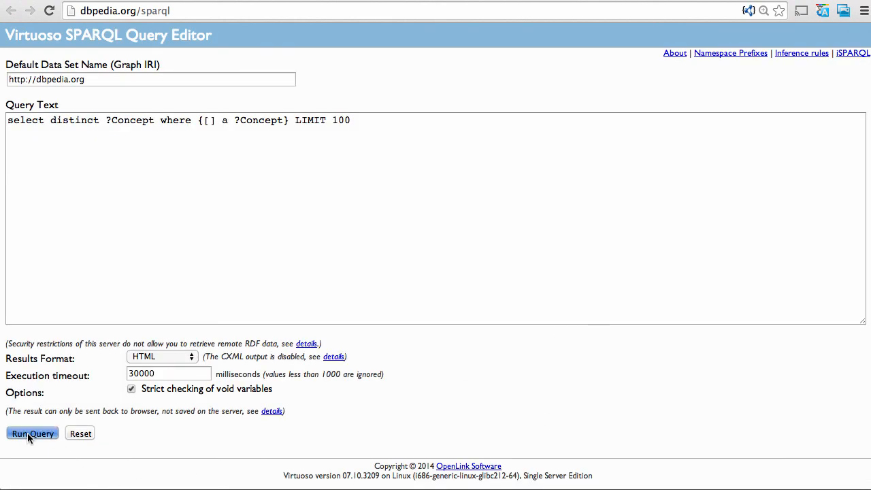
{"action": "left_click", "coordinate": [32, 433]}
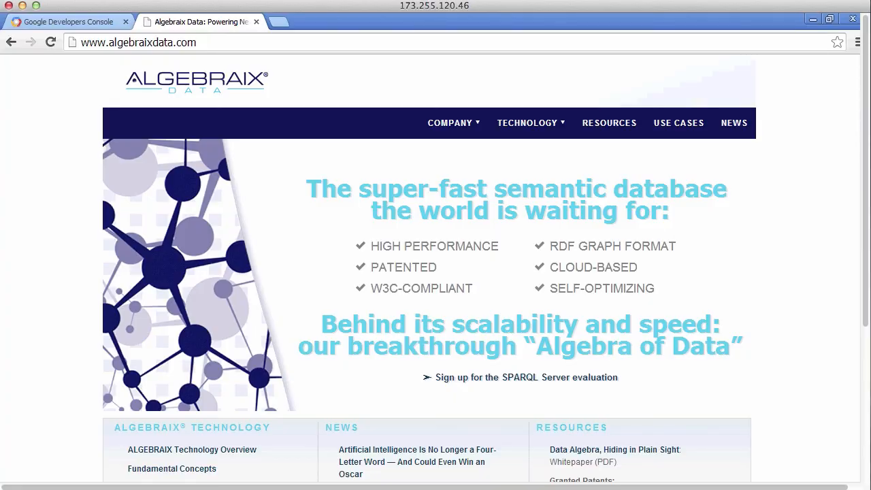
{"action": "mouse_move", "coordinate": [397, 390]}
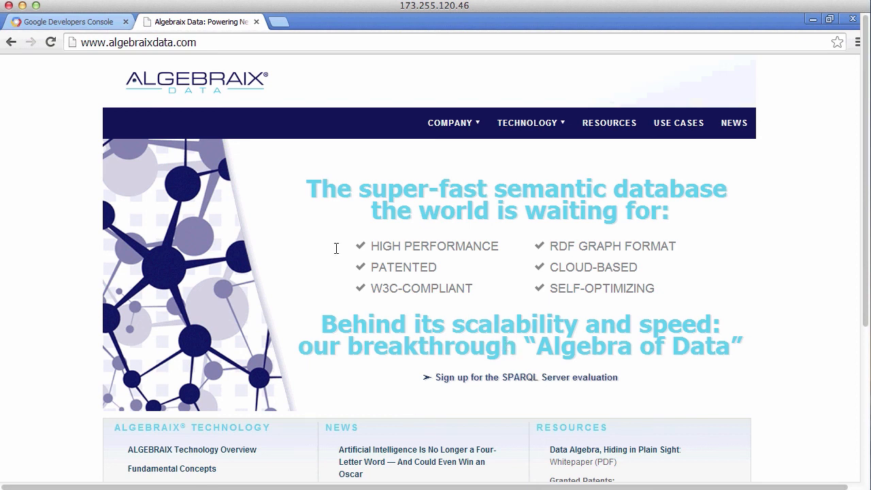
Step: Bring the Google Developers Console VM instances tab to the front
{"action": "left_click", "coordinate": [69, 21]}
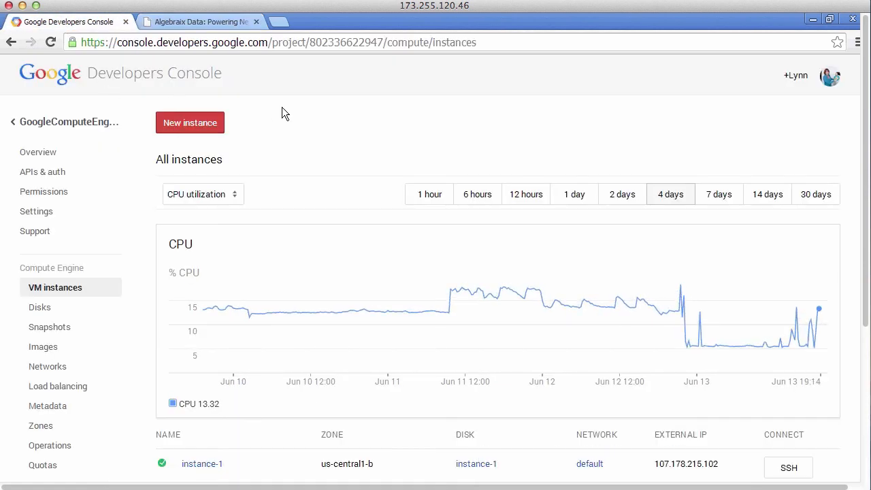
{"action": "mouse_move", "coordinate": [72, 122]}
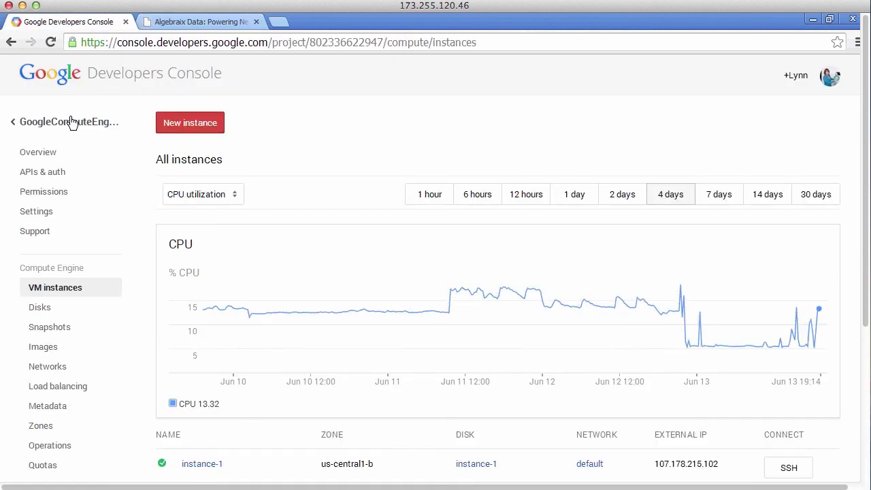
Step: Browse the New instance form and boot images, then return to the VM instances list
{"action": "left_click", "coordinate": [190, 123]}
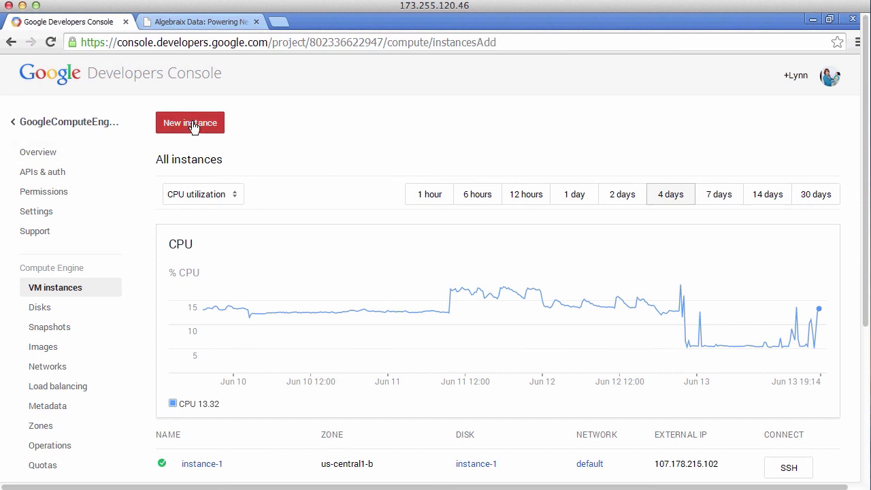
{"action": "left_click", "coordinate": [190, 122]}
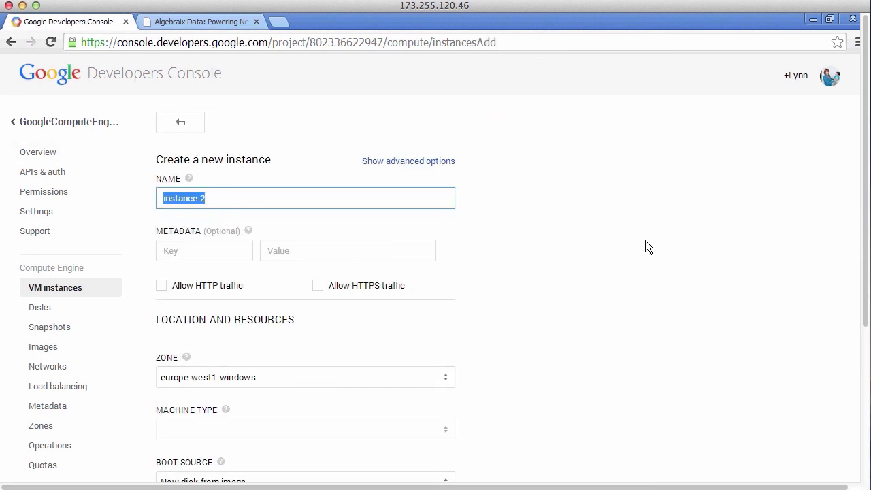
{"action": "scroll", "scroll_direction": "down", "scroll_amount": 3}
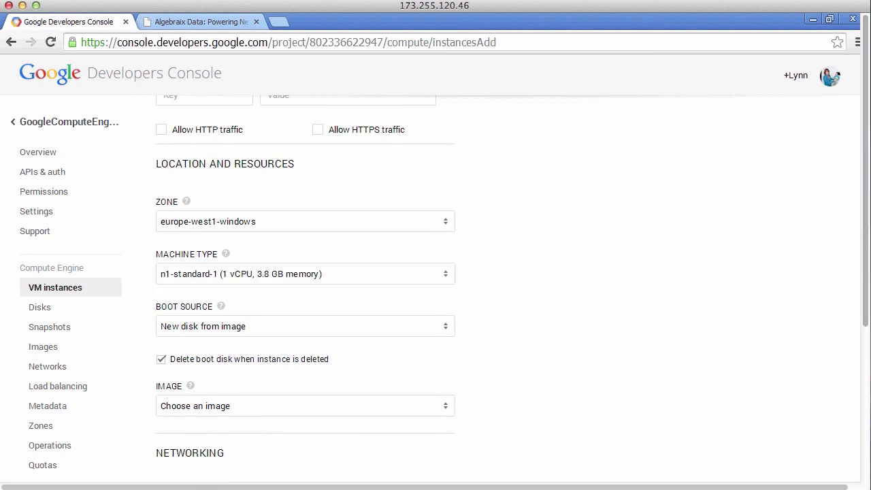
{"action": "scroll", "scroll_direction": "down", "scroll_amount": 3}
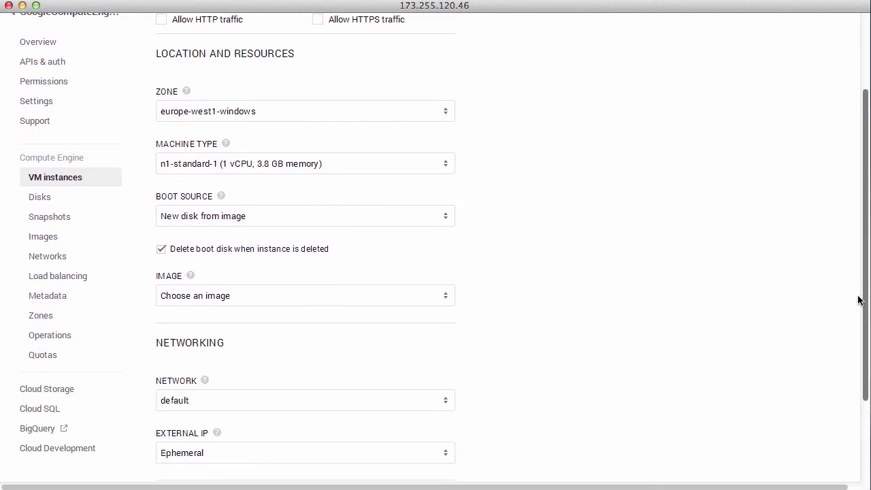
{"action": "mouse_move", "coordinate": [560, 274]}
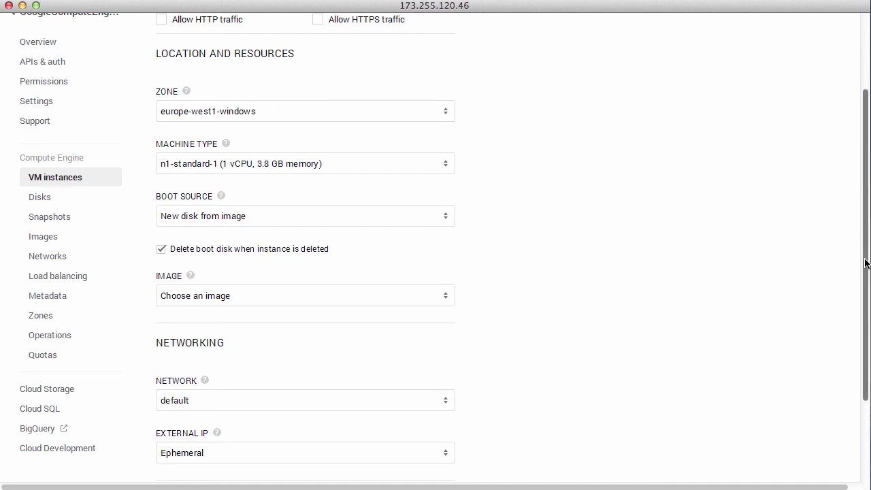
{"action": "left_click", "coordinate": [305, 295]}
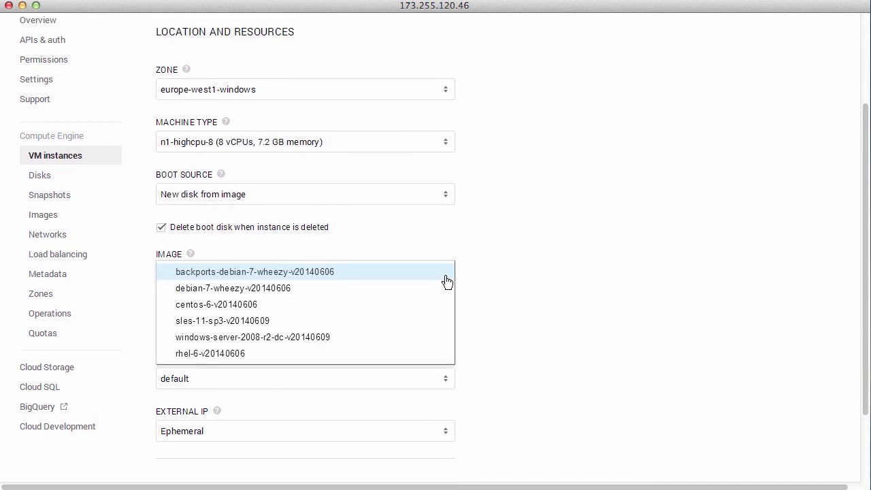
{"action": "mouse_move", "coordinate": [416, 343]}
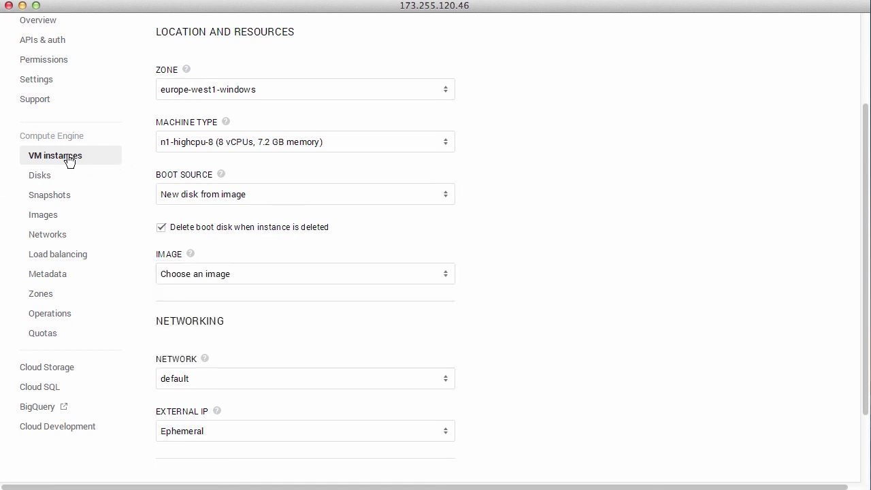
{"action": "left_click", "coordinate": [55, 155]}
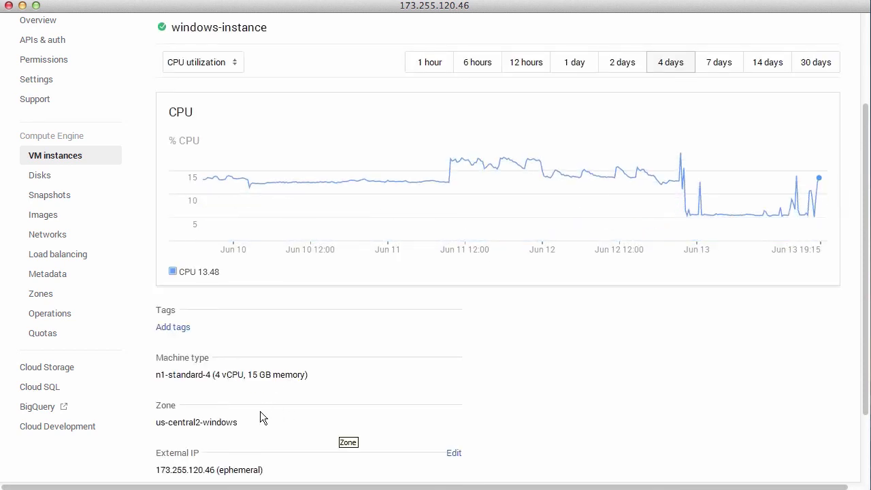
{"action": "mouse_move", "coordinate": [228, 390]}
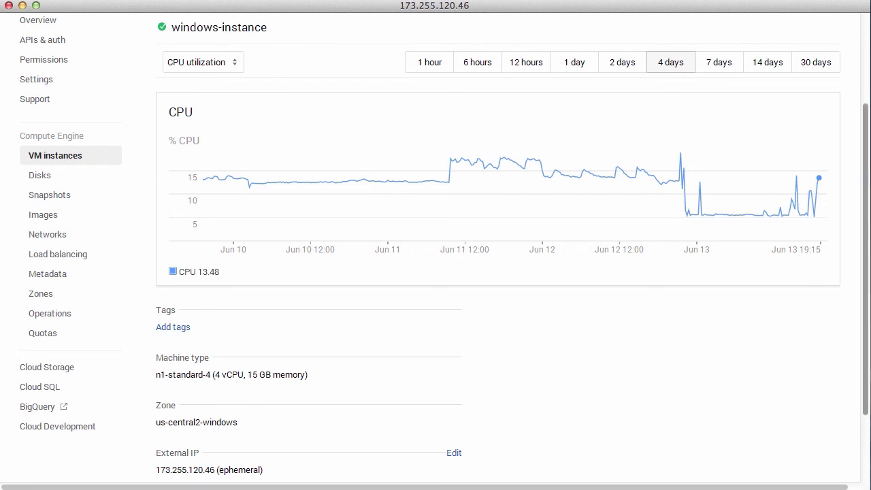
{"action": "scroll", "scroll_direction": "down", "scroll_amount": 3}
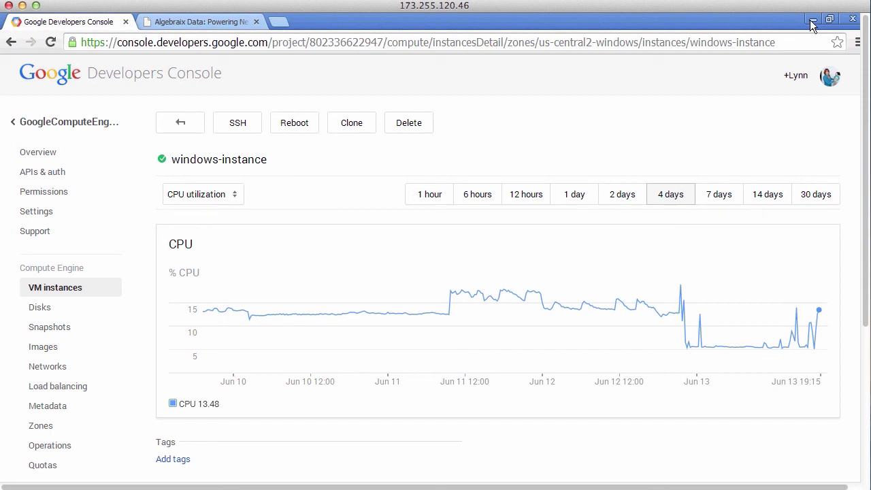
{"action": "mouse_move", "coordinate": [813, 19]}
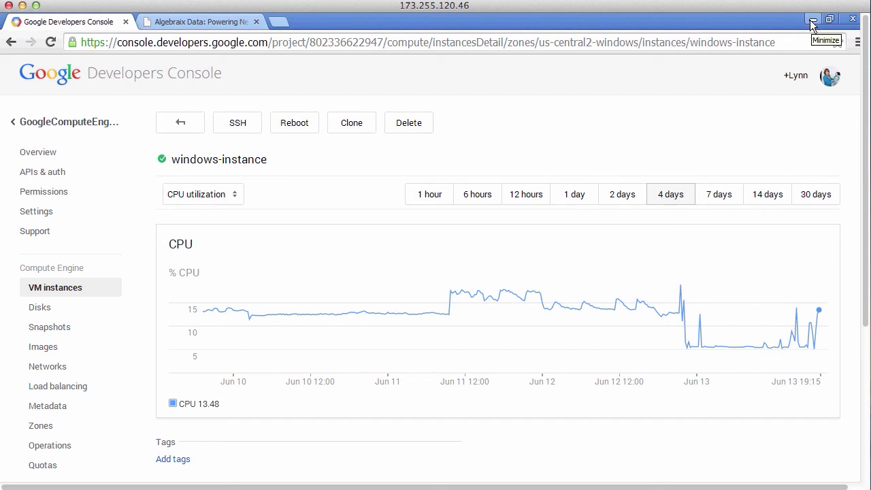
Step: Minimize the browser and review the Windows Server computer's basic system properties
{"action": "left_click", "coordinate": [812, 18]}
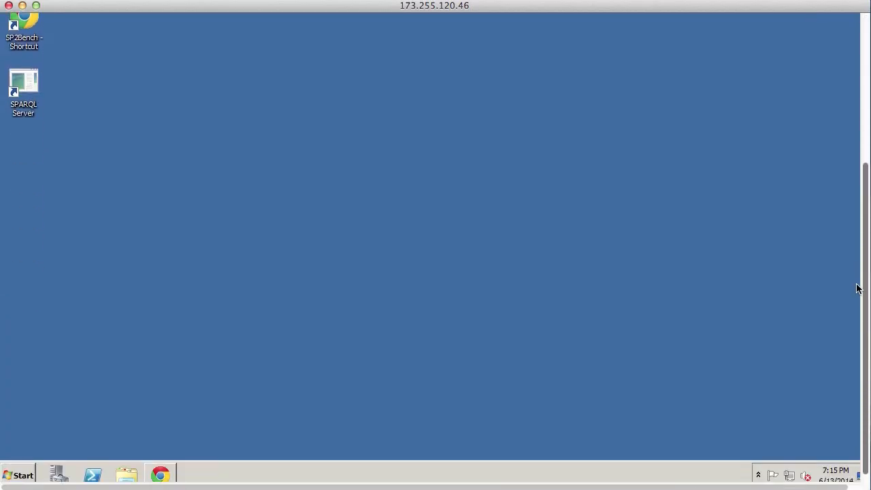
{"action": "left_click", "coordinate": [19, 475]}
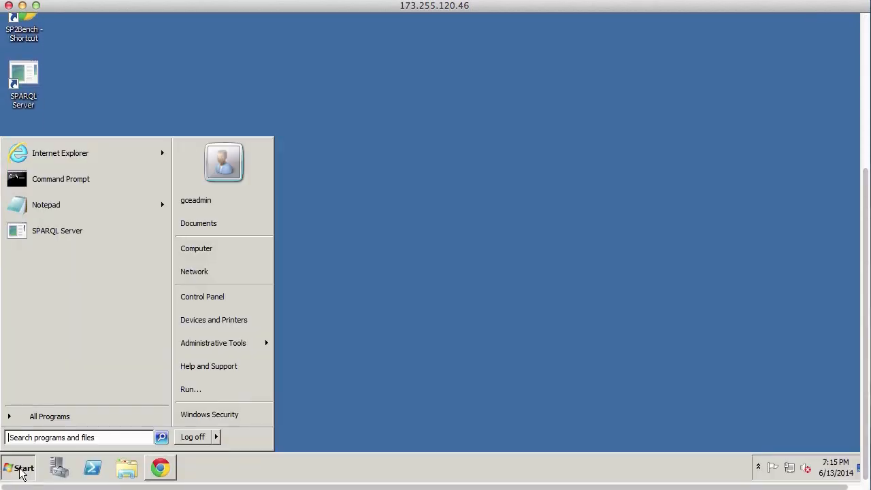
{"action": "mouse_move", "coordinate": [197, 248]}
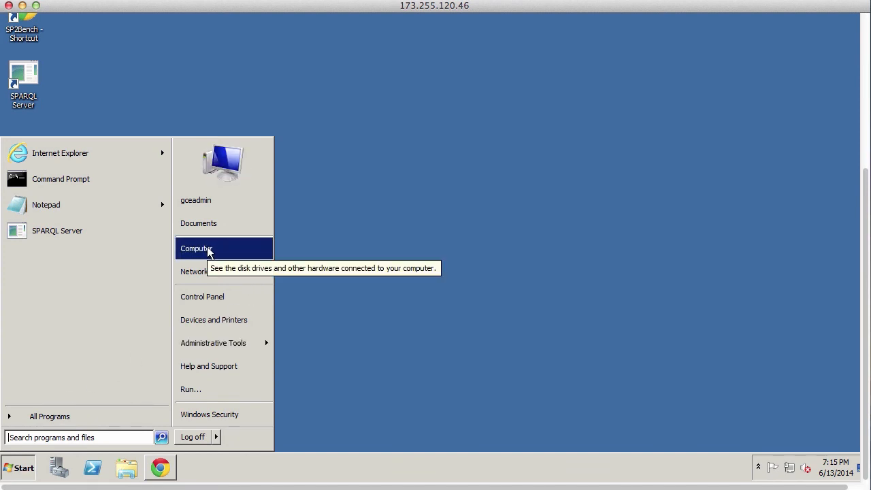
{"action": "right_click", "coordinate": [196, 248]}
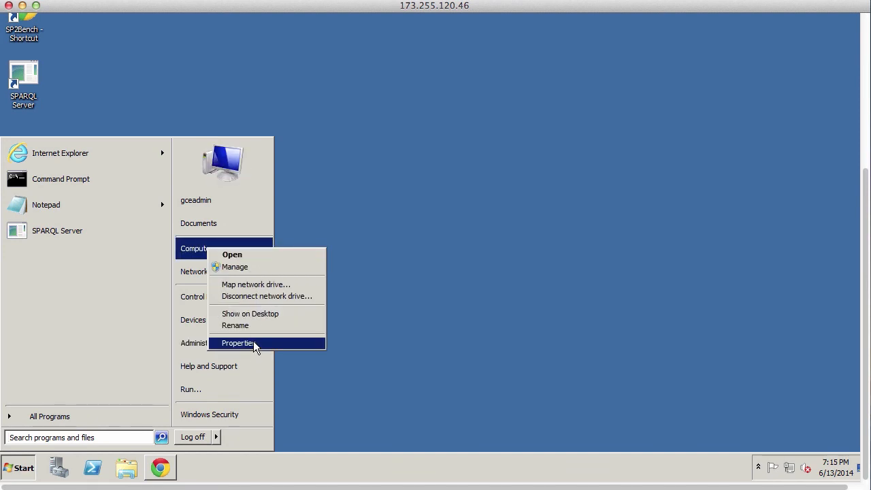
{"action": "left_click", "coordinate": [237, 343]}
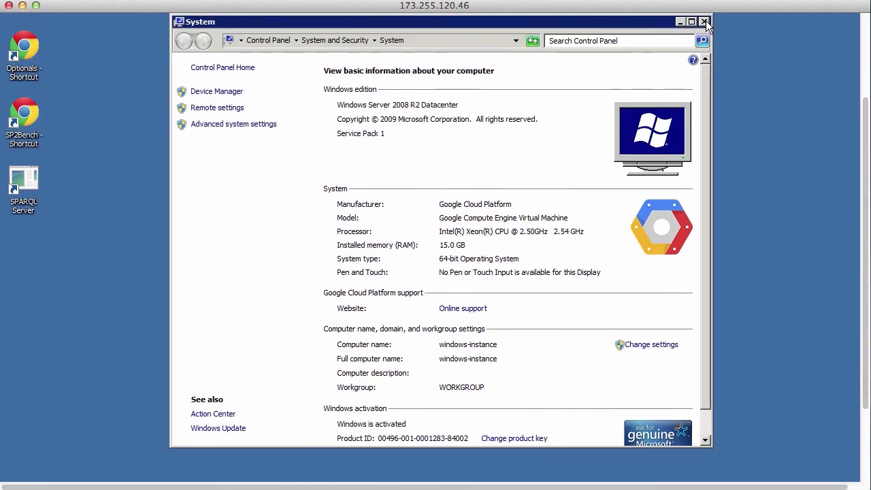
{"action": "left_click", "coordinate": [705, 22]}
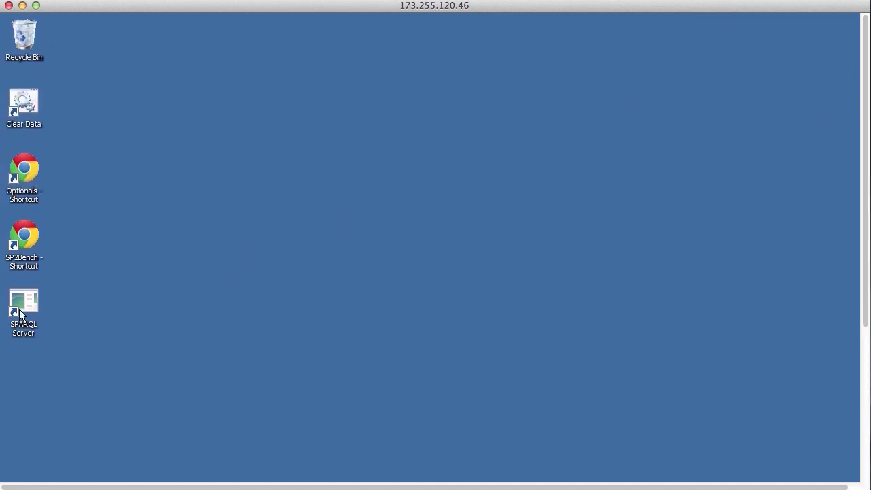
Step: Run Clear Data, launch the SPARQL Server and minimize its console
{"action": "left_click", "coordinate": [24, 307]}
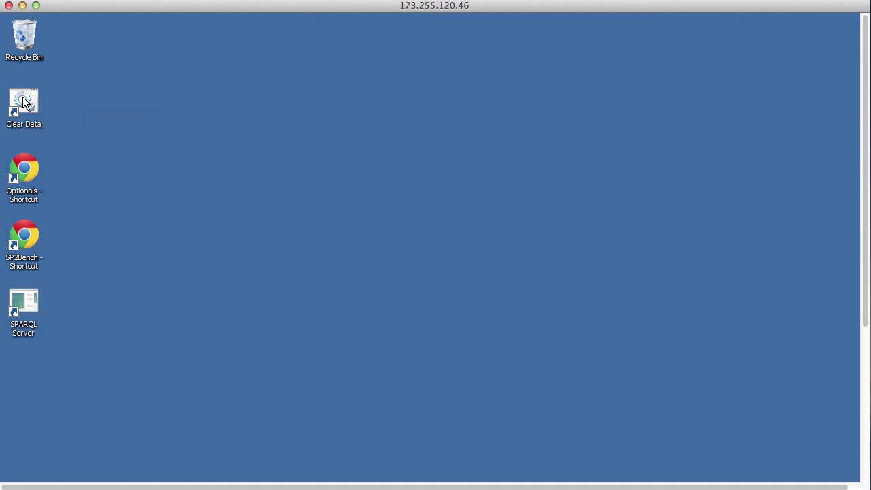
{"action": "double_click", "coordinate": [23, 306]}
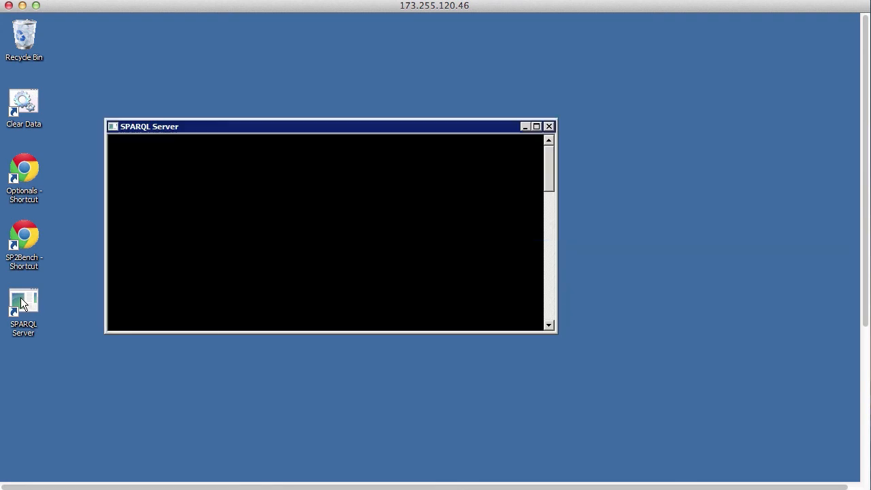
{"action": "double_click", "coordinate": [23, 303]}
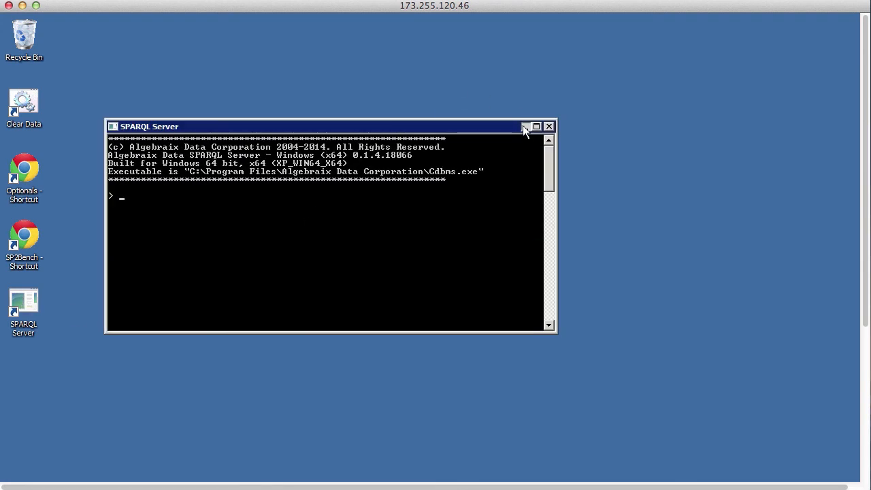
{"action": "left_click", "coordinate": [524, 126]}
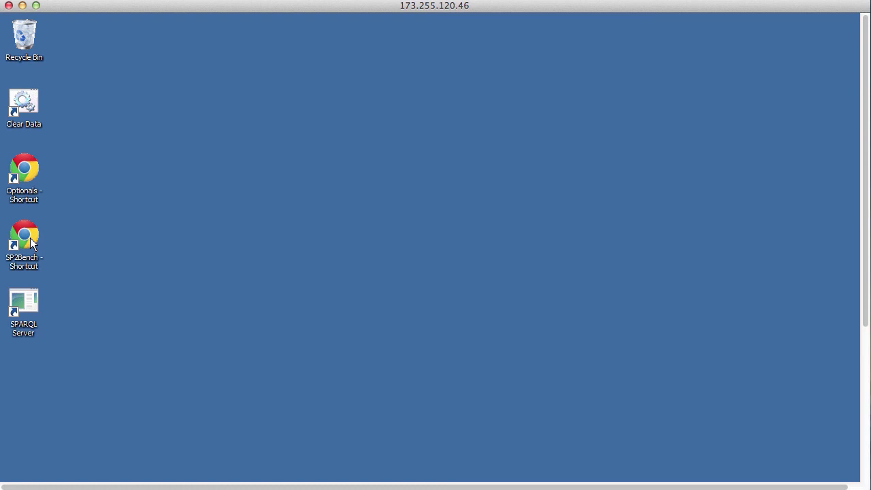
Step: Open the SP2Bench query editor and set its mode to SPARQL 1.1 Update
{"action": "double_click", "coordinate": [23, 235]}
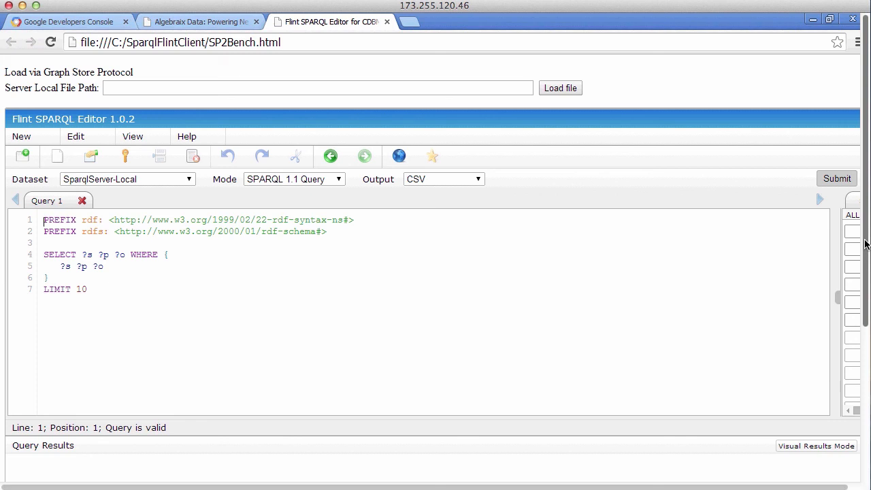
{"action": "mouse_move", "coordinate": [638, 104]}
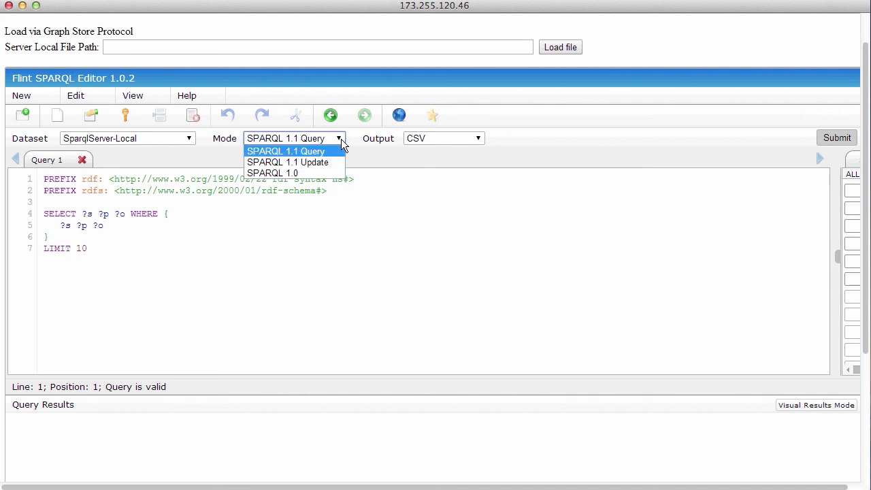
{"action": "left_click", "coordinate": [288, 162]}
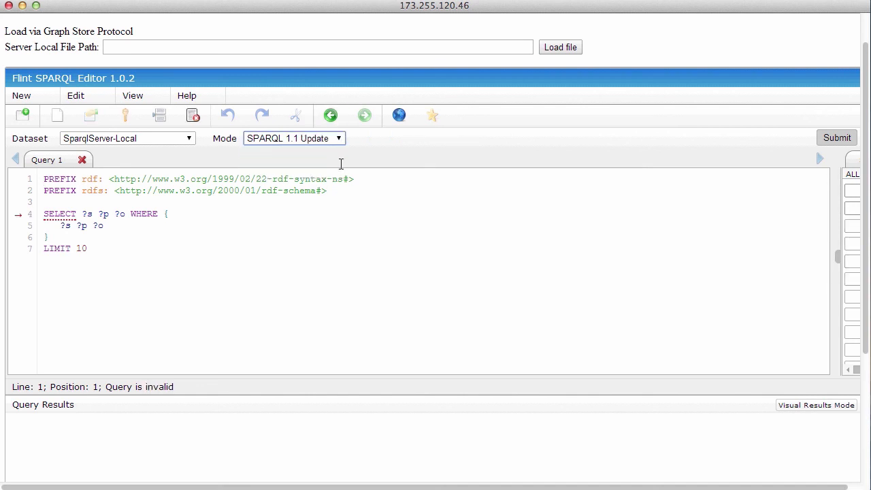
{"action": "mouse_move", "coordinate": [839, 258]}
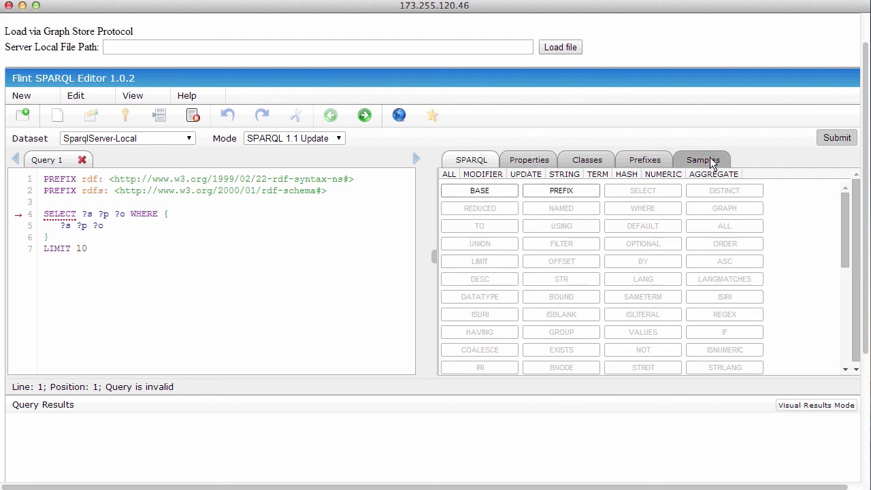
Step: Replace the query with the Load Triples sample copying k100.n3 into the default graph
{"action": "left_click", "coordinate": [703, 160]}
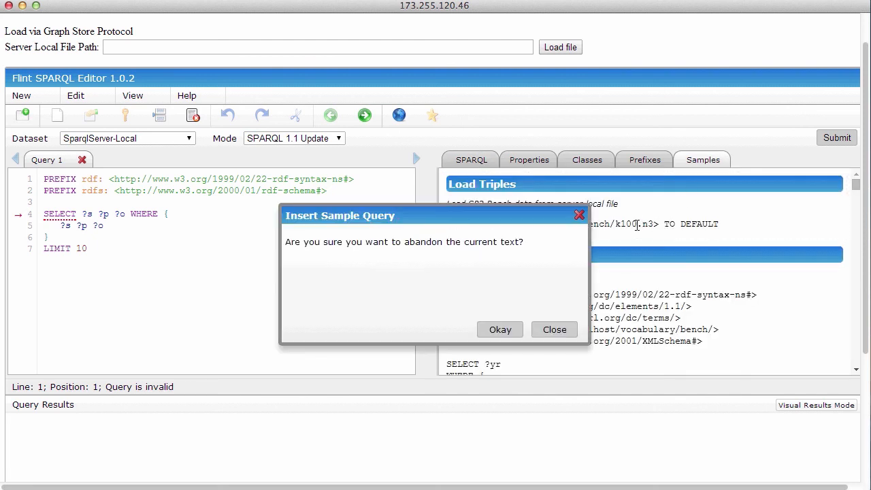
{"action": "left_click", "coordinate": [501, 330]}
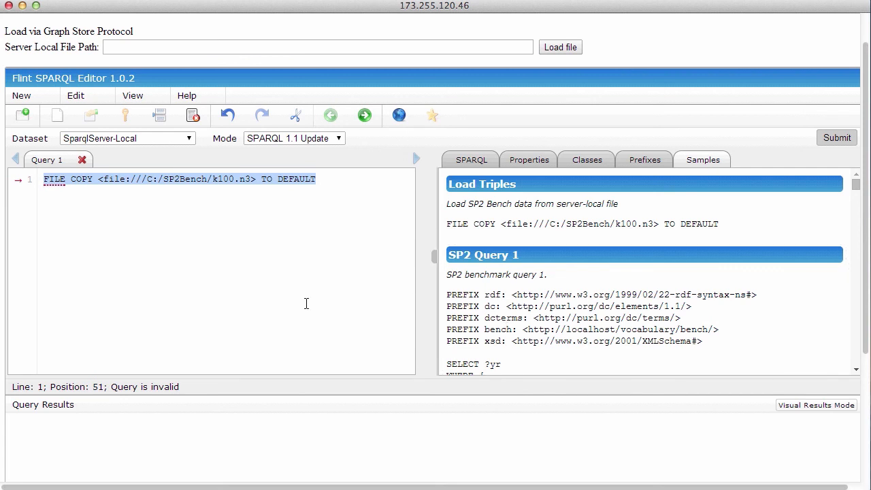
{"action": "mouse_move", "coordinate": [584, 135]}
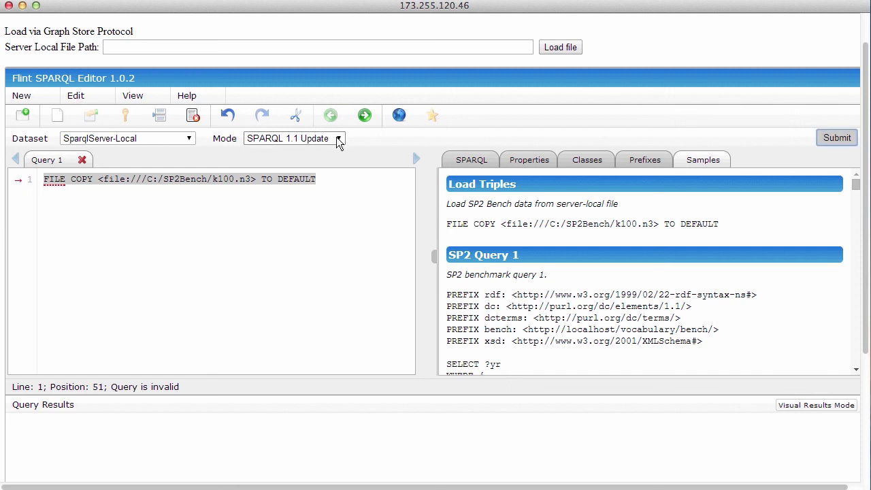
Step: Switch the mode back to SPARQL 1.1 Query and load the SP2 Query 1 sample
{"action": "left_click", "coordinate": [295, 138]}
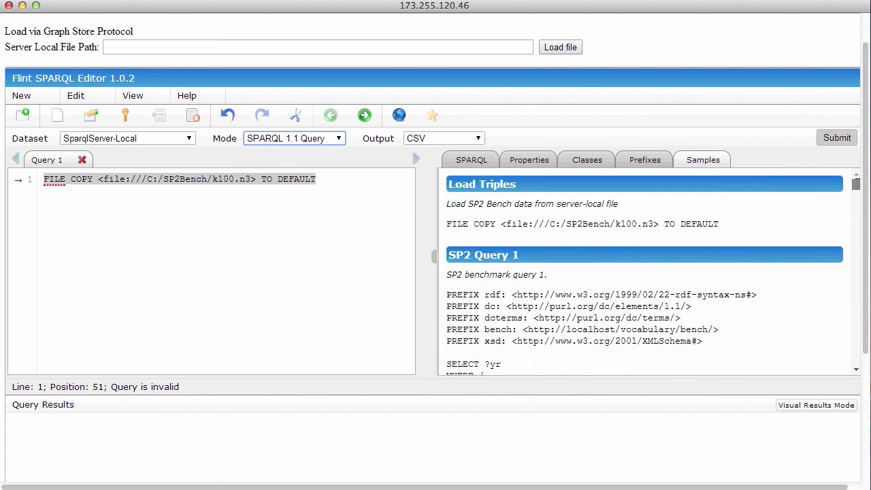
{"action": "scroll", "scroll_direction": "down", "scroll_amount": 3}
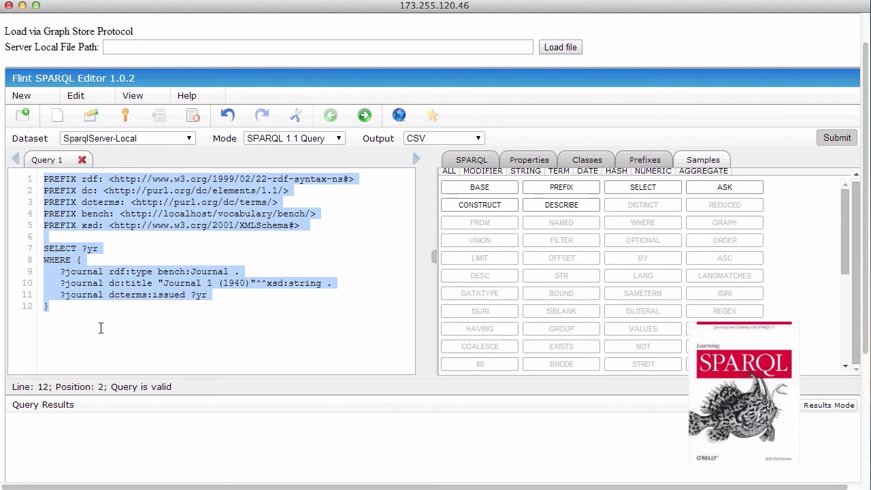
{"action": "mouse_move", "coordinate": [314, 325]}
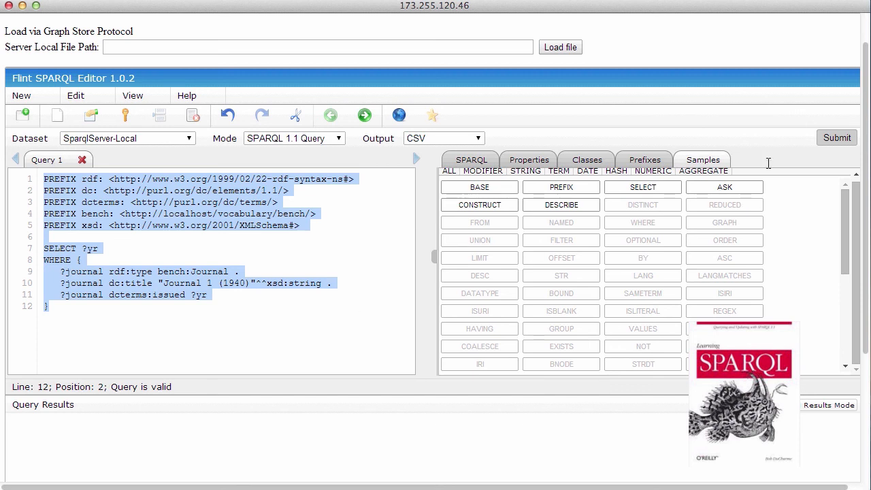
Step: Run the journal-year query, getting 1940 in CSV, then SPARQL-XML, then JSON output
{"action": "left_click", "coordinate": [836, 138]}
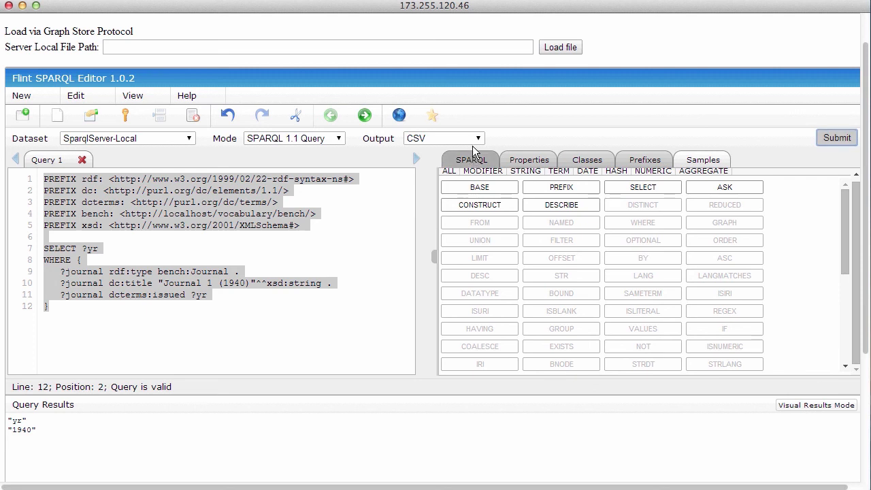
{"action": "left_click", "coordinate": [443, 138]}
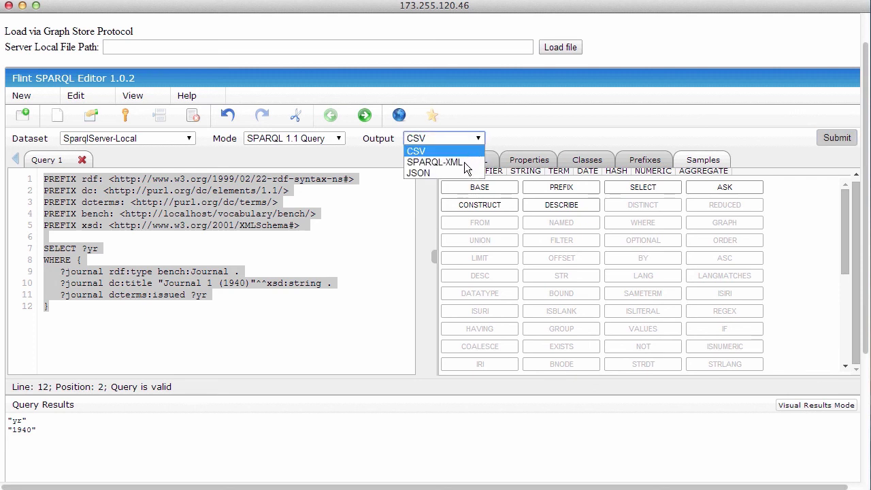
{"action": "left_click", "coordinate": [434, 162]}
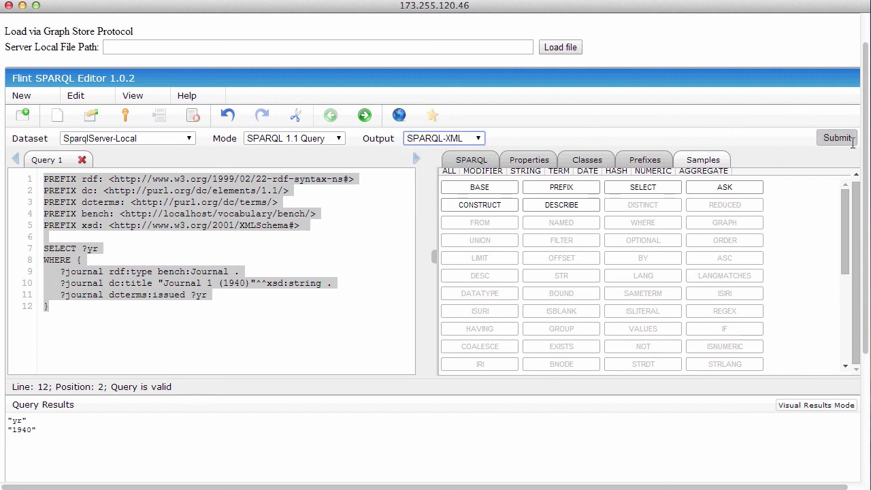
{"action": "left_click", "coordinate": [837, 138]}
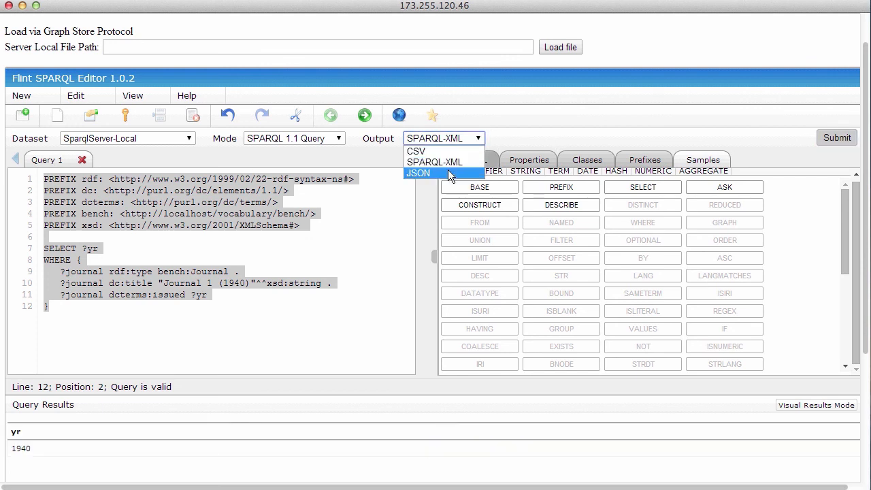
{"action": "left_click", "coordinate": [418, 173]}
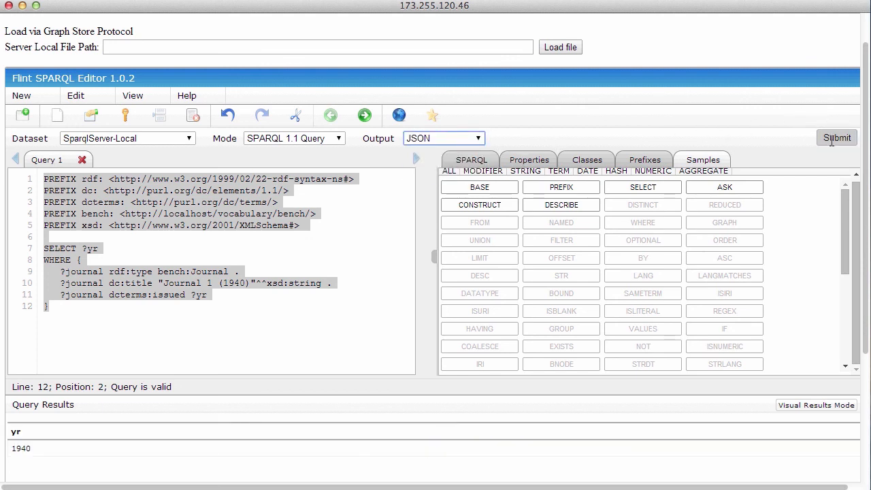
{"action": "left_click", "coordinate": [837, 137]}
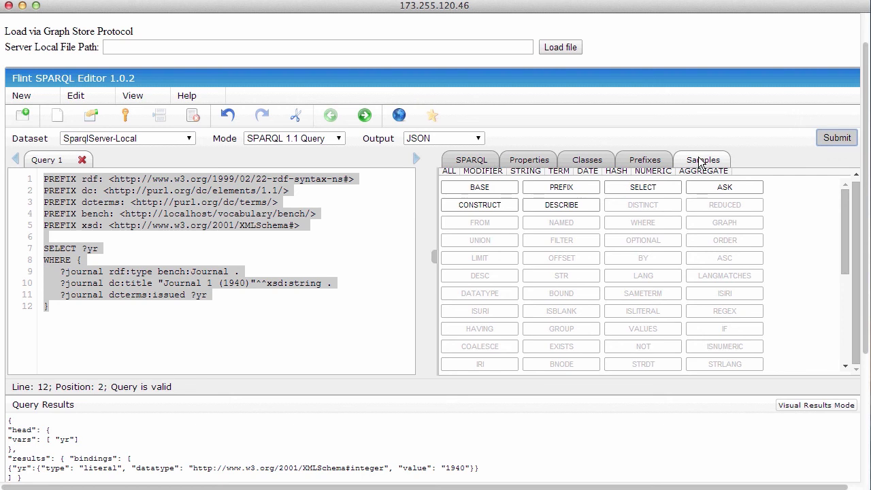
{"action": "mouse_move", "coordinate": [703, 160]}
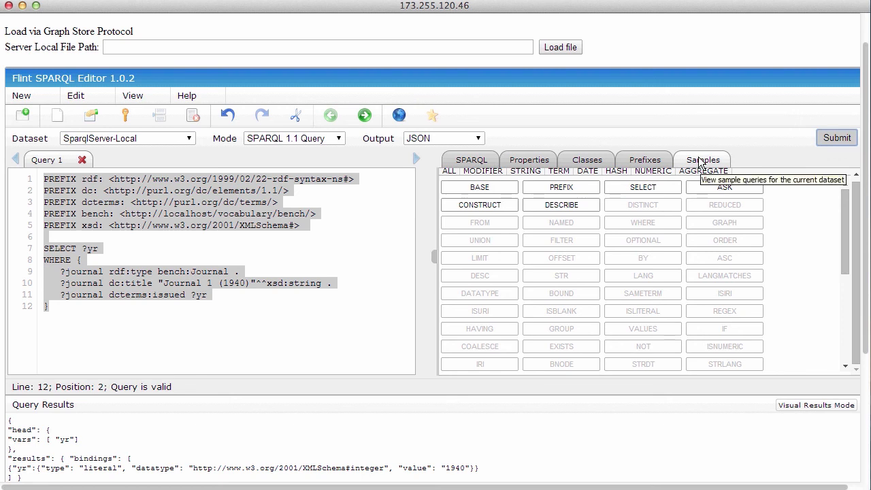
Step: Replace the current query with the SP2 Query 2 sample
{"action": "left_click", "coordinate": [703, 159]}
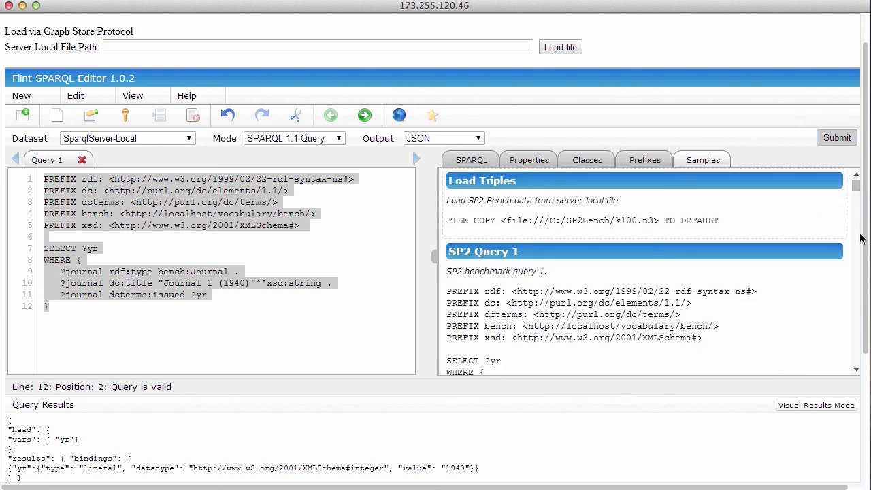
{"action": "scroll", "scroll_direction": "down", "scroll_amount": 3}
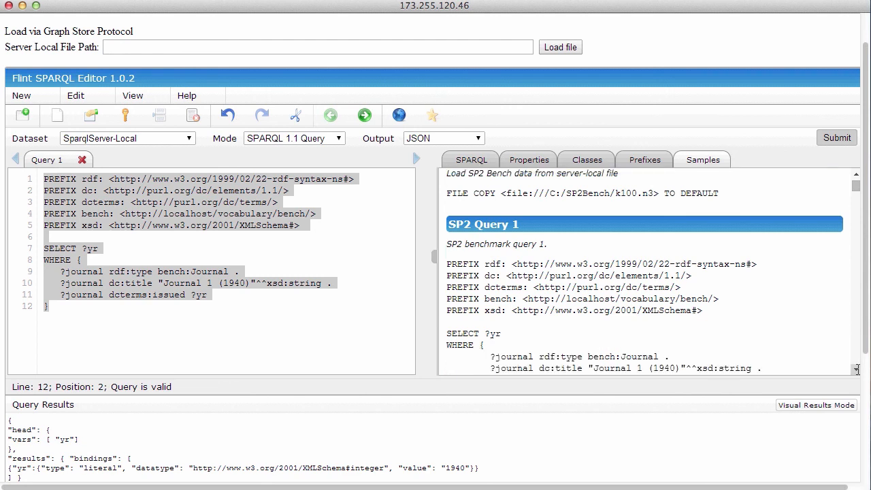
{"action": "scroll", "scroll_direction": "down", "scroll_amount": 3}
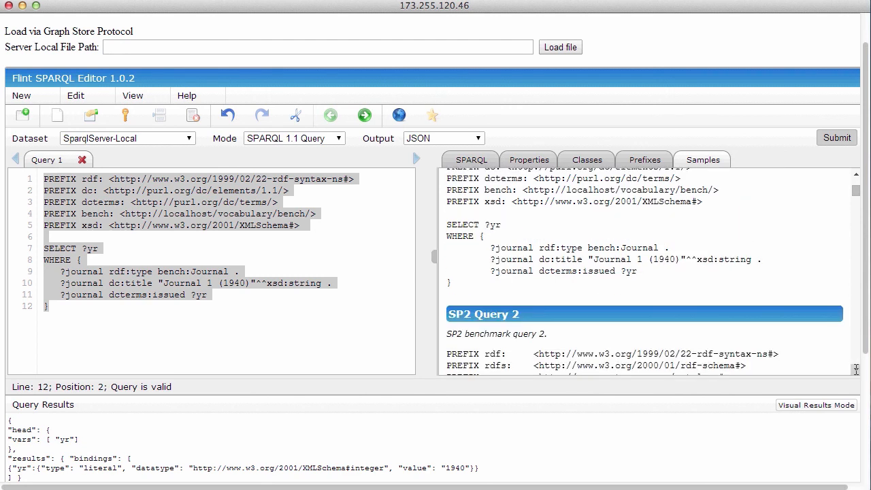
{"action": "scroll", "scroll_direction": "down", "scroll_amount": 3}
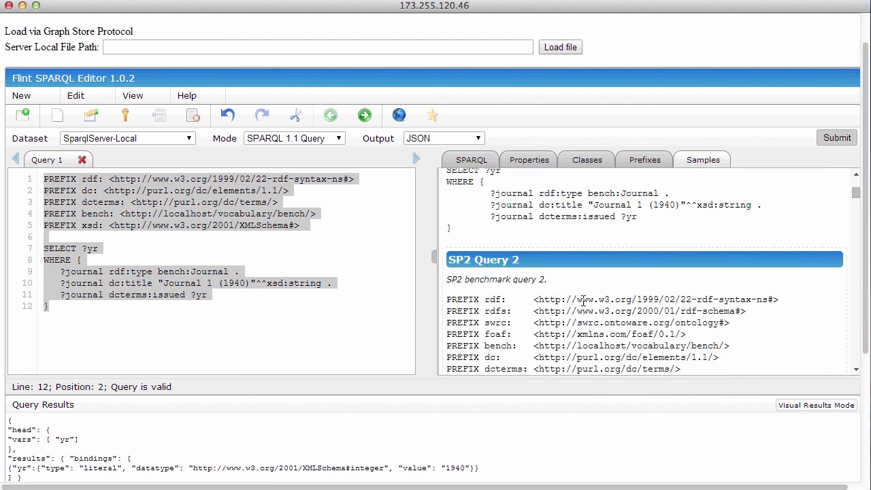
{"action": "left_click", "coordinate": [643, 259]}
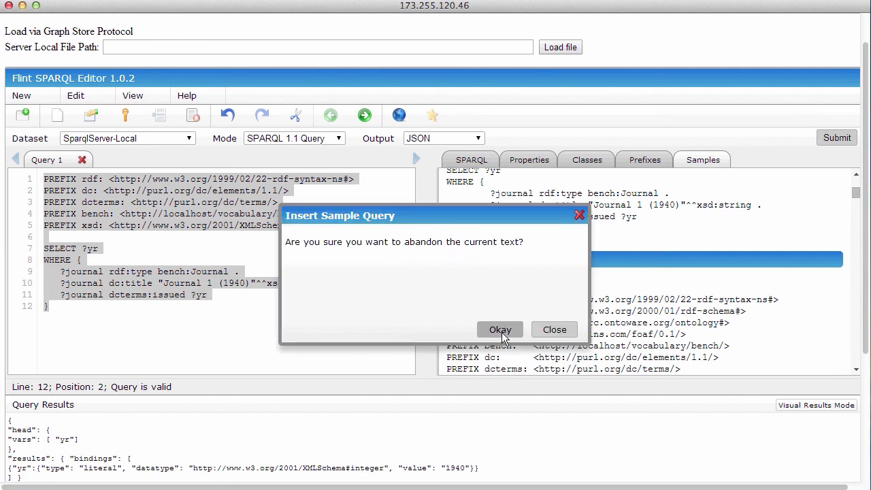
{"action": "left_click", "coordinate": [499, 330]}
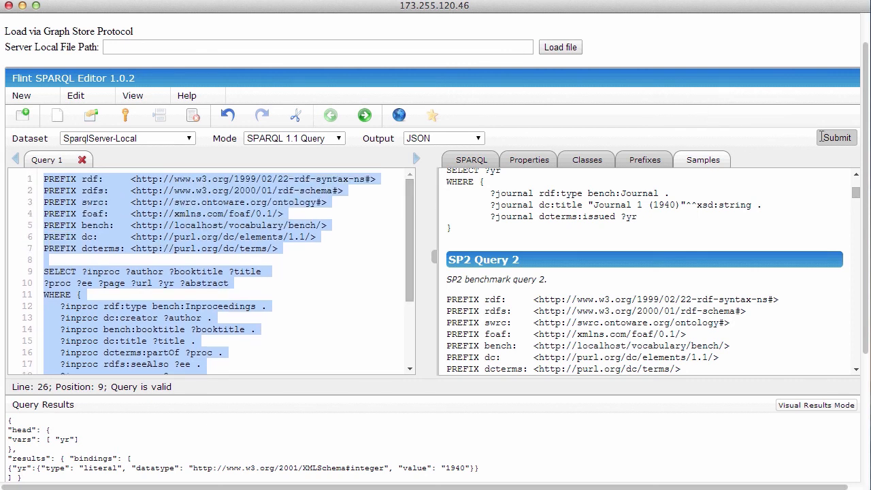
Step: Run SP2 Query 2 and scroll through its JSON inproceedings results
{"action": "left_click", "coordinate": [836, 137]}
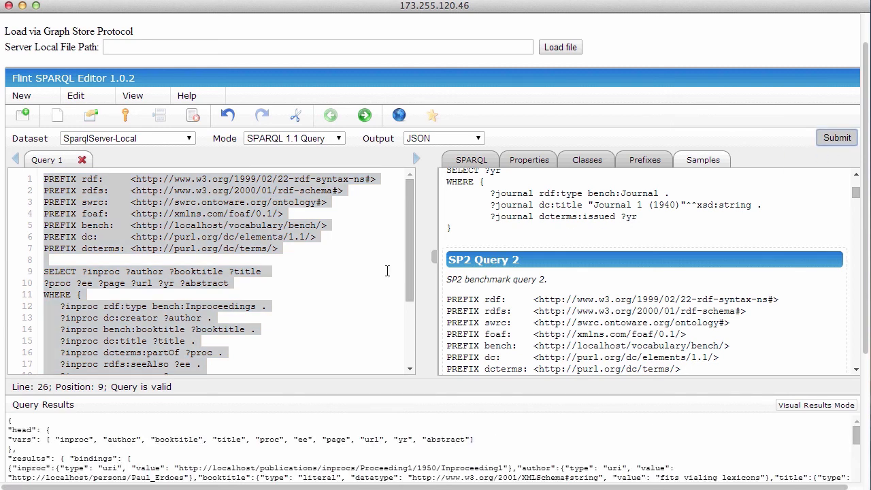
{"action": "scroll", "scroll_direction": "down", "scroll_amount": 3}
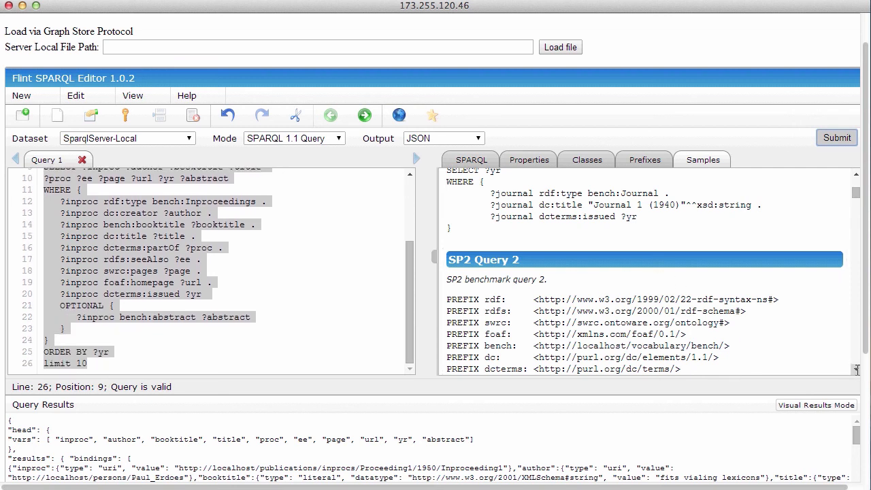
{"action": "scroll", "scroll_direction": "down", "scroll_amount": 3}
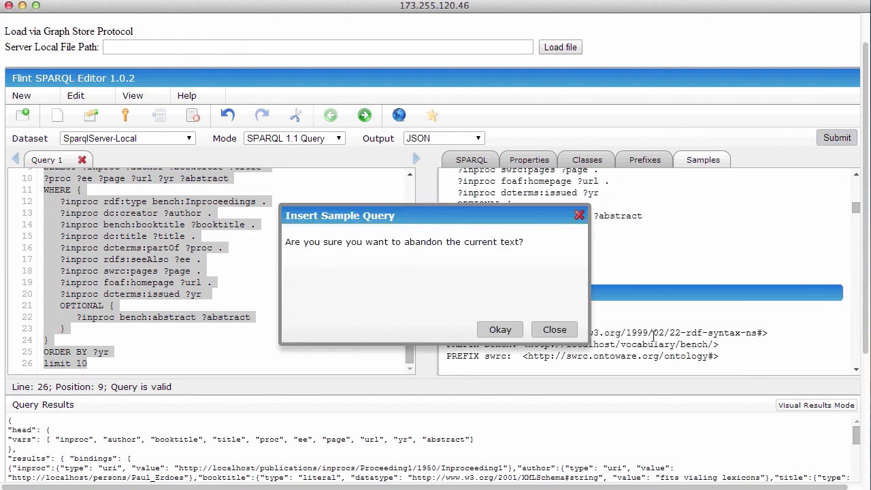
Step: Load and run SP2 Query 3a, scrolling through its results
{"action": "left_click", "coordinate": [500, 329]}
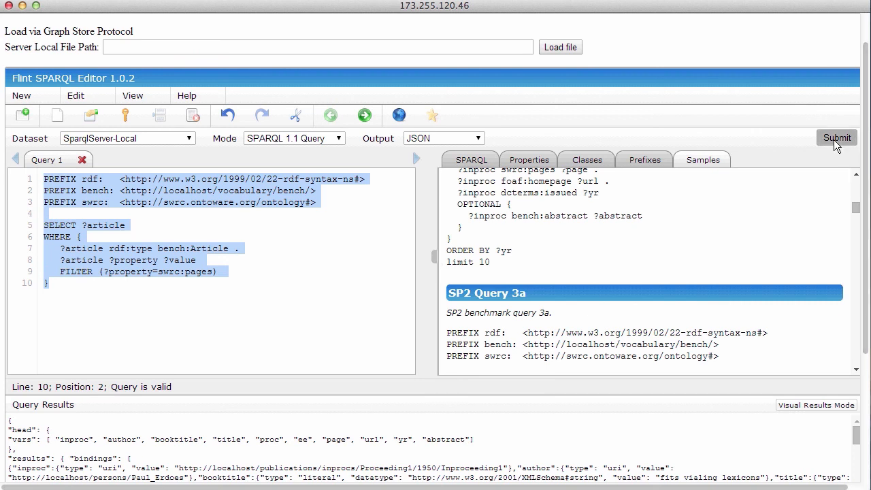
{"action": "left_click", "coordinate": [837, 138]}
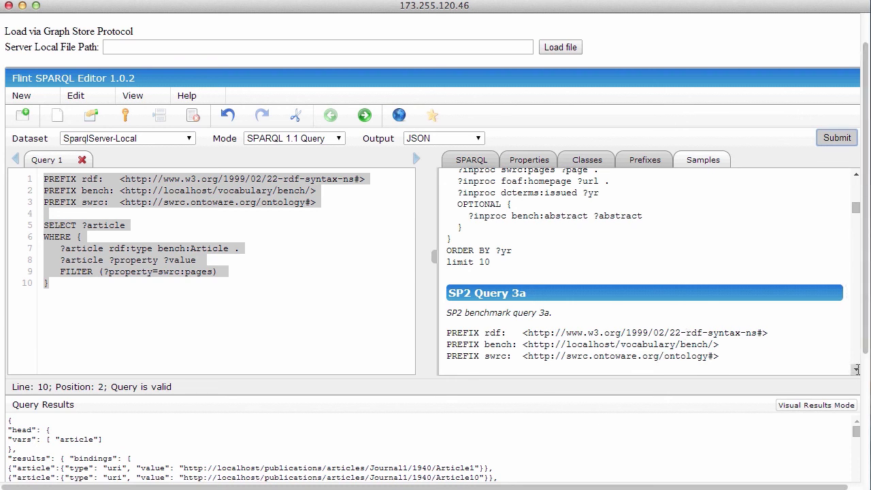
{"action": "scroll", "scroll_direction": "down", "scroll_amount": 3}
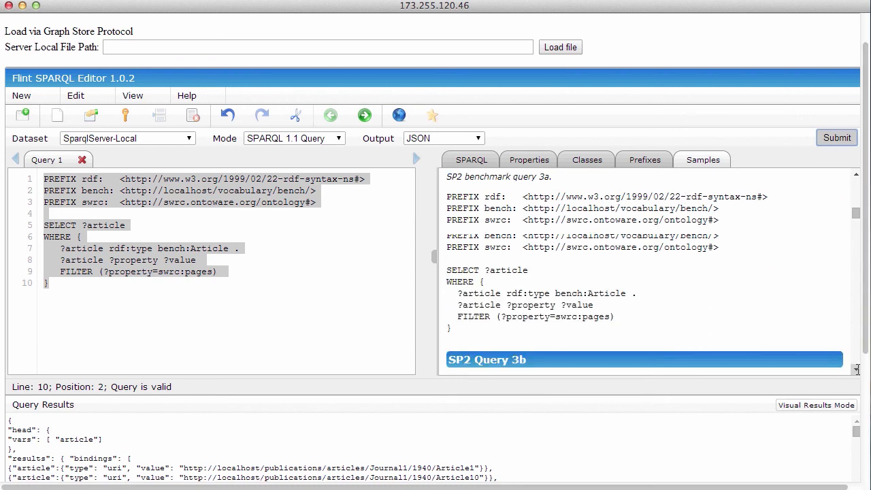
{"action": "scroll", "scroll_direction": "down", "scroll_amount": 3}
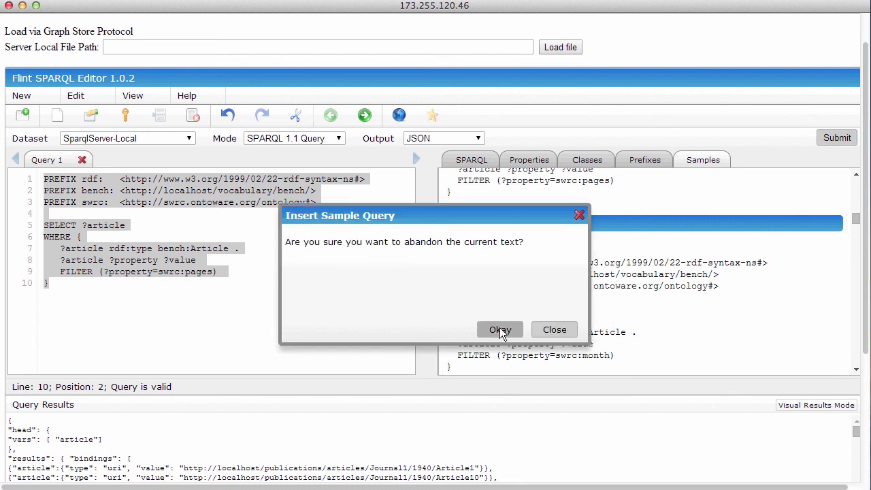
Step: Load and run SP2 Query 3b, then run SP2 Query 4
{"action": "left_click", "coordinate": [500, 329]}
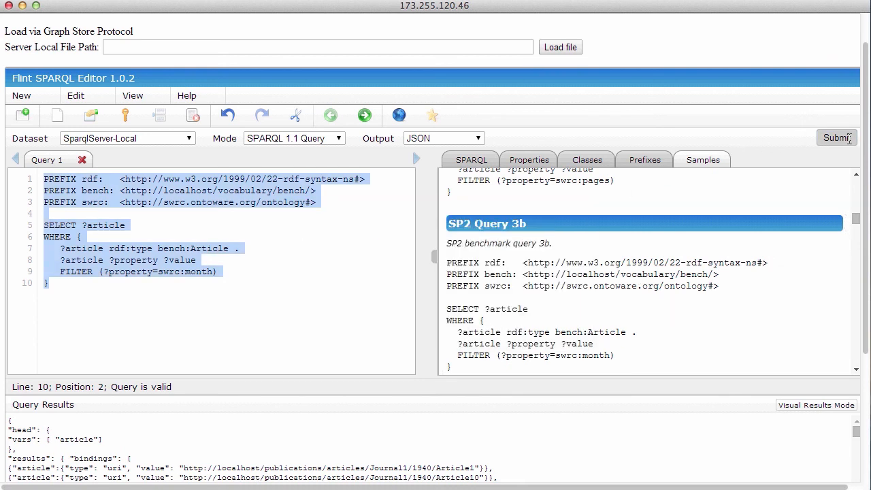
{"action": "left_click", "coordinate": [837, 138]}
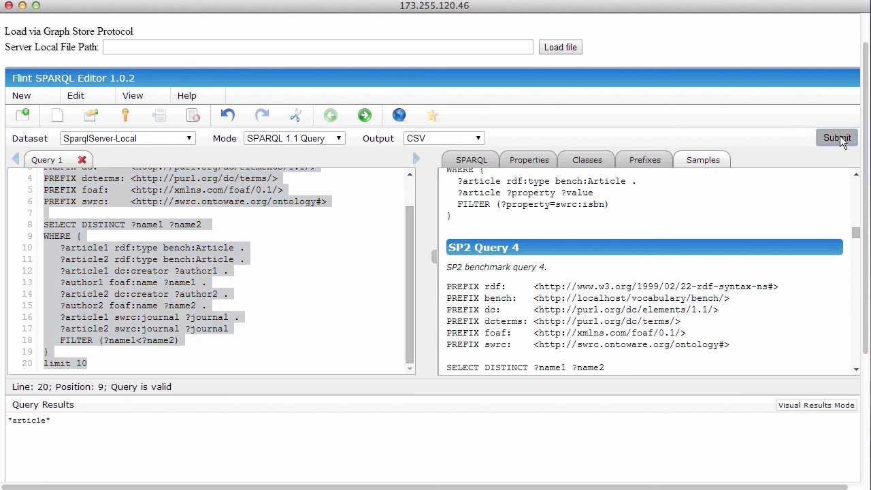
{"action": "left_click", "coordinate": [836, 138]}
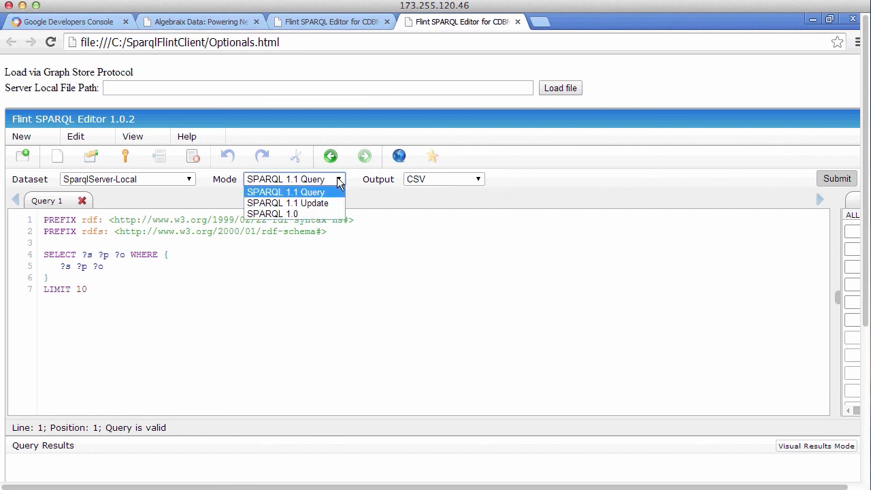
Step: In SPARQL 1.1 Update mode, replace the query with the Load Triples sample
{"action": "left_click", "coordinate": [287, 203]}
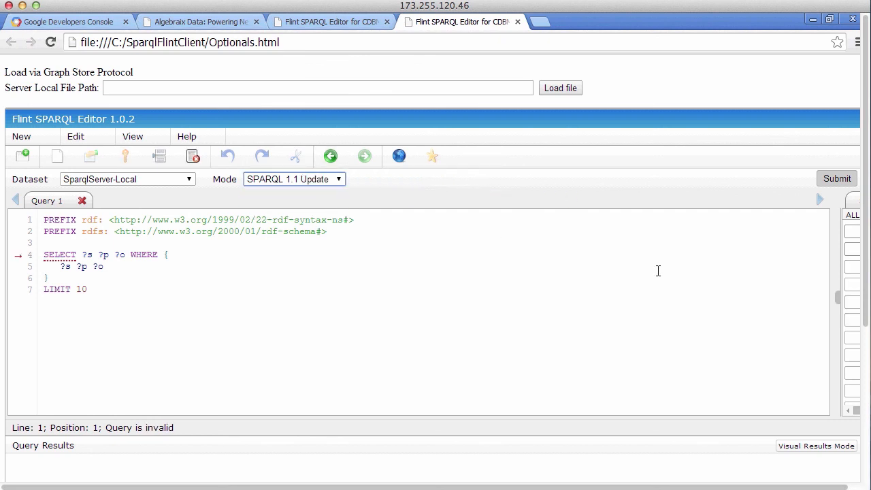
{"action": "mouse_move", "coordinate": [842, 305]}
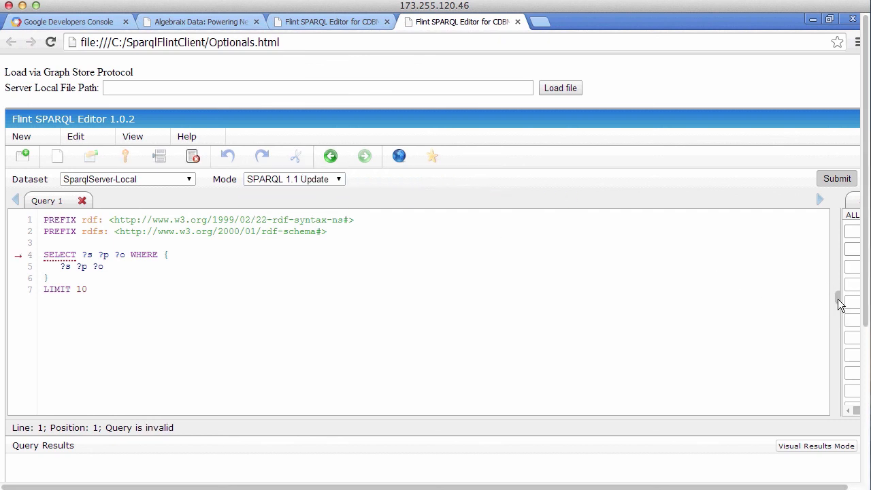
{"action": "left_click", "coordinate": [702, 200]}
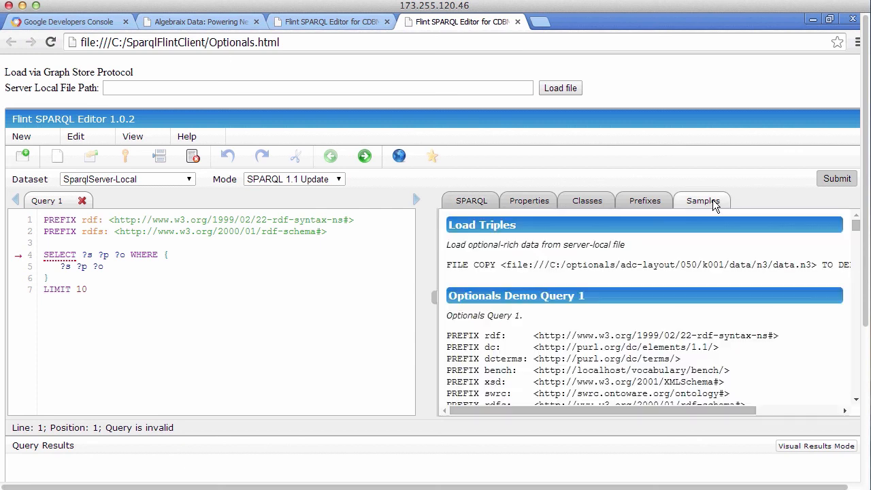
{"action": "left_click", "coordinate": [517, 296]}
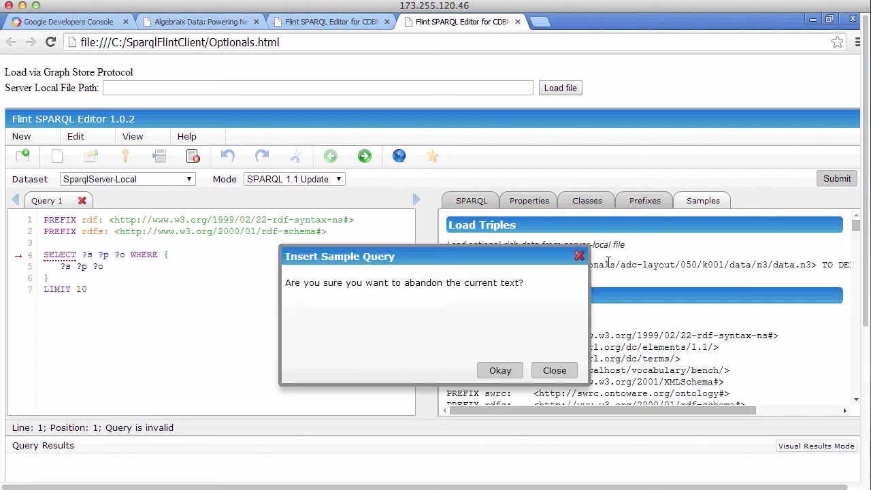
{"action": "left_click", "coordinate": [500, 370]}
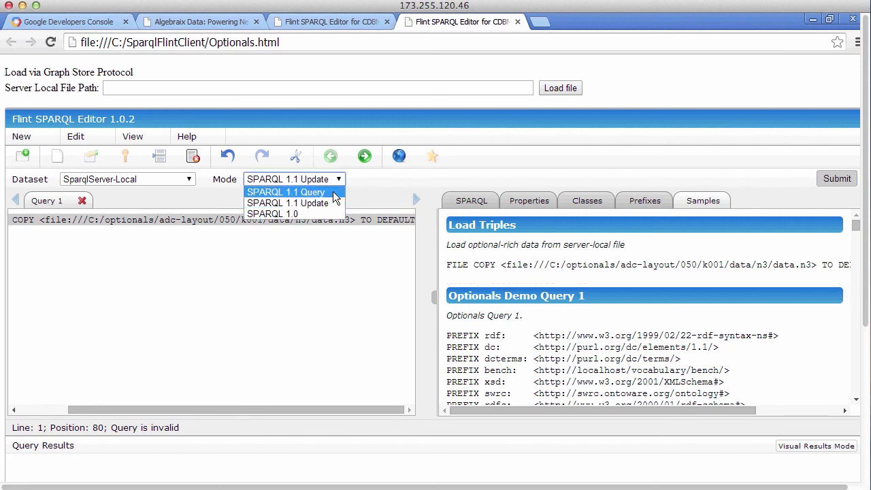
Step: Back in Query mode, run Optionals Demo Query 1 for RDF/XML results, then view Algebraix Data
{"action": "left_click", "coordinate": [286, 192]}
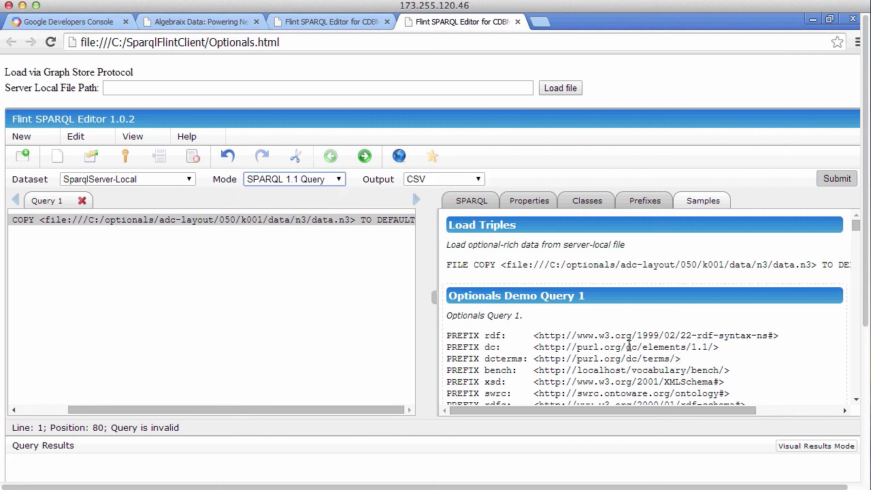
{"action": "left_click", "coordinate": [516, 295]}
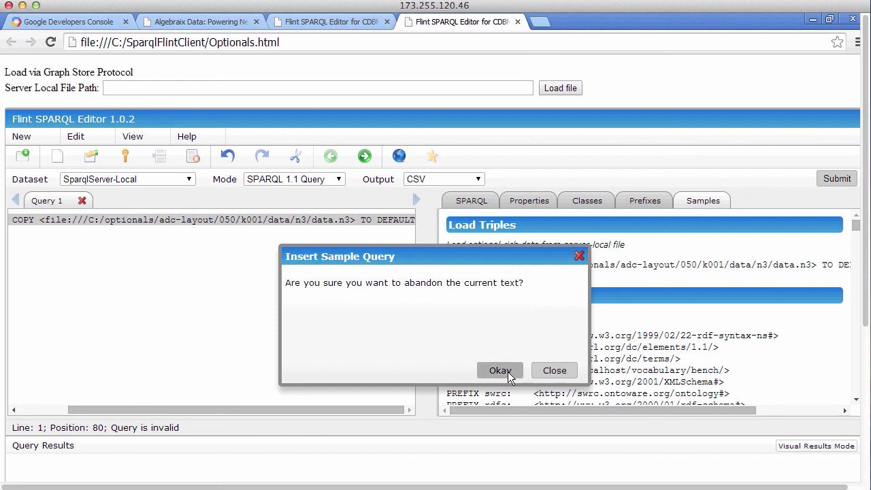
{"action": "left_click", "coordinate": [500, 370]}
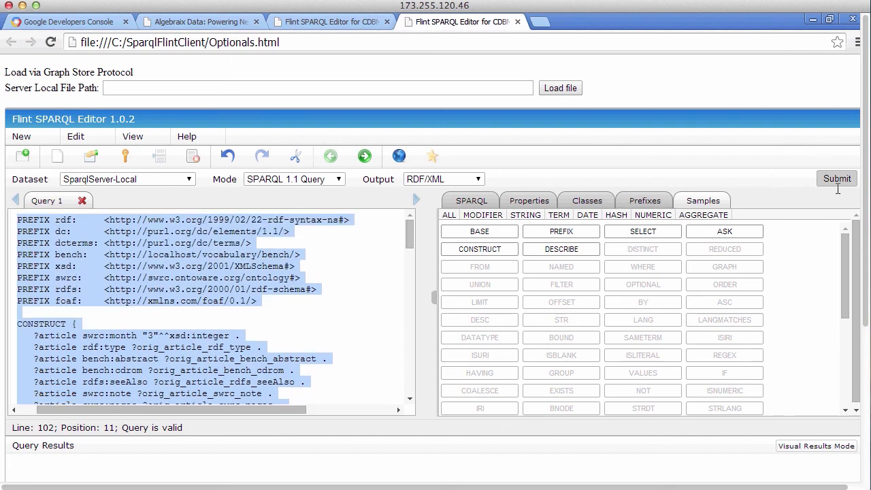
{"action": "left_click", "coordinate": [837, 178]}
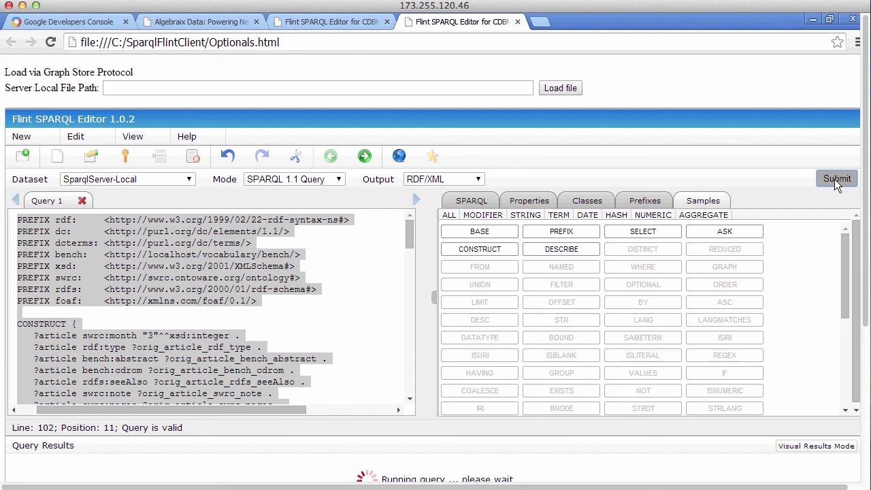
{"action": "left_click", "coordinate": [836, 179]}
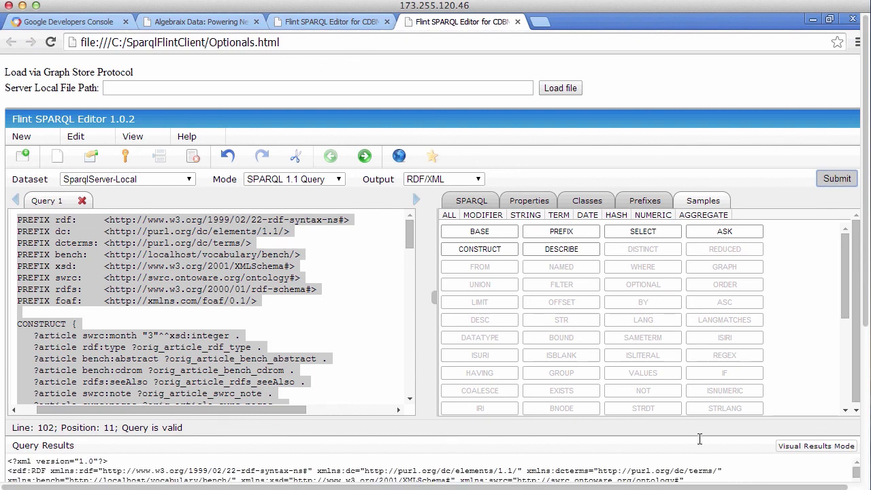
{"action": "mouse_move", "coordinate": [865, 326]}
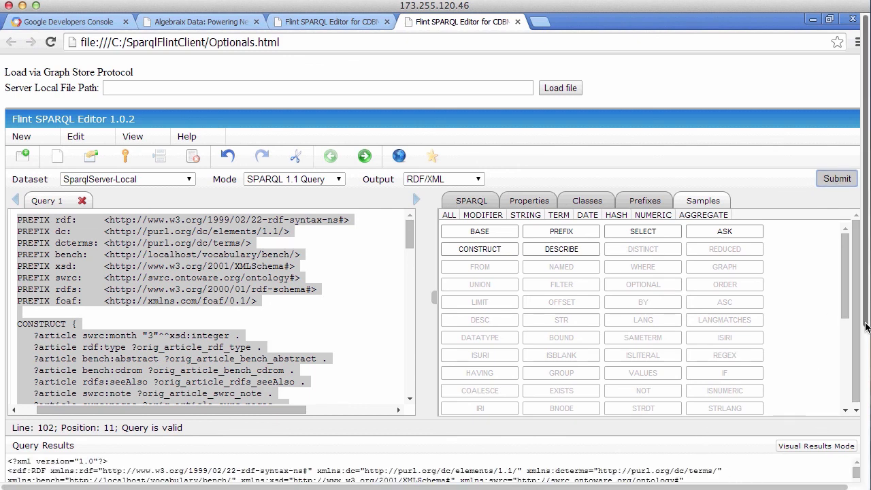
{"action": "scroll", "scroll_direction": "down", "scroll_amount": 3}
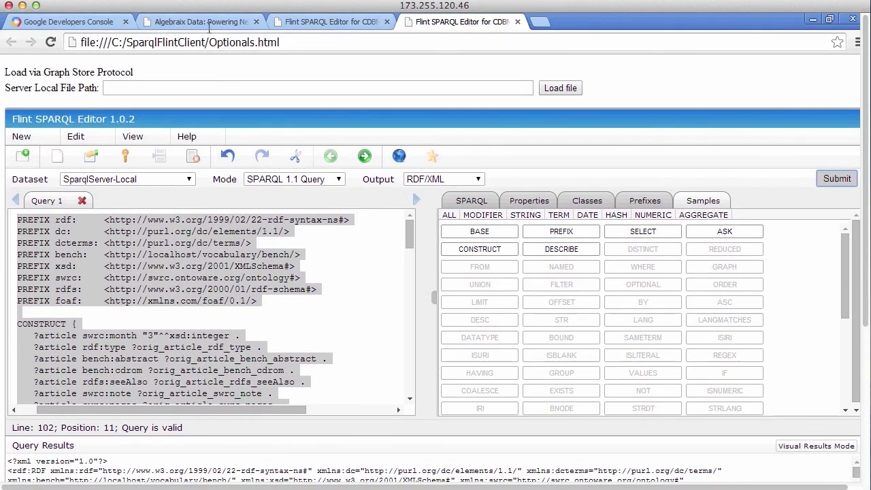
{"action": "left_click", "coordinate": [197, 21]}
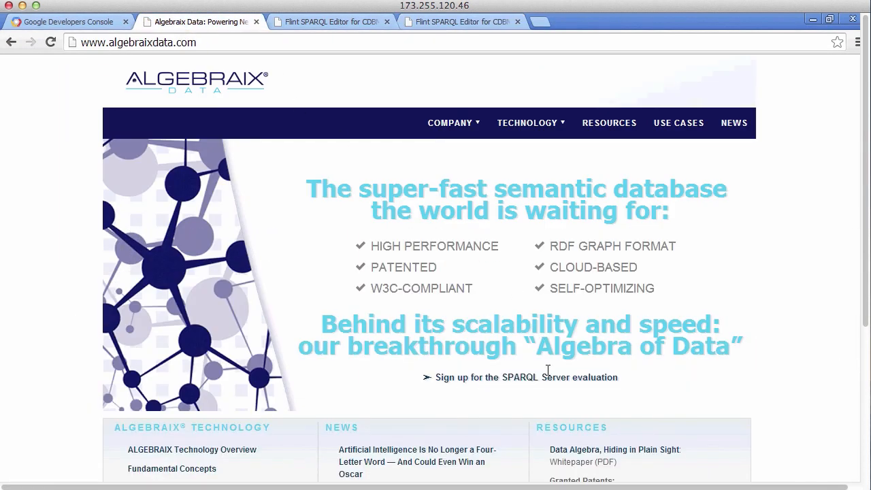
{"action": "mouse_move", "coordinate": [543, 382]}
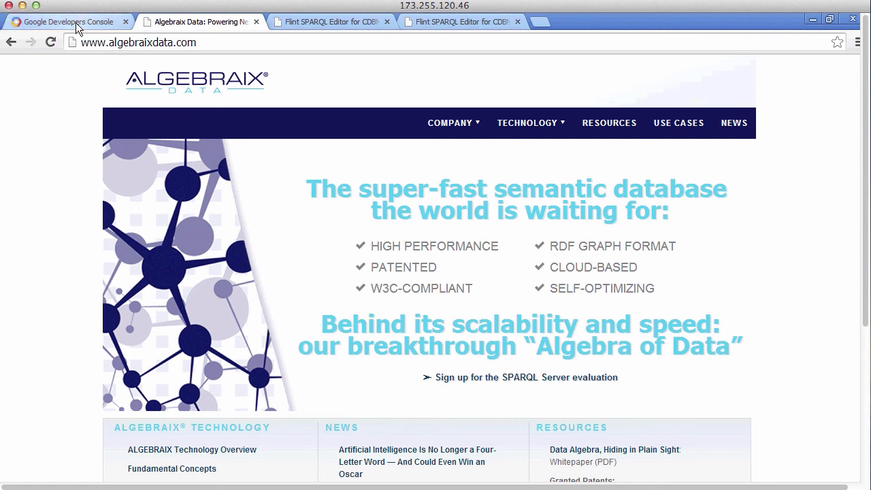
Step: View the windows-instance CPU utilization chart in Google Developers Console
{"action": "left_click", "coordinate": [68, 21]}
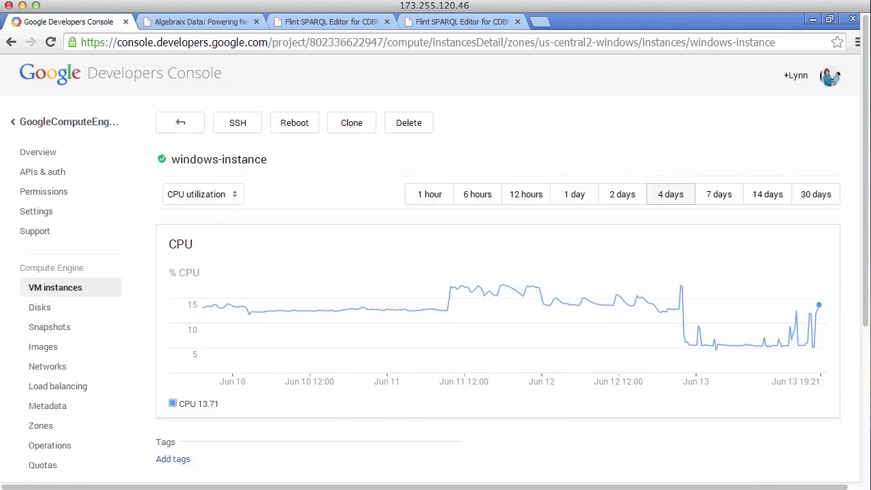
{"action": "scroll", "scroll_direction": "down", "scroll_amount": 3}
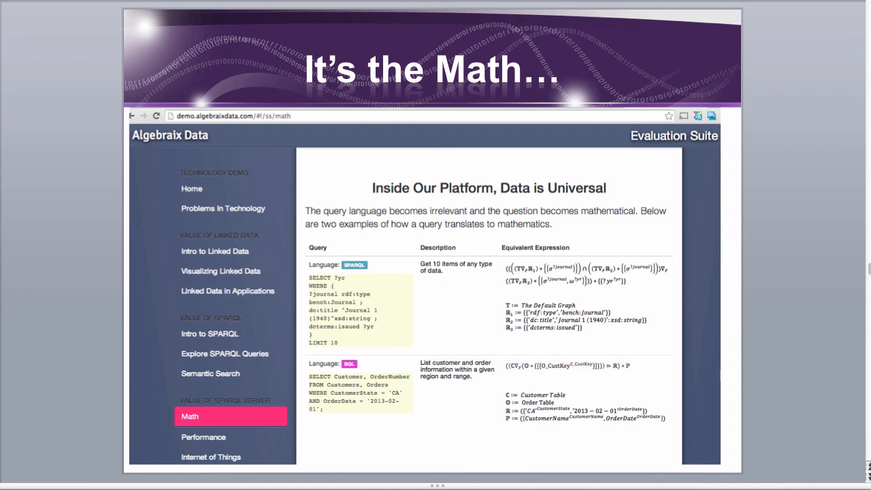
Step: Advance the presentation to the next slide
{"action": "key", "text": "right"}
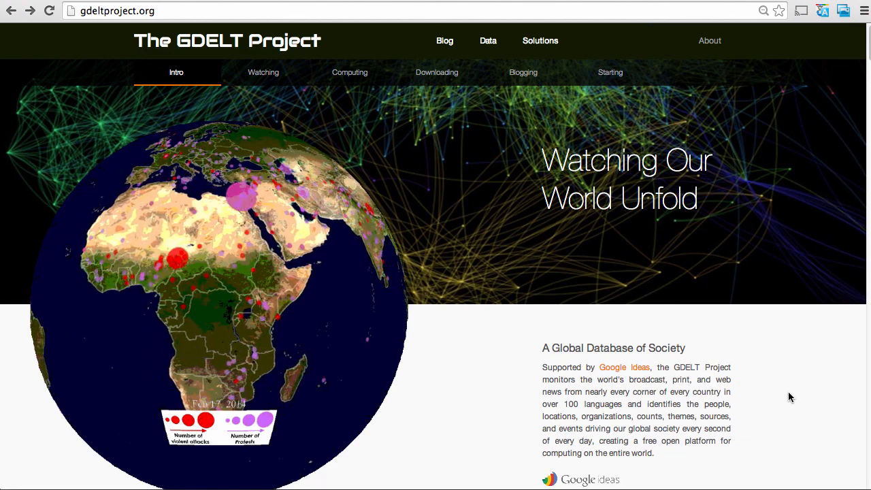
Step: Read GDELT's Watching section, then jump to Querying, Analyzing and Downloading
{"action": "scroll", "scroll_direction": "down", "scroll_amount": 3}
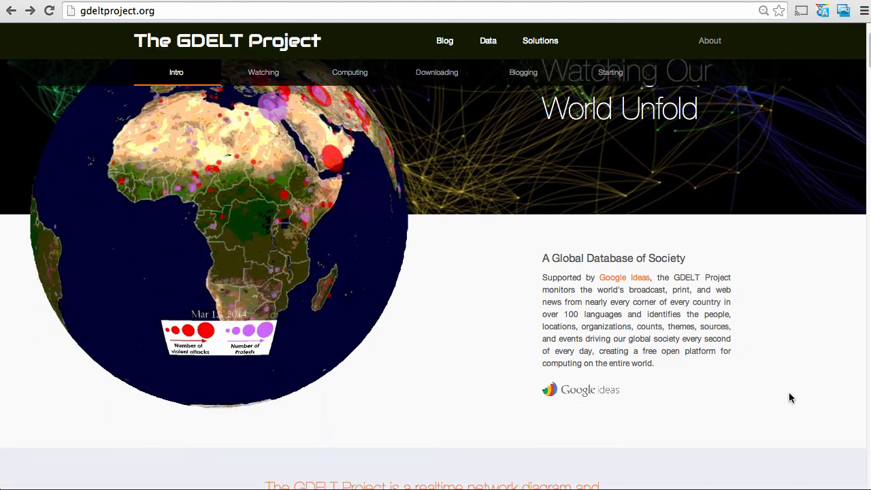
{"action": "left_click", "coordinate": [262, 72]}
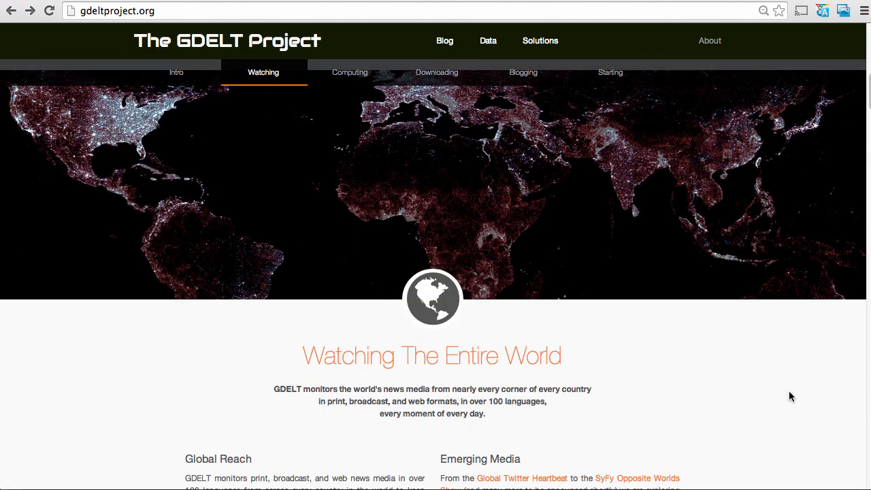
{"action": "scroll", "scroll_direction": "down", "scroll_amount": 3}
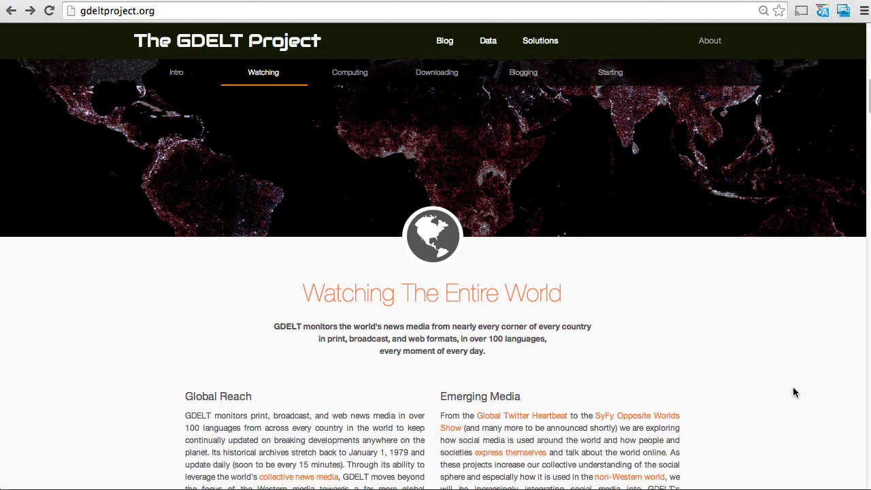
{"action": "scroll", "scroll_direction": "down", "scroll_amount": 3}
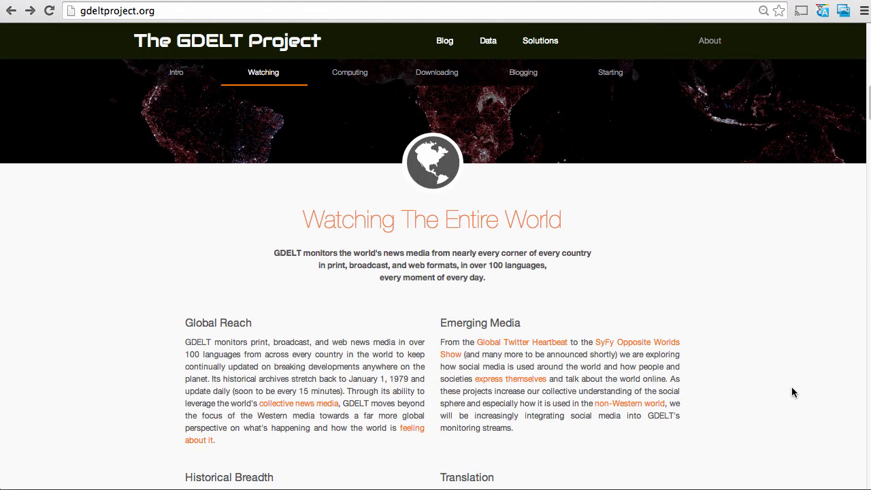
{"action": "scroll", "scroll_direction": "down", "scroll_amount": 3}
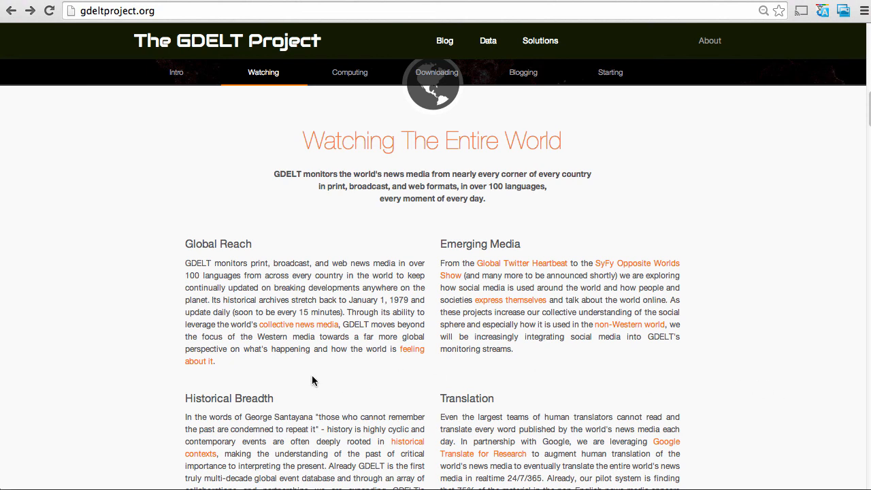
{"action": "mouse_move", "coordinate": [284, 266]}
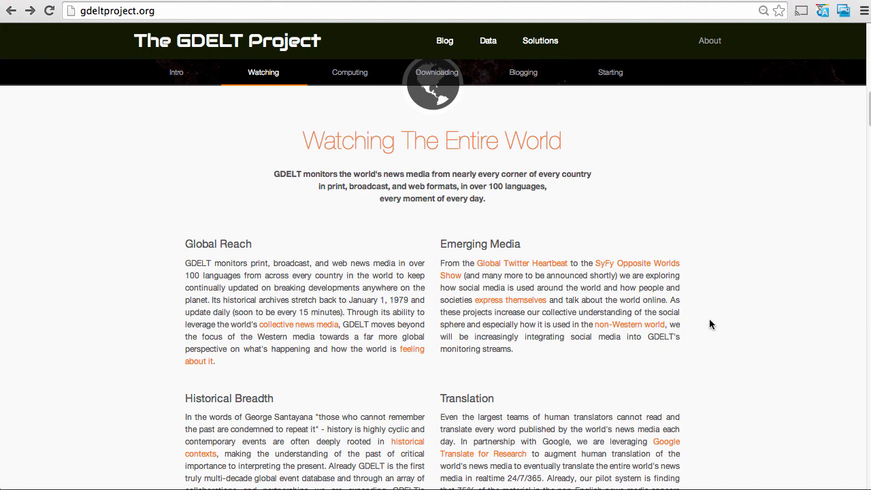
{"action": "scroll", "scroll_direction": "down", "scroll_amount": 3}
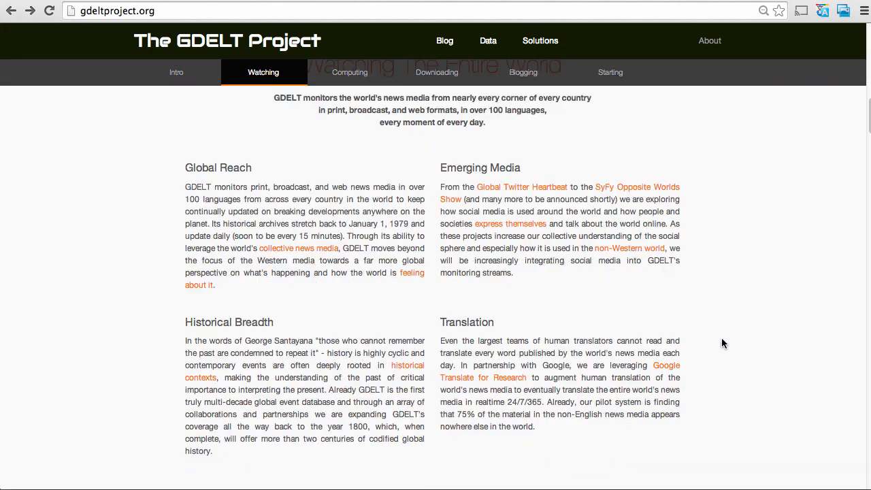
{"action": "left_click", "coordinate": [437, 73]}
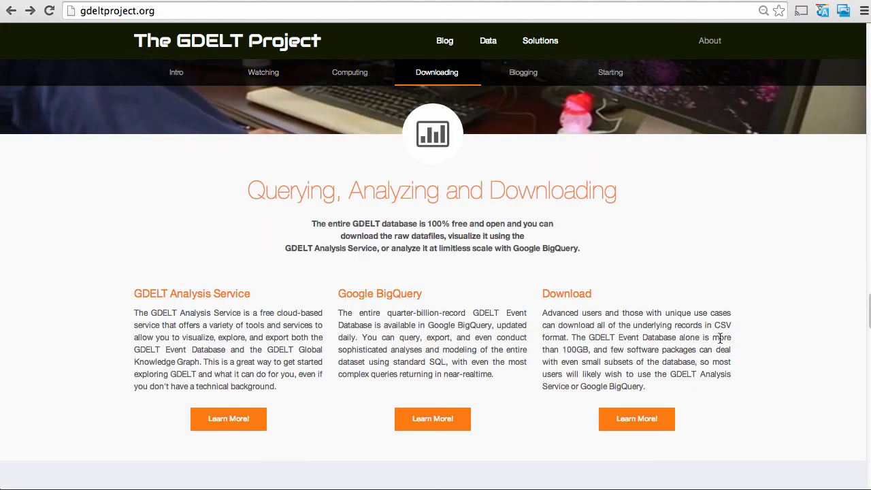
{"action": "mouse_move", "coordinate": [333, 448]}
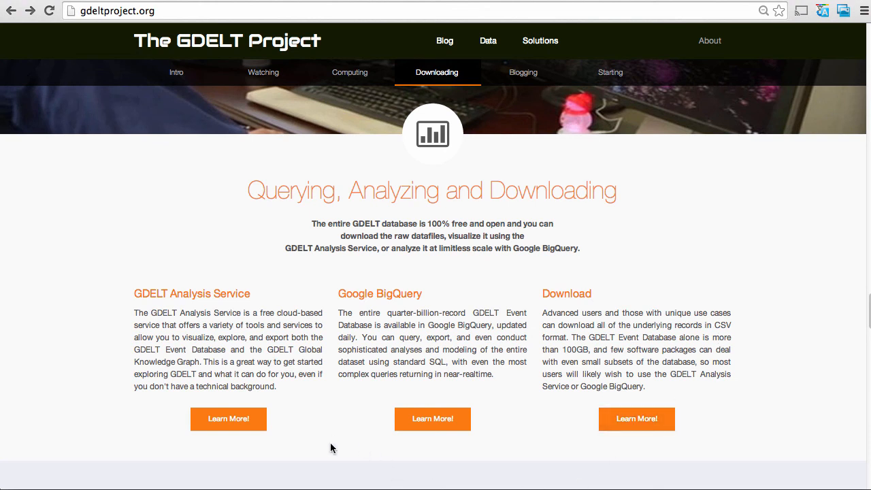
{"action": "mouse_move", "coordinate": [333, 447]}
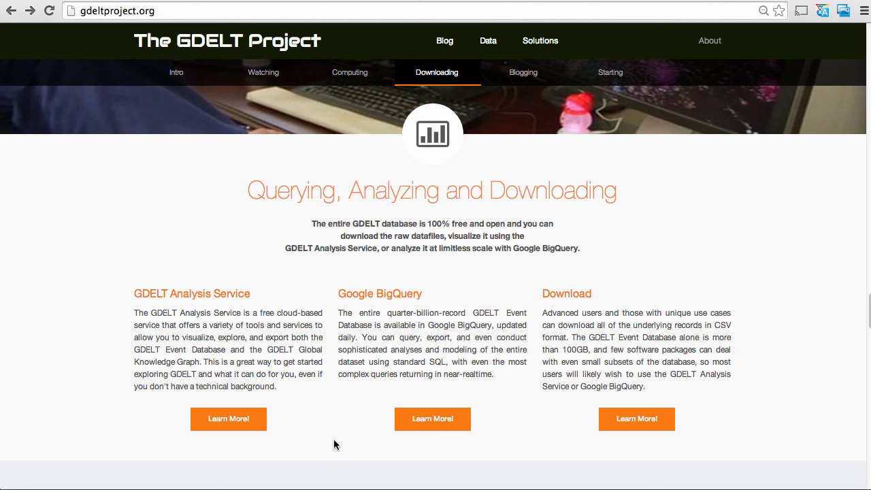
{"action": "mouse_move", "coordinate": [492, 358]}
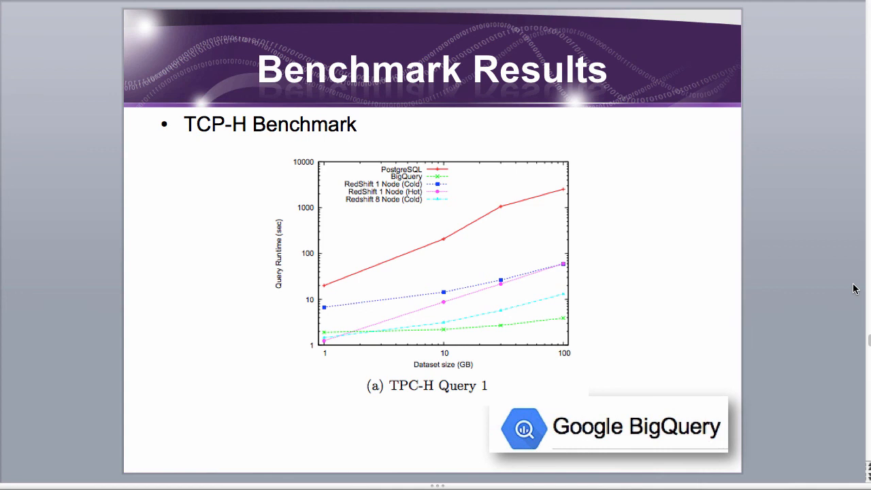
Step: Advance past the Benchmark Results slide comparing BigQuery, PostgreSQL and RedShift runtimes
{"action": "key", "text": "right"}
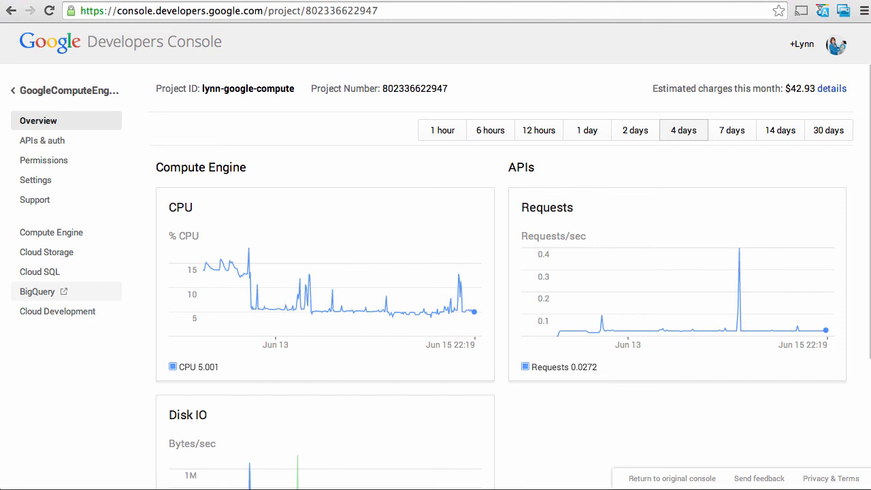
{"action": "mouse_move", "coordinate": [68, 90]}
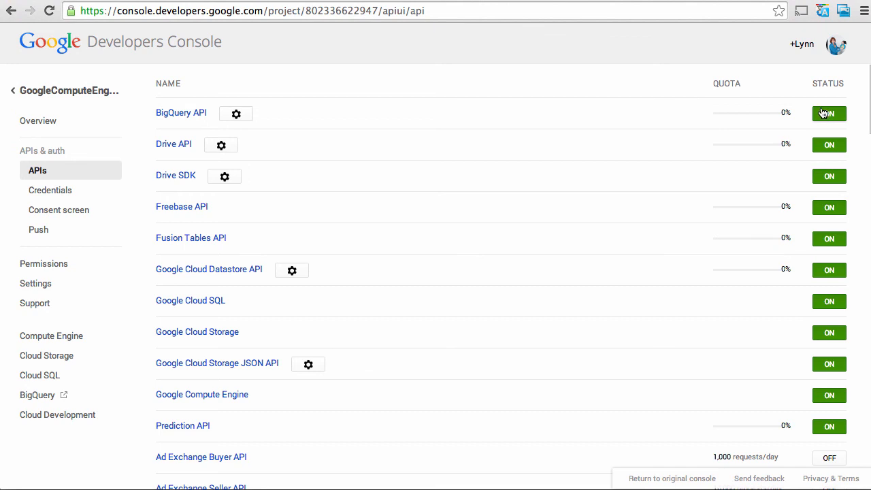
{"action": "mouse_move", "coordinate": [825, 112]}
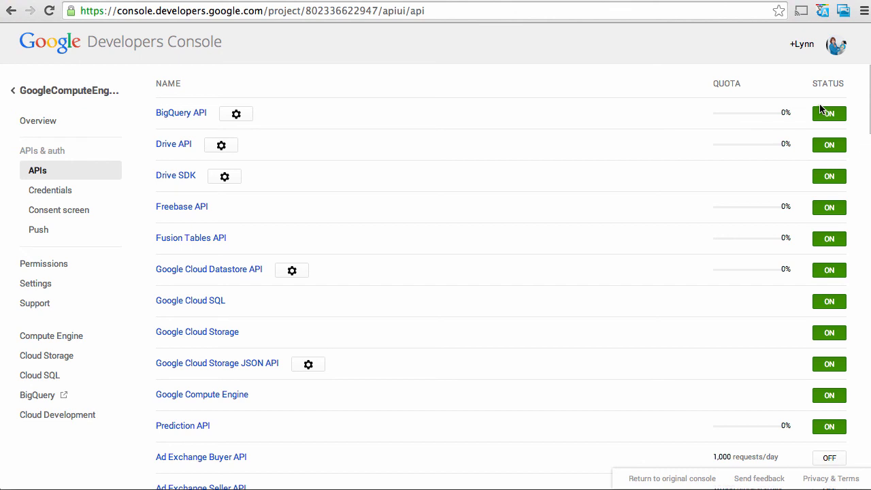
{"action": "mouse_move", "coordinate": [83, 95]}
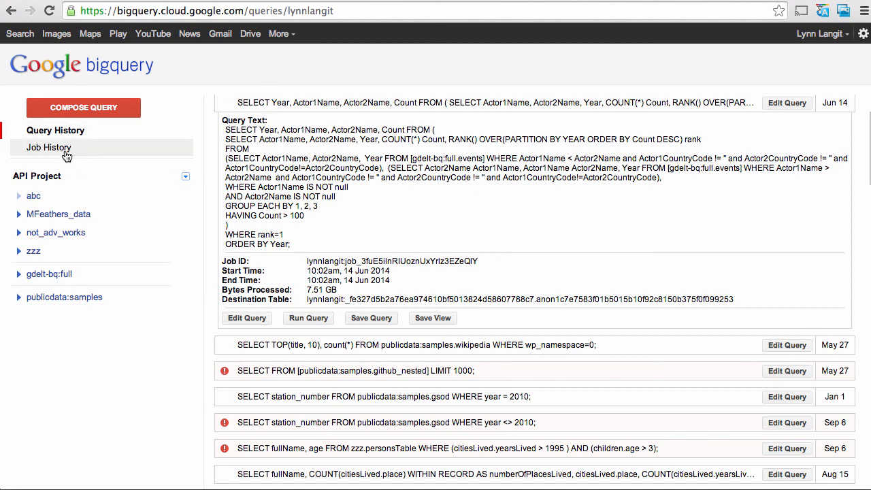
Step: Expand the saved actor-pairs query details and the gdelt-bq:full dataset to reveal its events table
{"action": "left_click", "coordinate": [55, 130]}
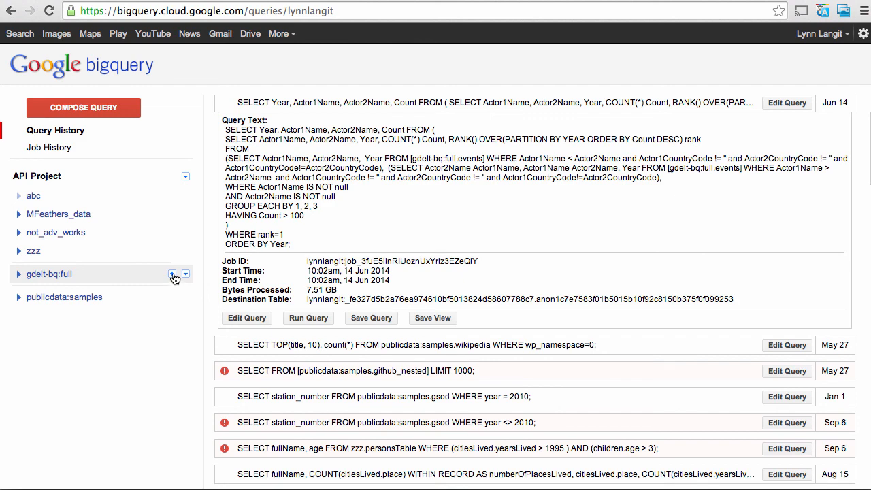
{"action": "left_click", "coordinate": [19, 274]}
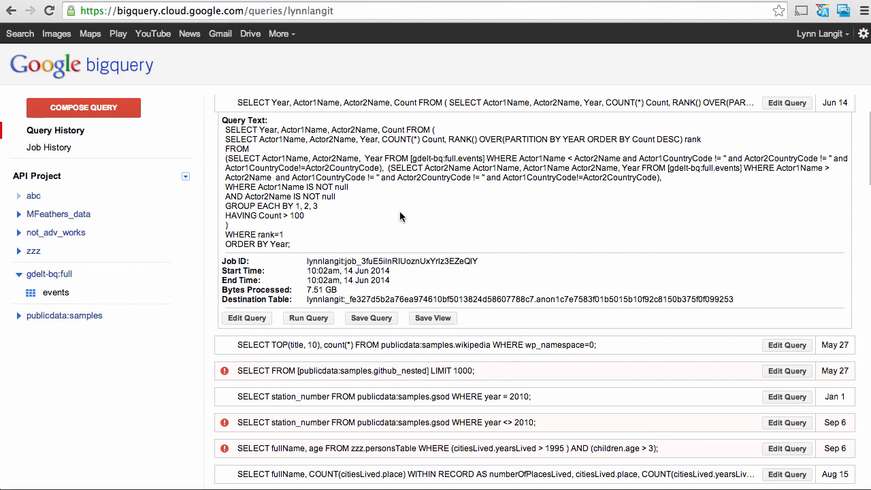
{"action": "mouse_move", "coordinate": [487, 164]}
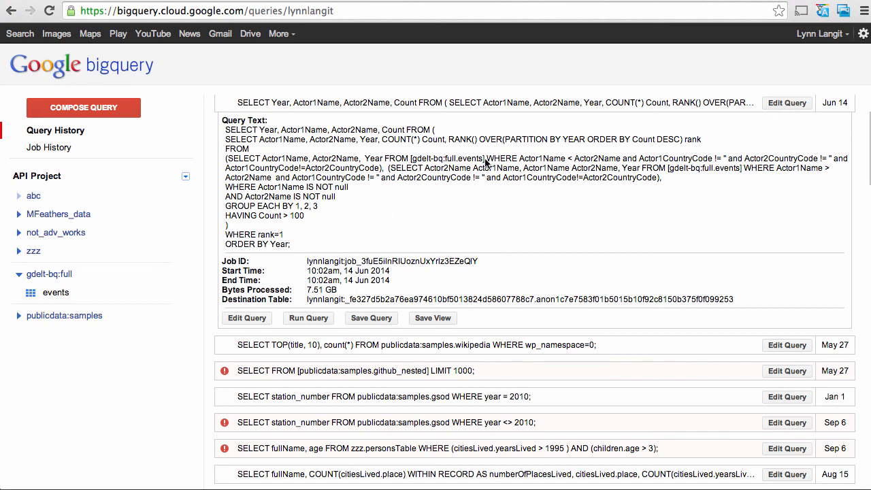
{"action": "mouse_move", "coordinate": [555, 150]}
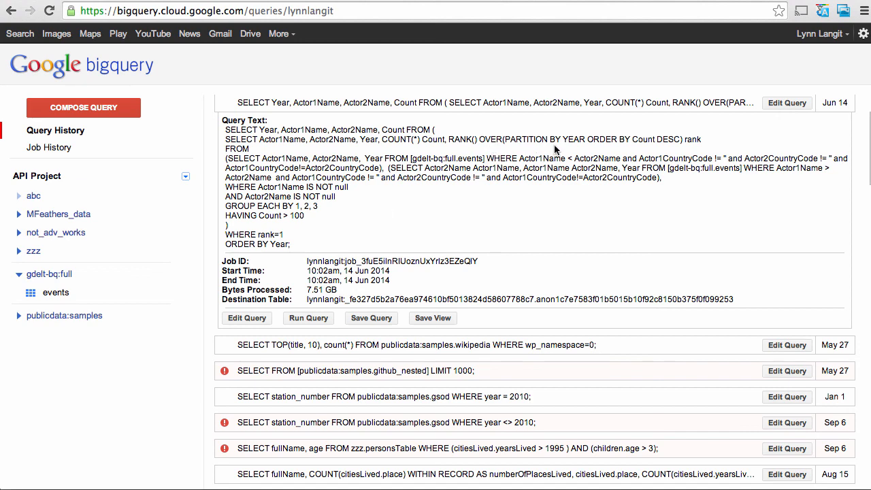
{"action": "mouse_move", "coordinate": [532, 150]}
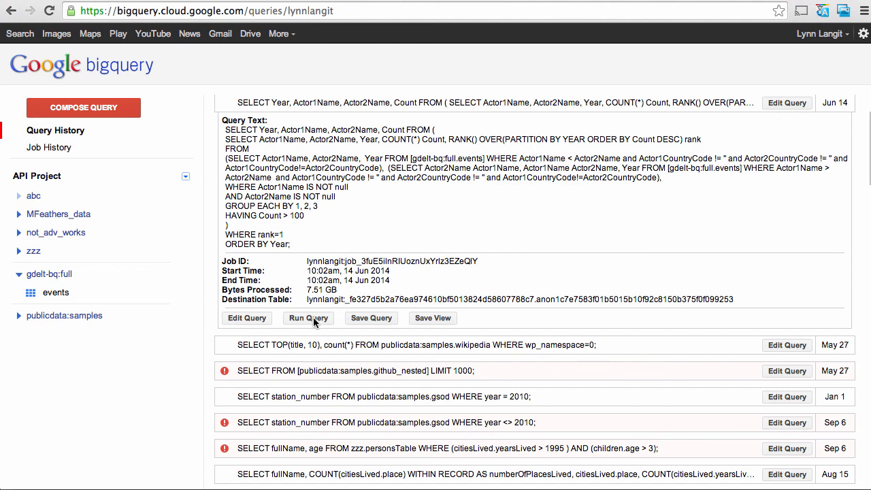
Step: Rerun the GDELT actor-pairs query and review its 36 rows, starting with 1979 CHINA–VIETNAM
{"action": "left_click", "coordinate": [308, 318]}
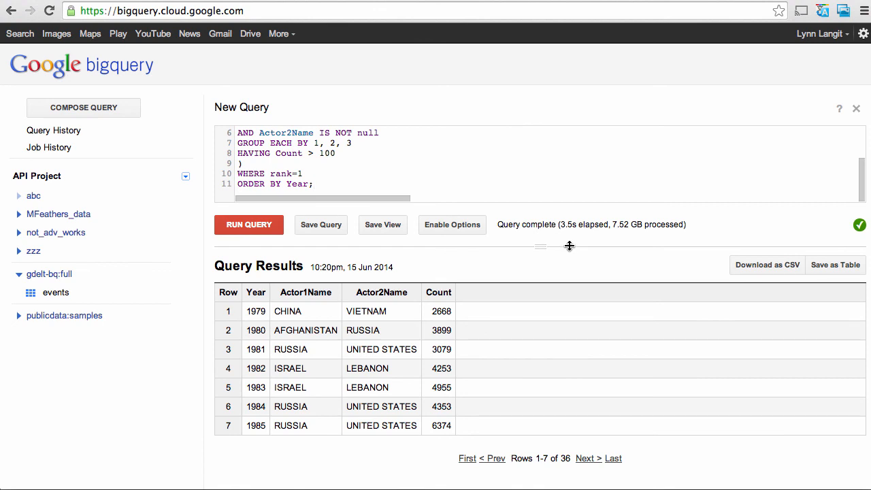
{"action": "mouse_move", "coordinate": [628, 237]}
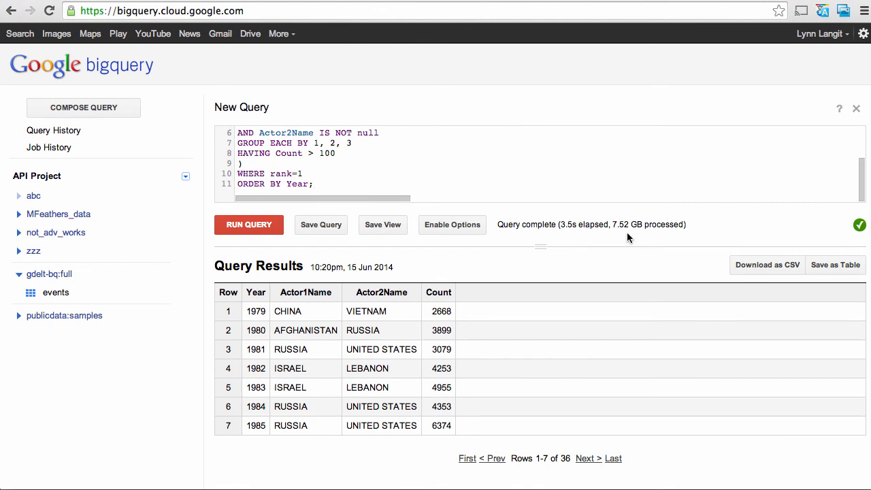
{"action": "left_click", "coordinate": [315, 184]}
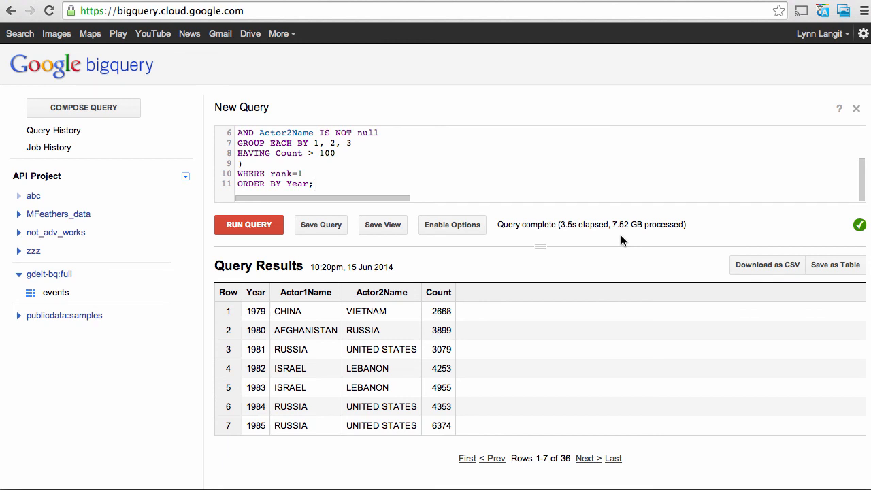
{"action": "mouse_move", "coordinate": [620, 235]}
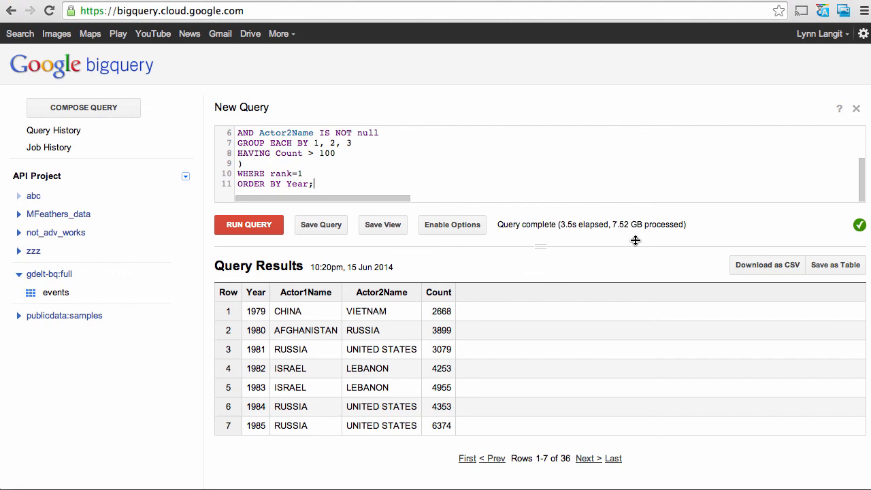
{"action": "mouse_move", "coordinate": [679, 264]}
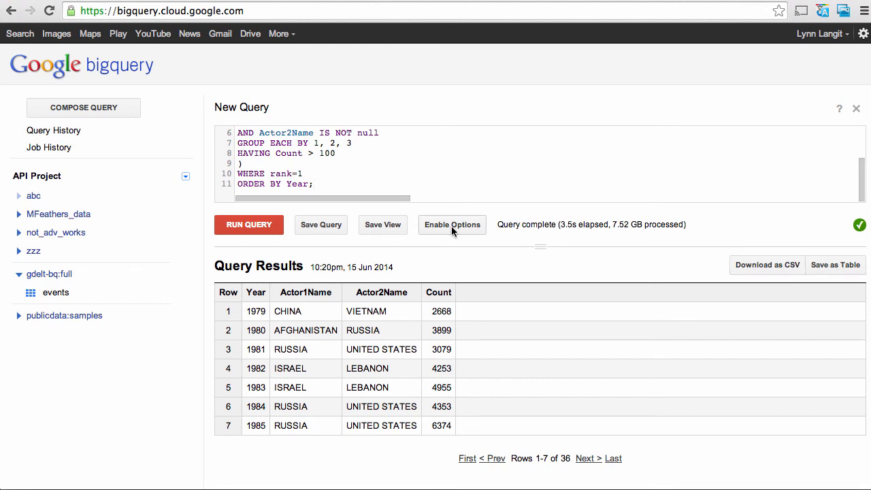
Step: Reveal query options: no destination table, cached results enabled, interactive priority
{"action": "left_click", "coordinate": [452, 224]}
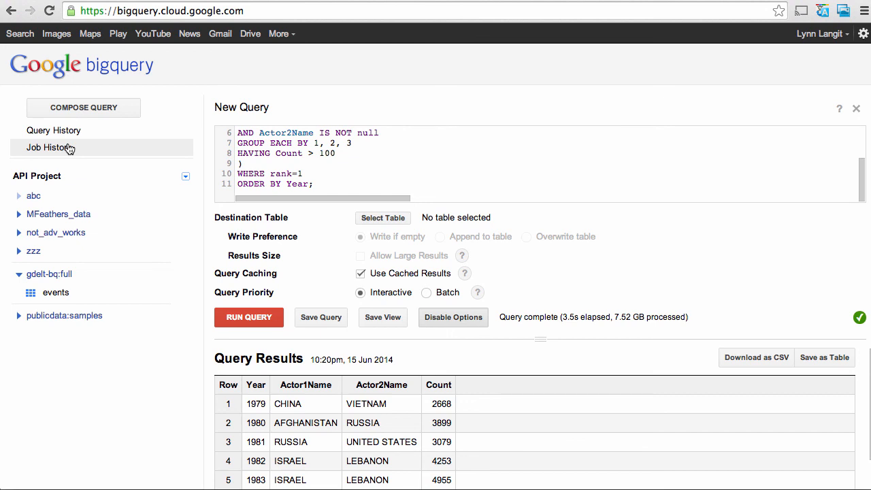
{"action": "mouse_move", "coordinate": [53, 130]}
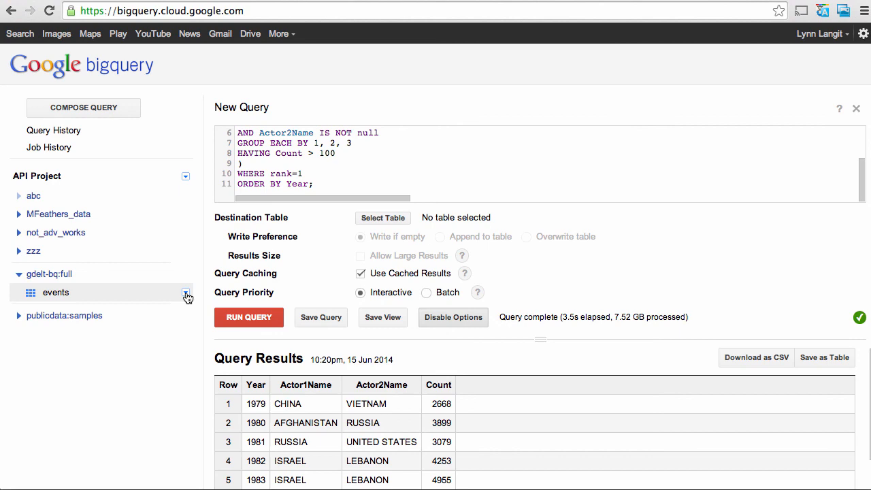
Step: View the events table schema and Details, showing 88.1 GB and 259,658,790 rows
{"action": "left_click", "coordinate": [56, 292]}
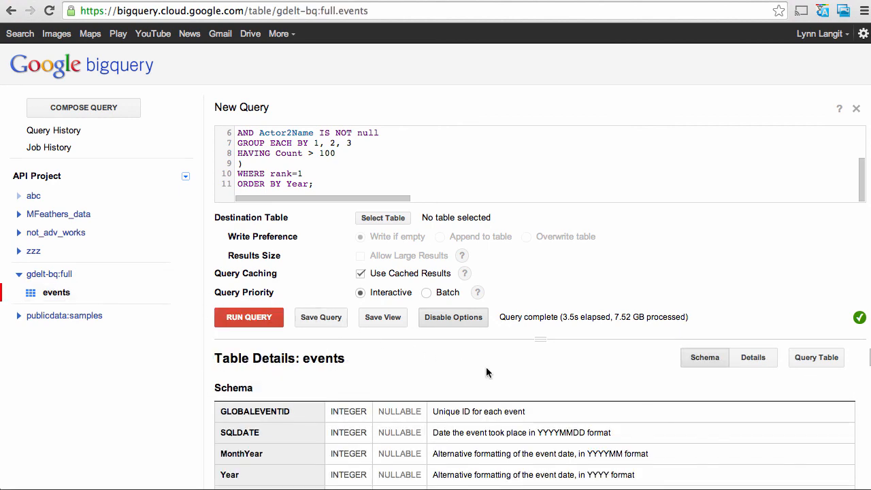
{"action": "scroll", "scroll_direction": "down", "scroll_amount": 3}
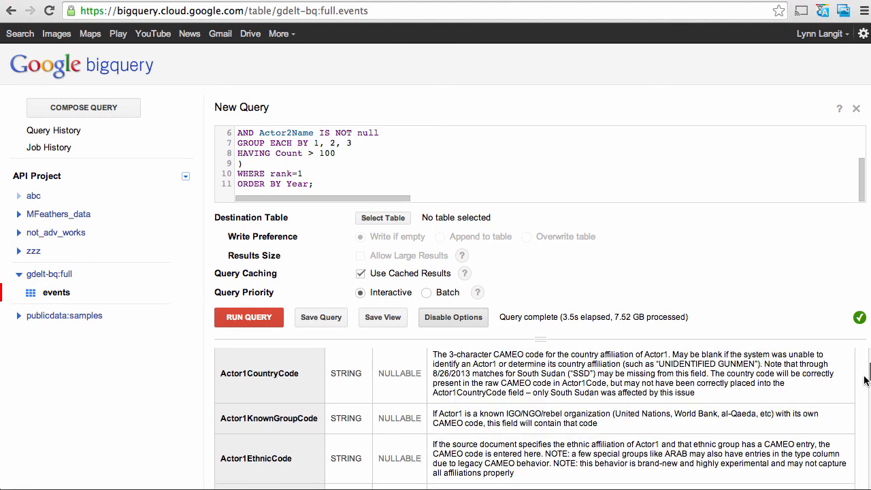
{"action": "left_click", "coordinate": [753, 357]}
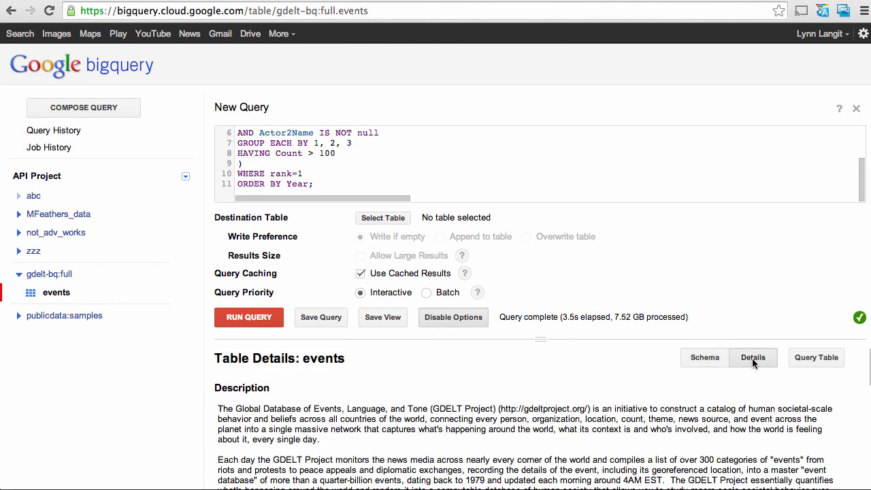
{"action": "scroll", "scroll_direction": "down", "scroll_amount": 3}
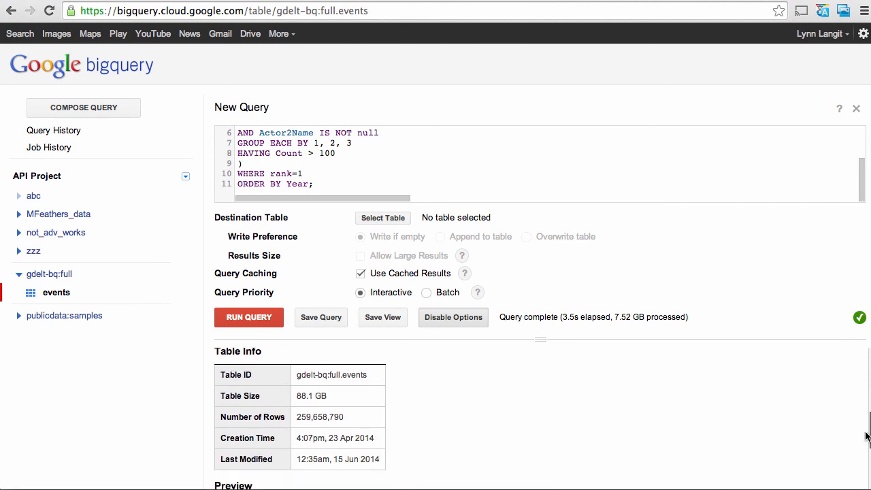
{"action": "scroll", "scroll_direction": "down", "scroll_amount": 3}
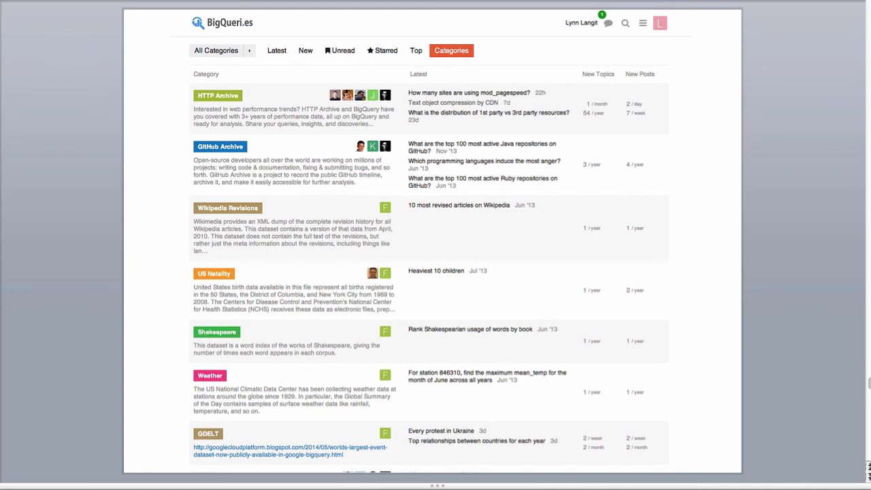
{"action": "mouse_move", "coordinate": [626, 194]}
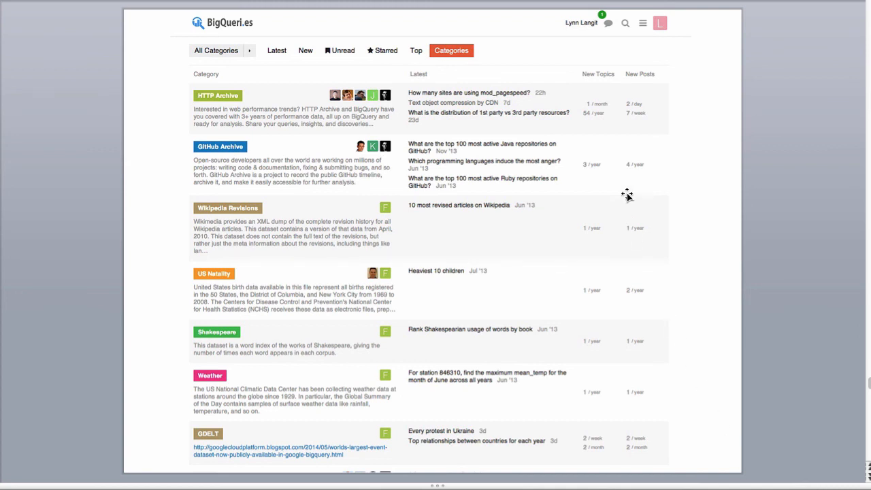
{"action": "mouse_move", "coordinate": [453, 176]}
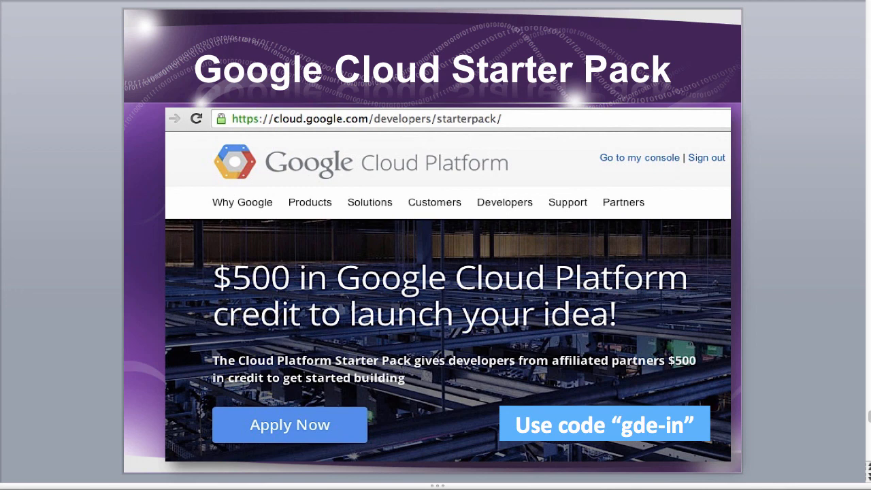
{"action": "mouse_move", "coordinate": [727, 462]}
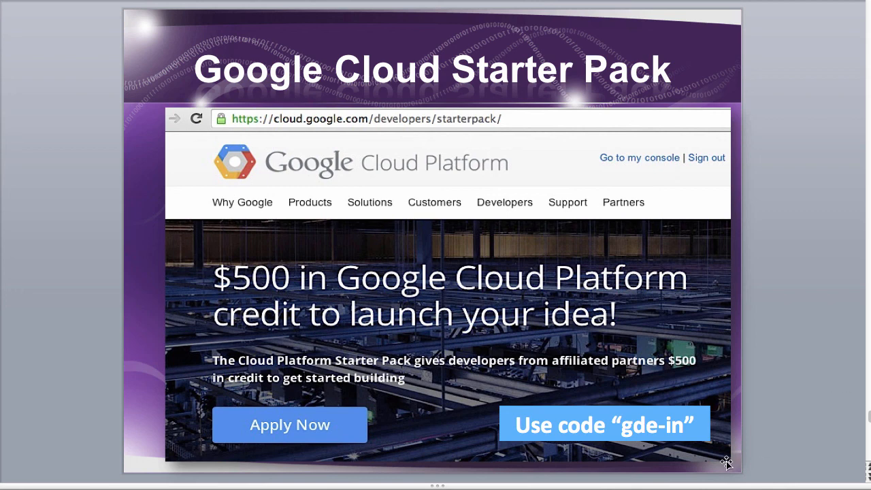
{"action": "mouse_move", "coordinate": [679, 444]}
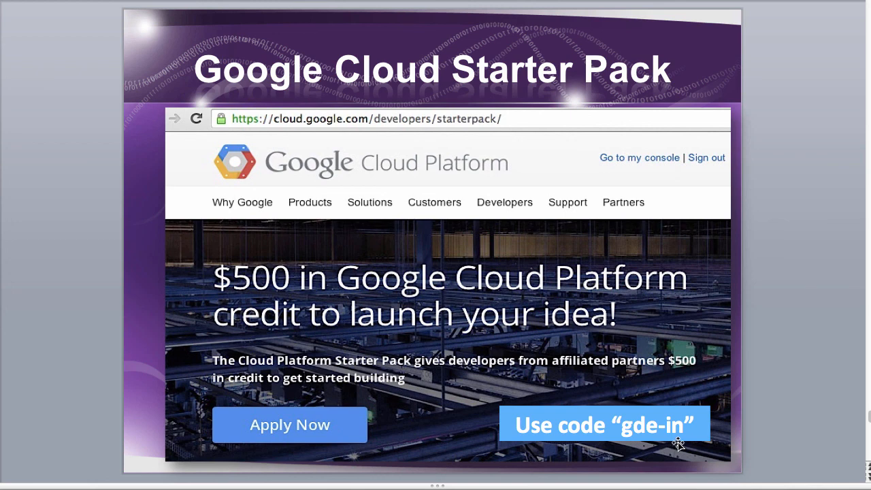
{"action": "mouse_move", "coordinate": [342, 163]}
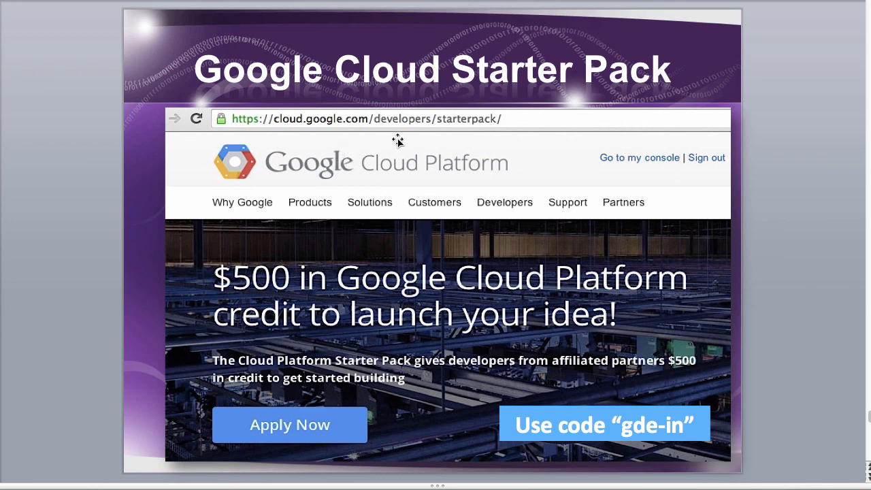
{"action": "mouse_move", "coordinate": [476, 136]}
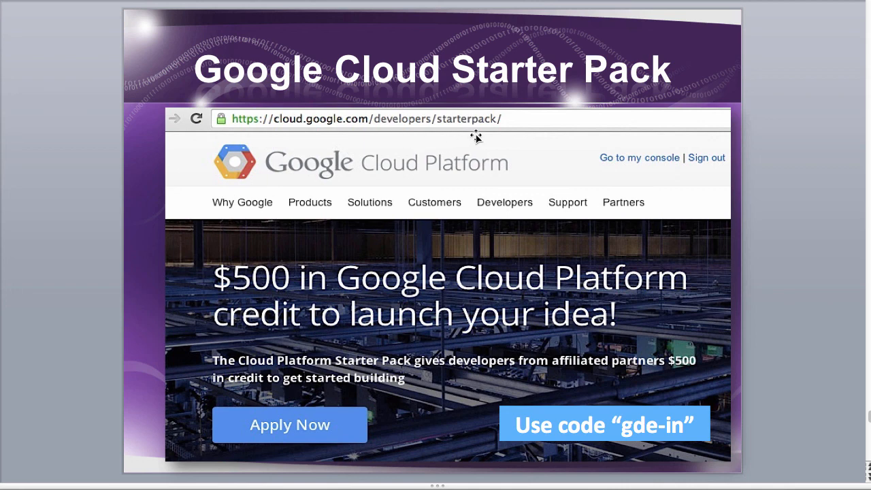